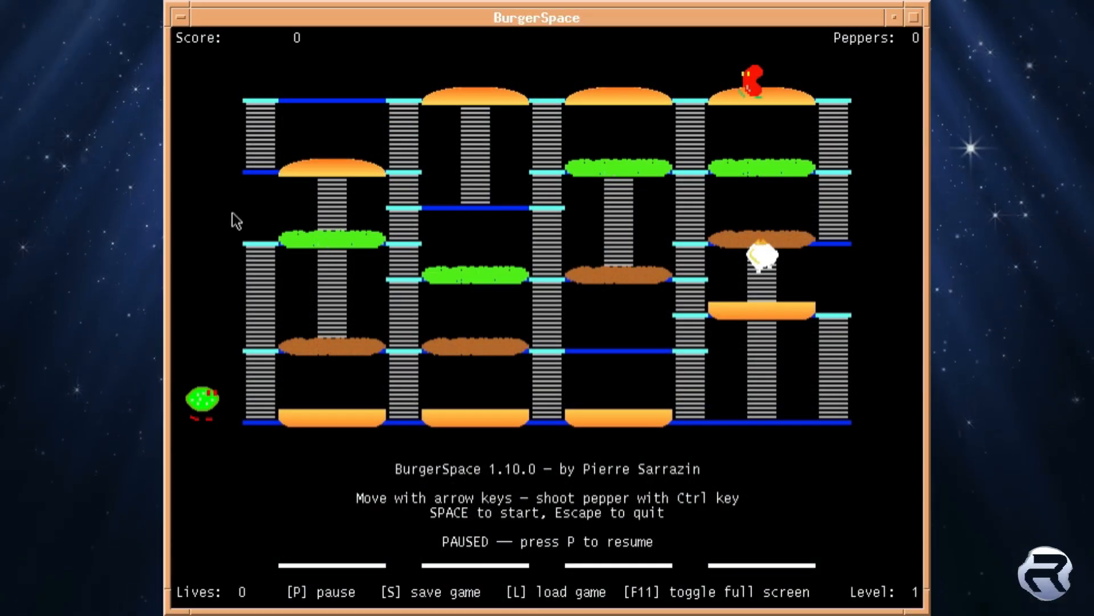
mouse_move(280, 497)
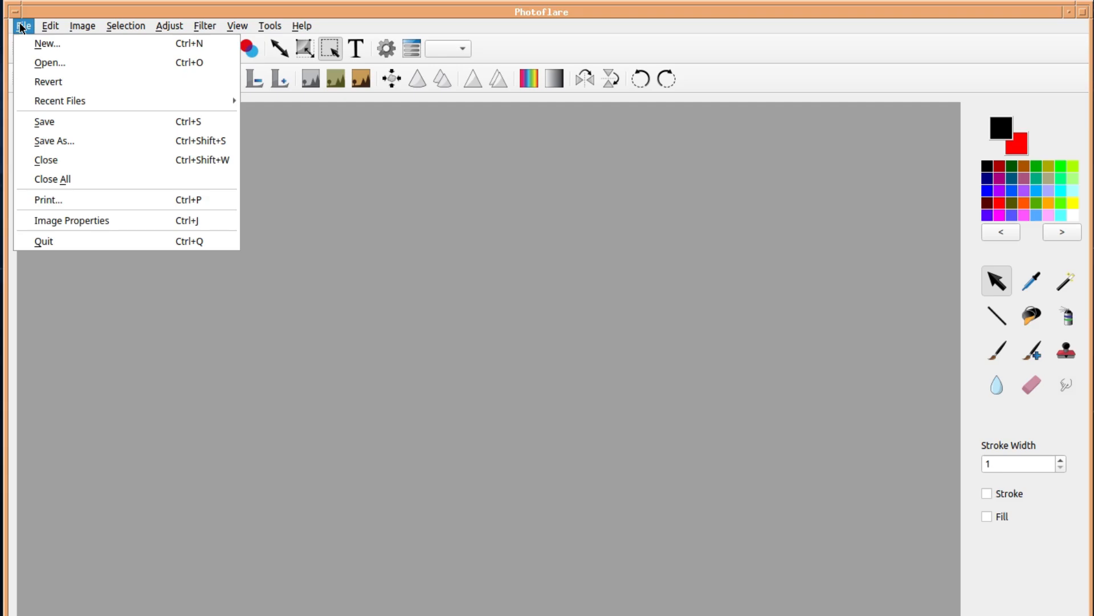
Show the Edit menu and its Purge History and Clipboard choices.
click(50, 26)
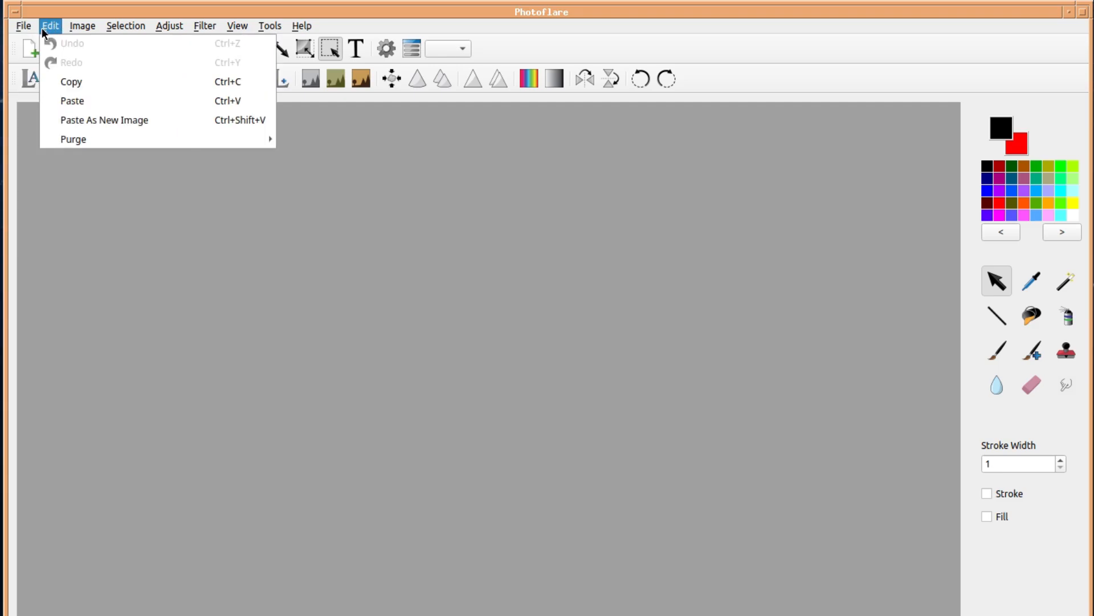
mouse_move(62, 75)
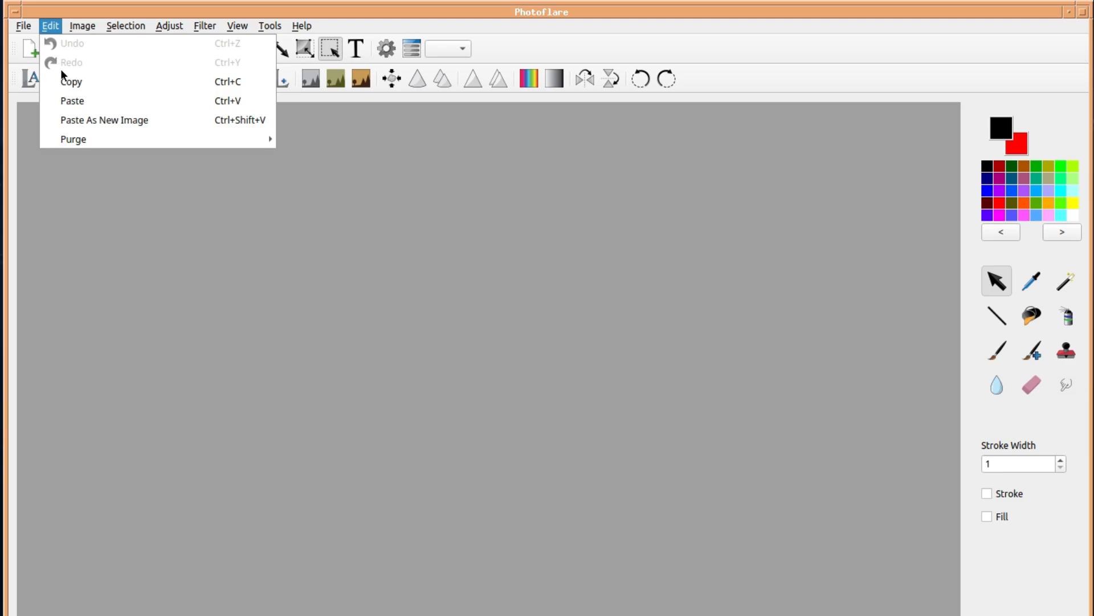
mouse_move(63, 139)
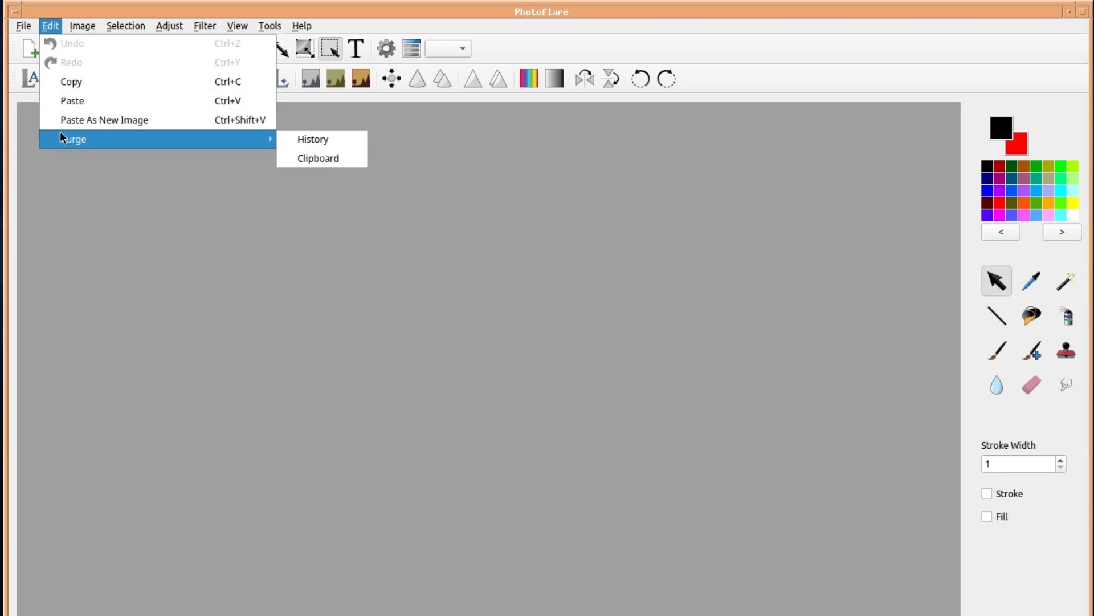
mouse_move(68, 40)
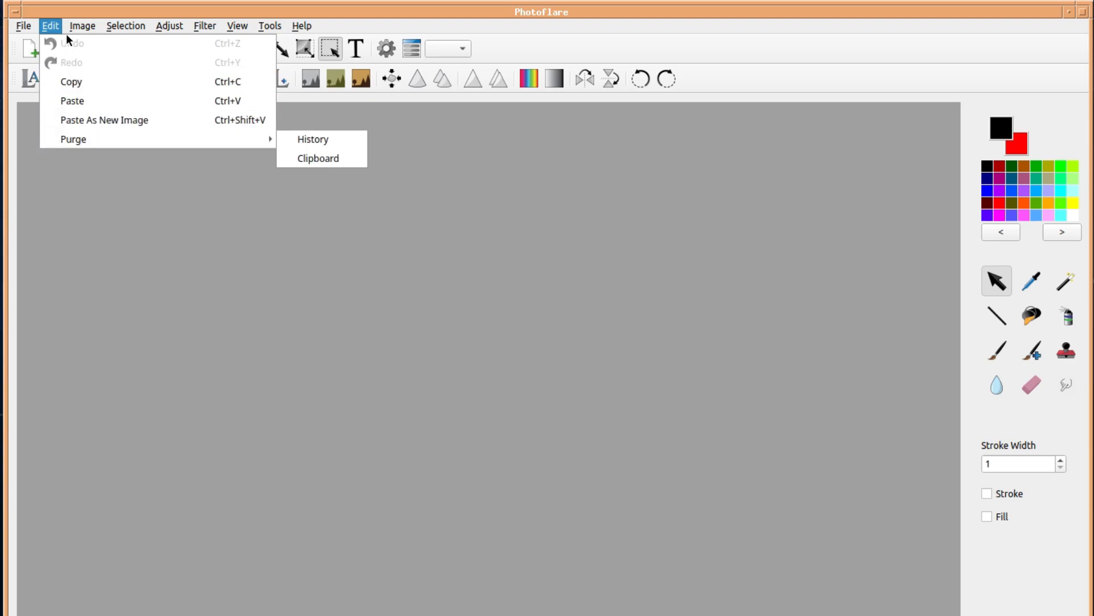
Browse the Image, Selection and Adjust menus and their submenus.
click(82, 25)
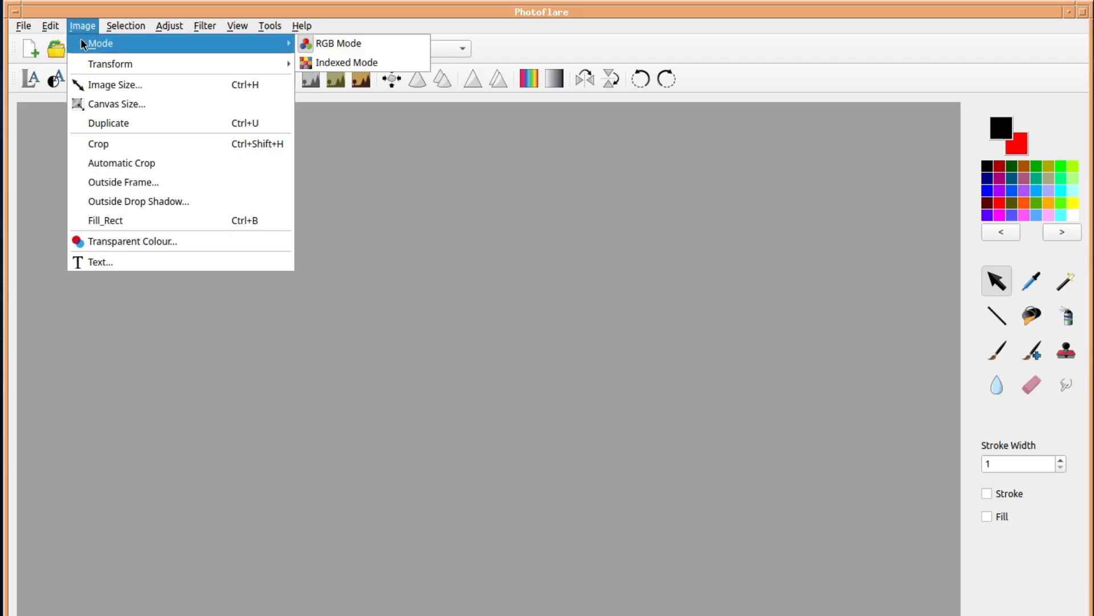
mouse_move(86, 64)
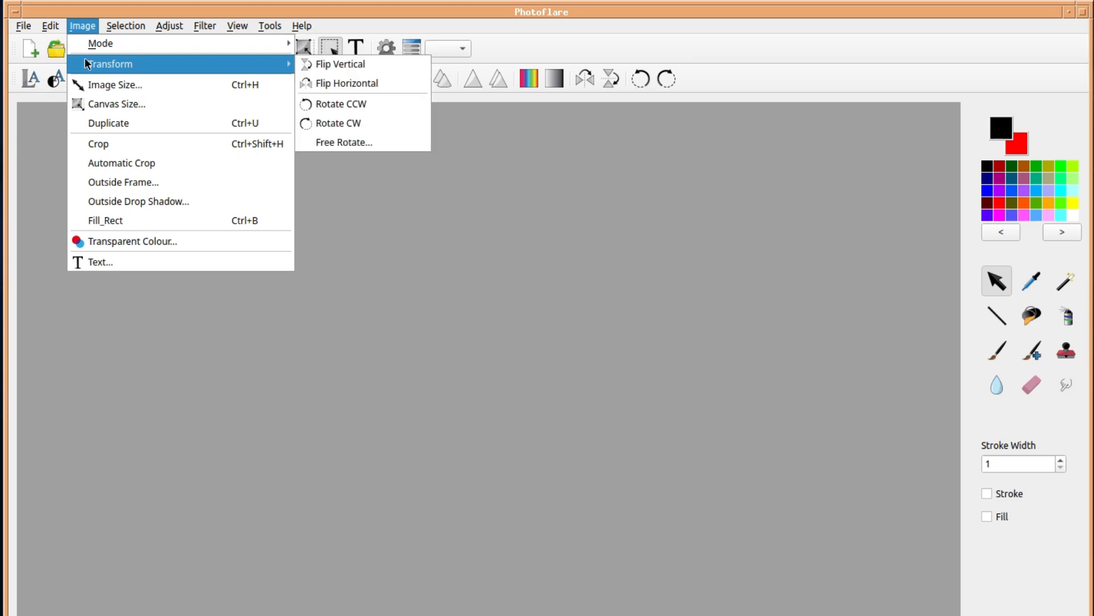
mouse_move(86, 87)
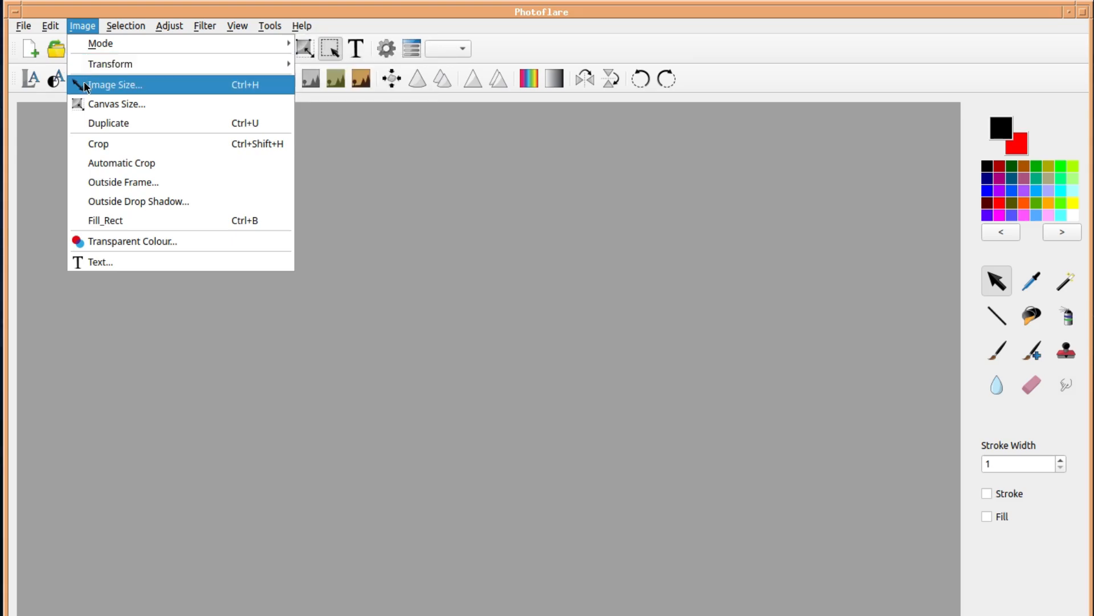
mouse_move(88, 124)
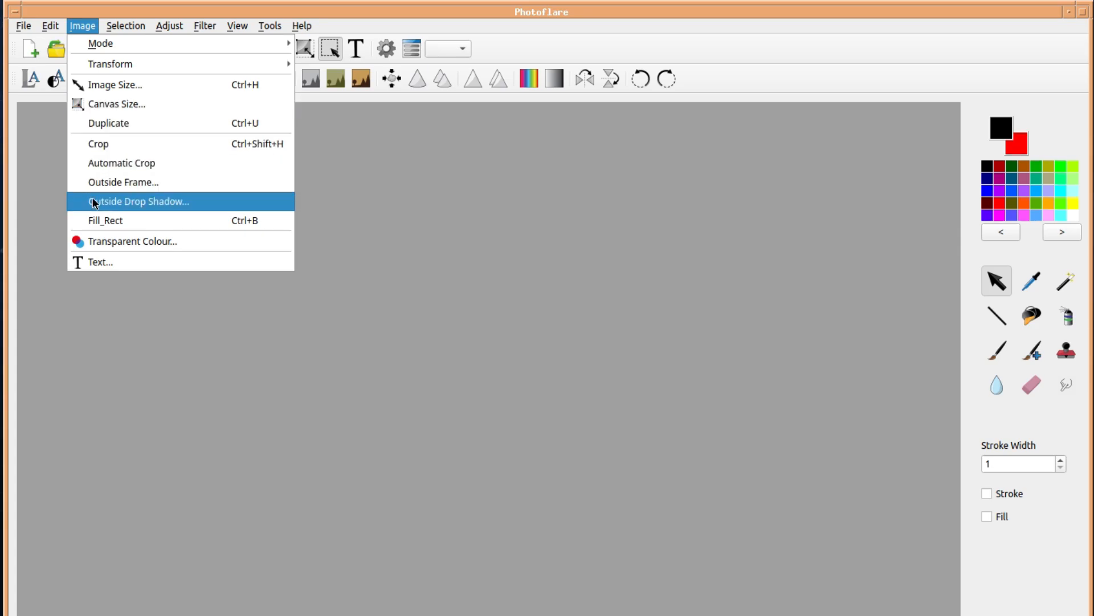
mouse_move(102, 262)
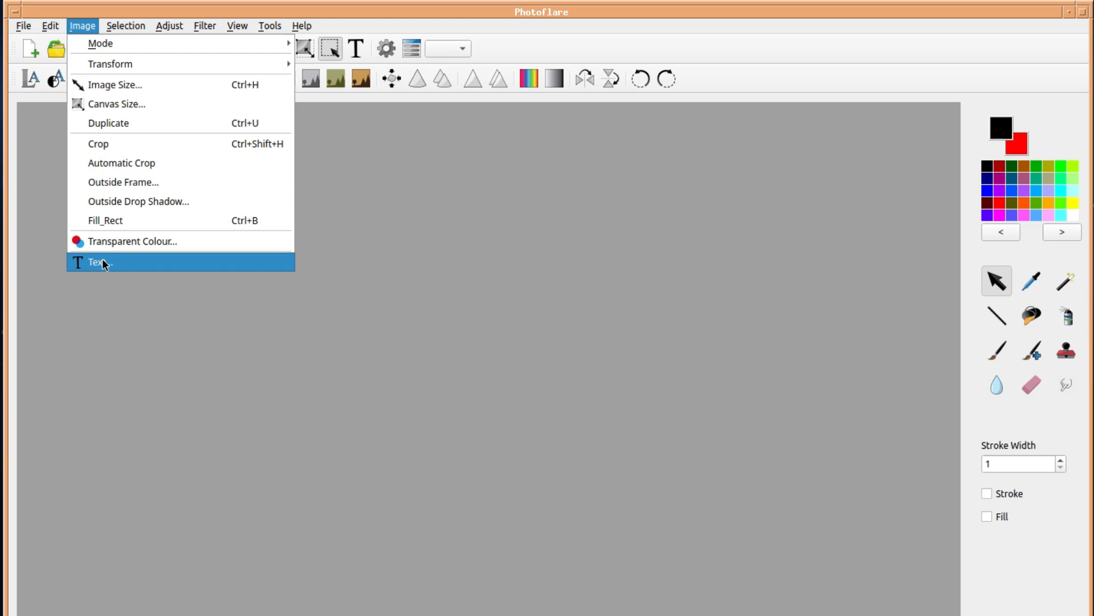
click(125, 26)
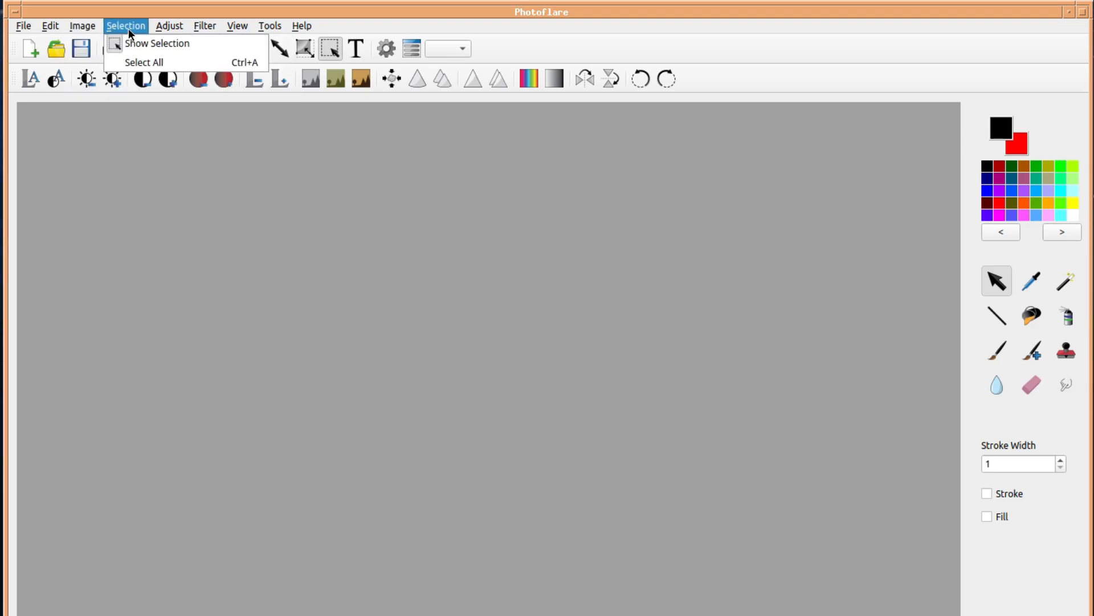
mouse_move(143, 63)
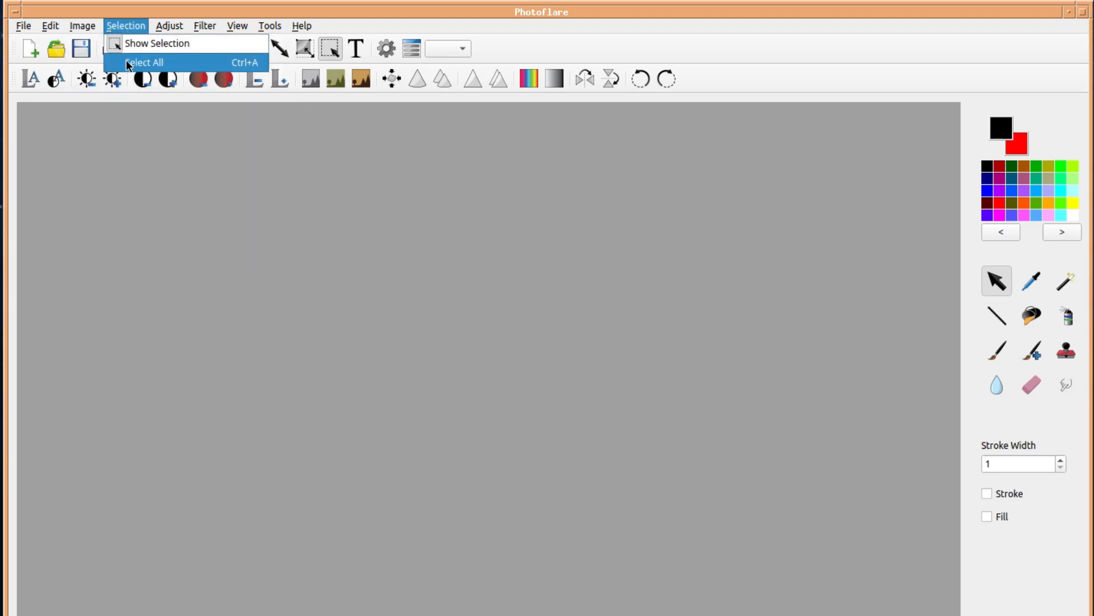
click(169, 26)
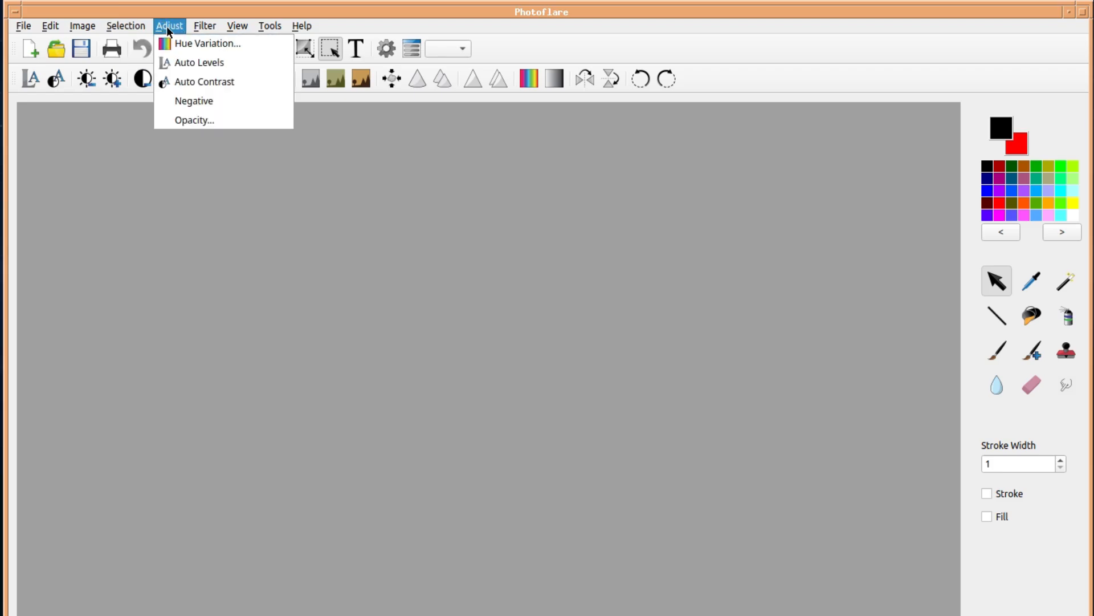
mouse_move(199, 63)
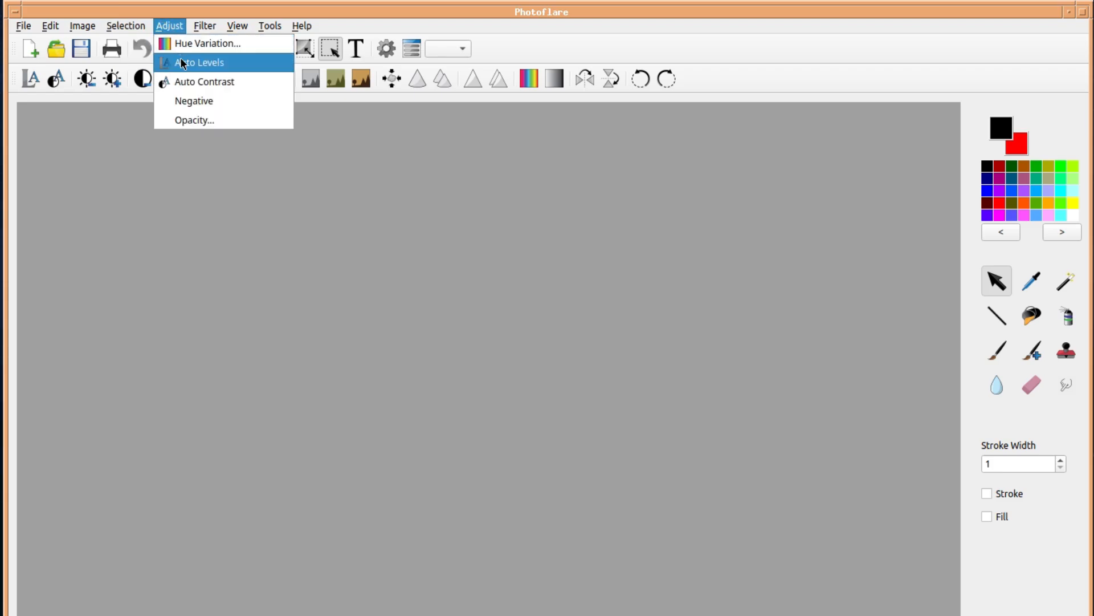
mouse_move(205, 81)
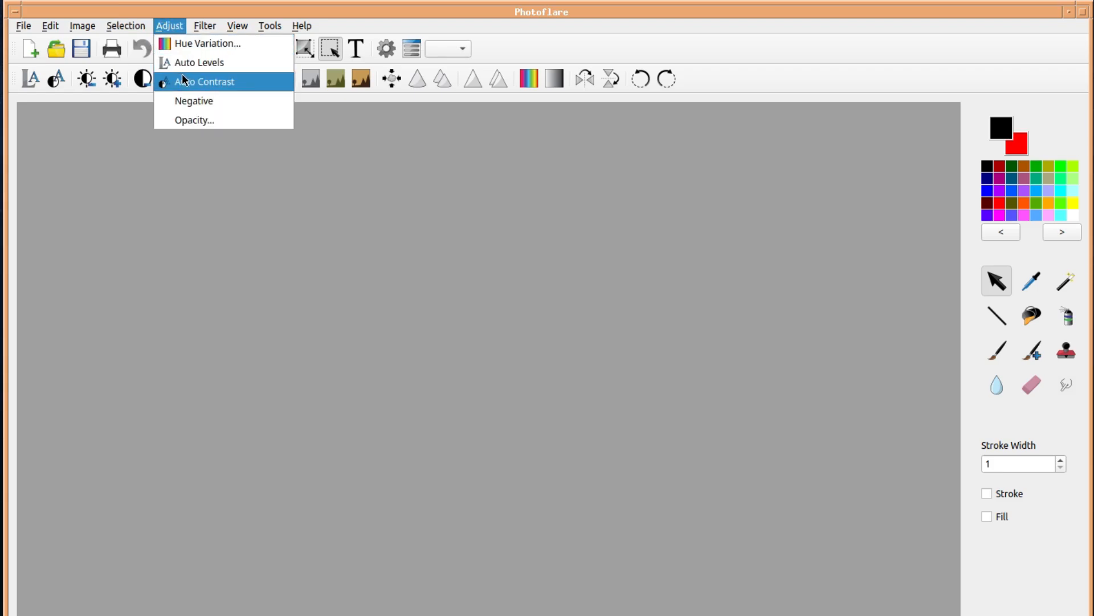
mouse_move(185, 120)
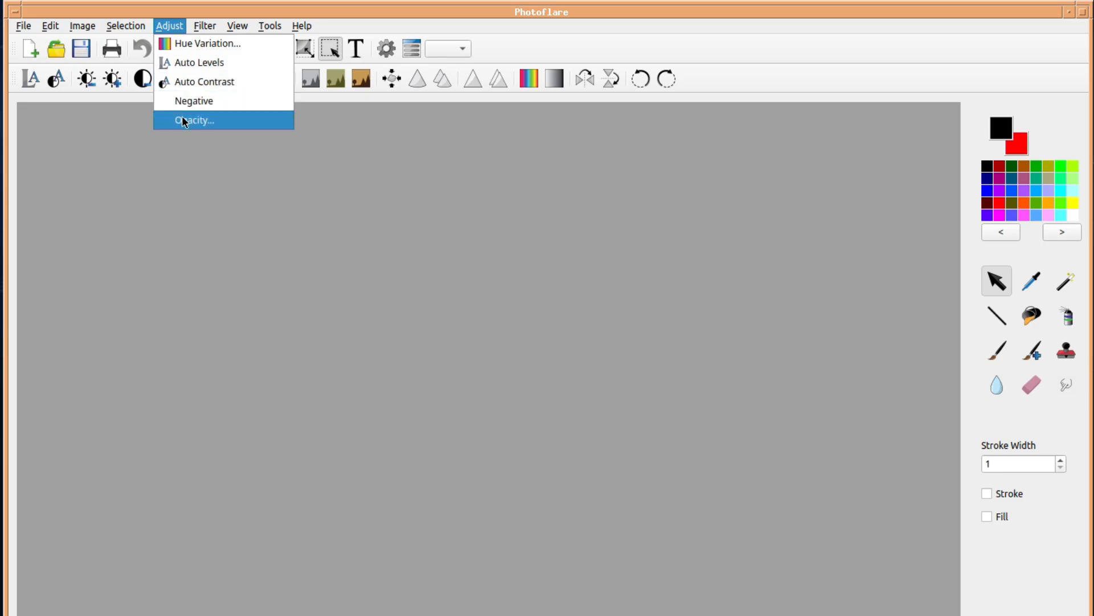
Browse the Filter, View and Tools menus, ending on Preferences.
click(204, 26)
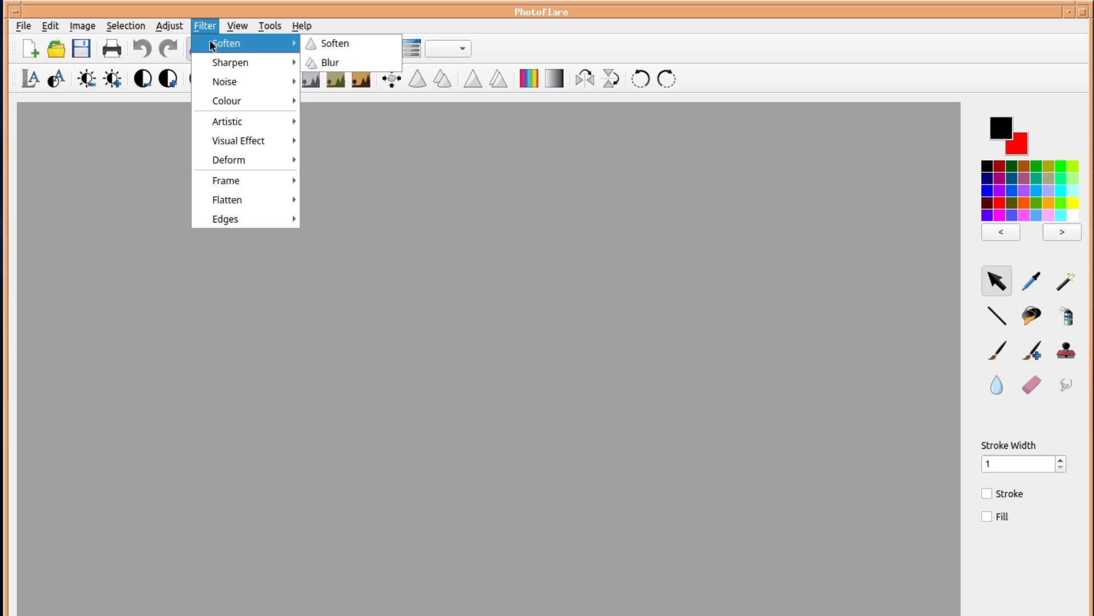
mouse_move(217, 63)
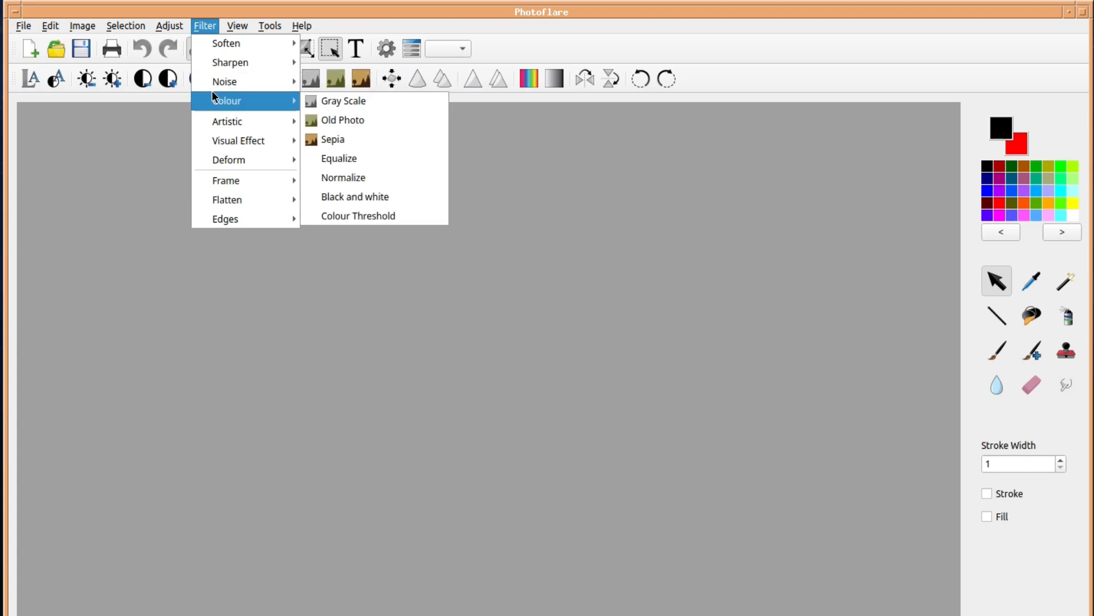
mouse_move(221, 120)
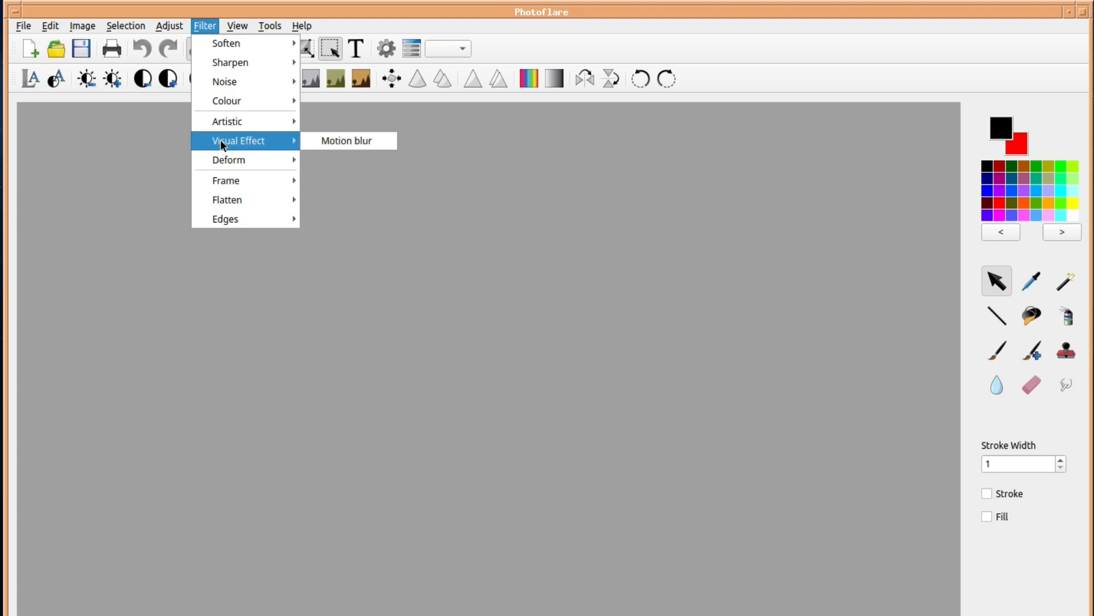
mouse_move(232, 186)
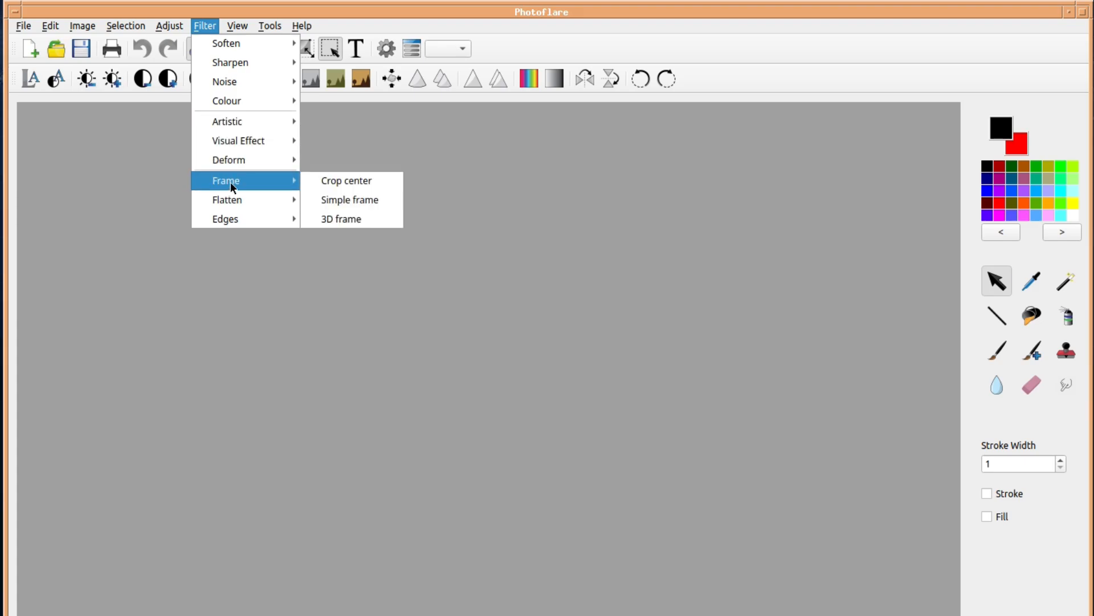
mouse_move(226, 219)
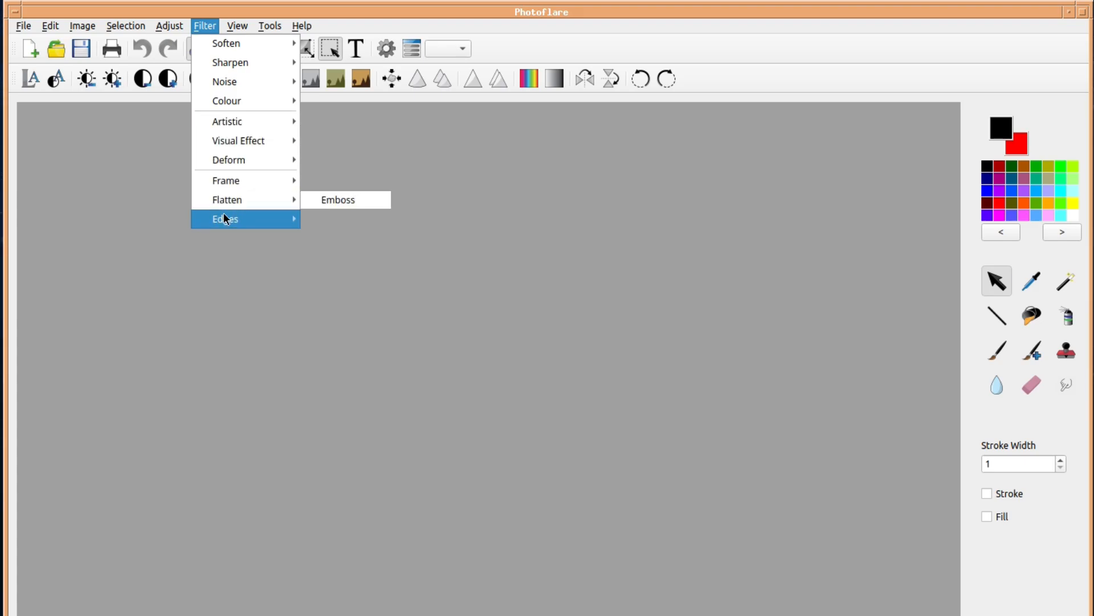
click(237, 25)
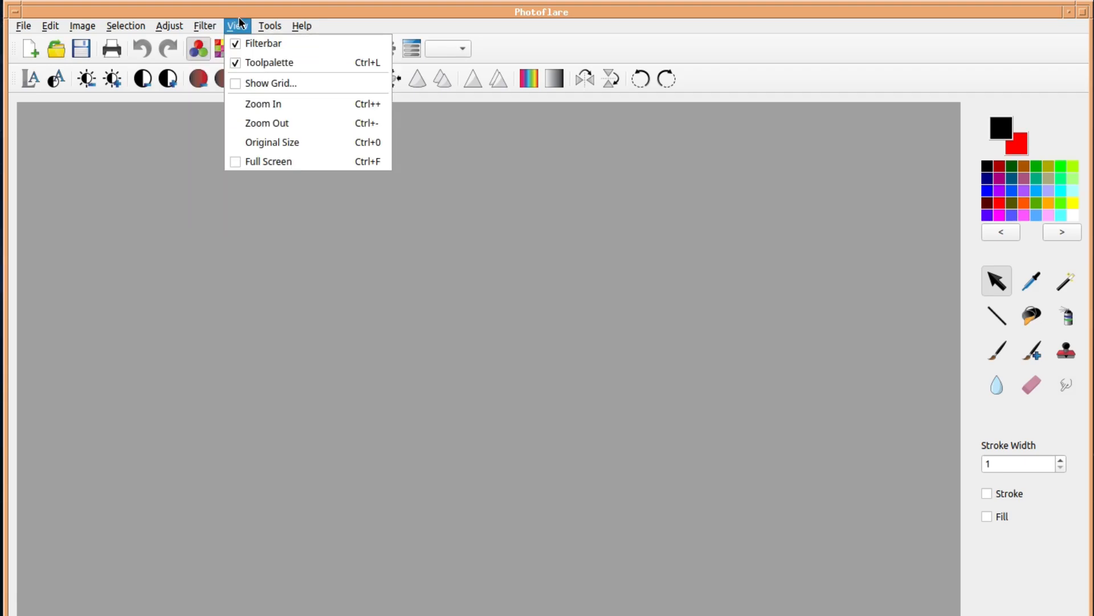
mouse_move(263, 44)
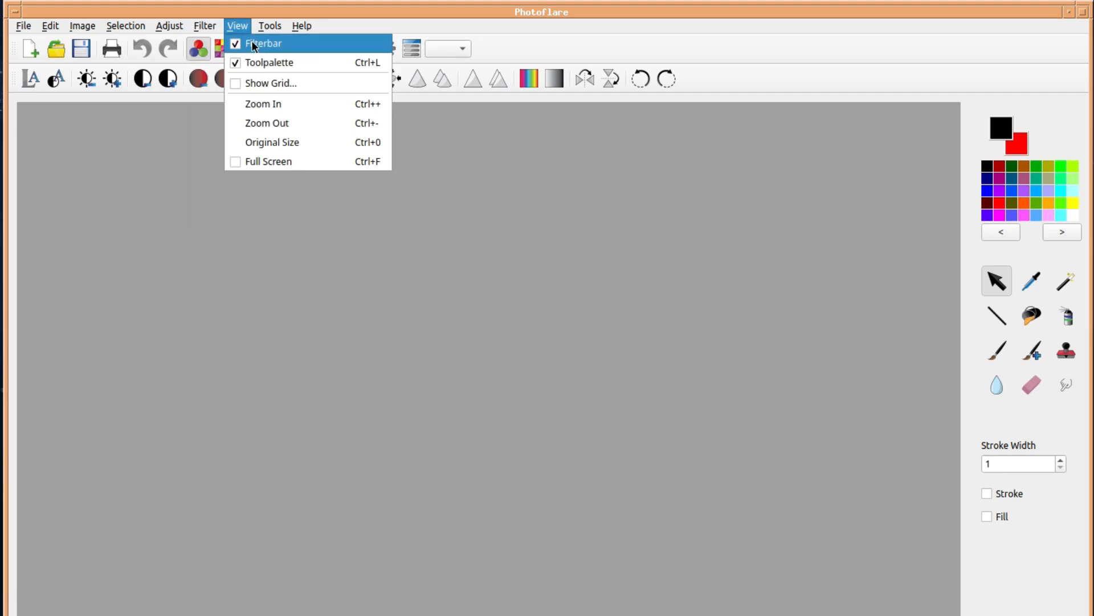
mouse_move(246, 105)
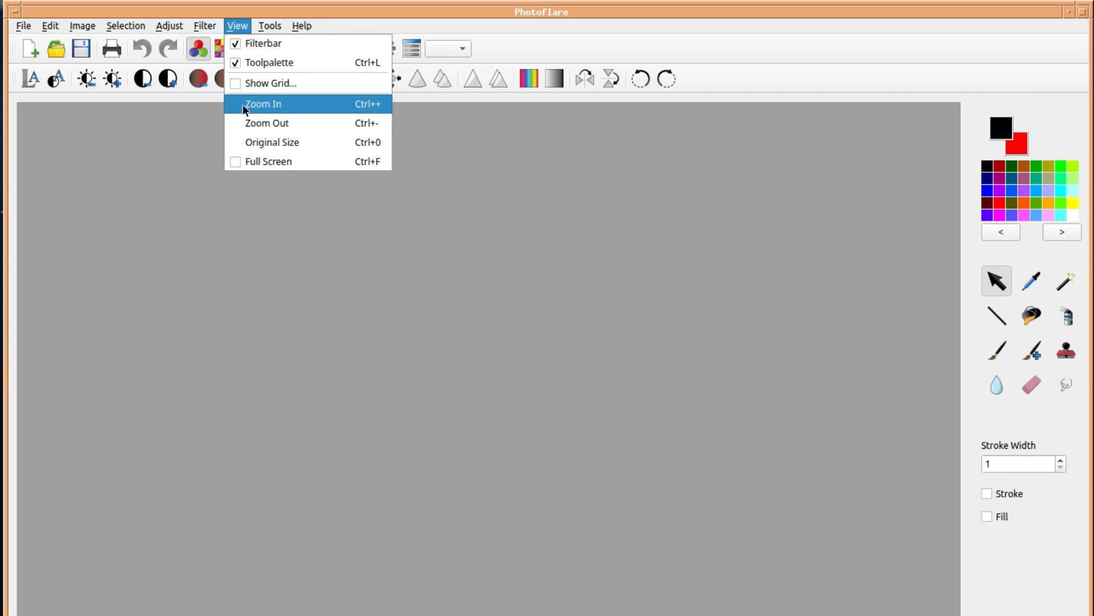
mouse_move(246, 150)
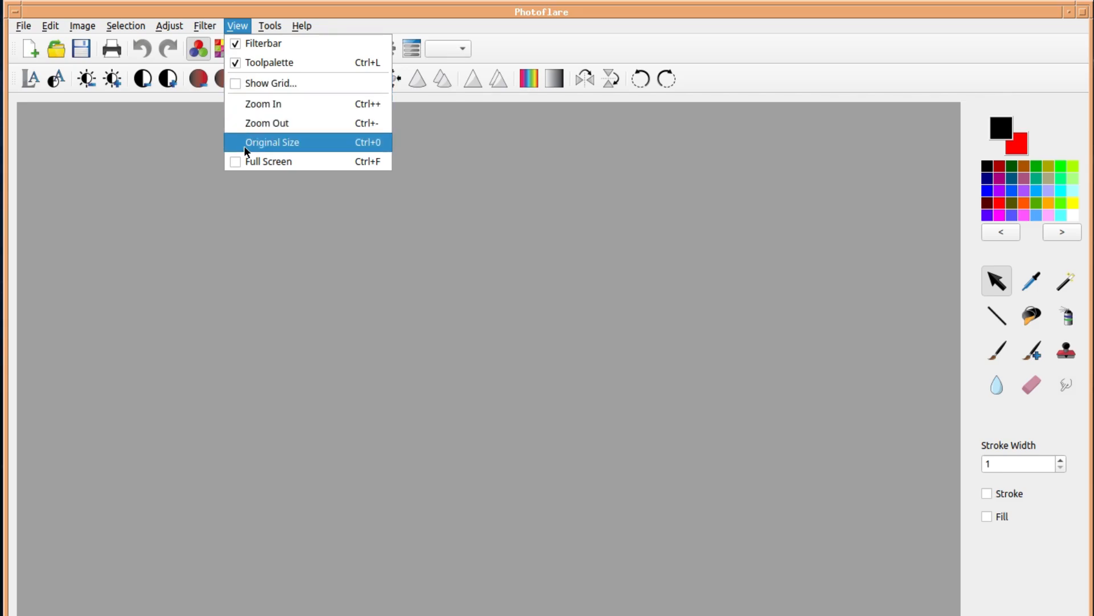
click(270, 26)
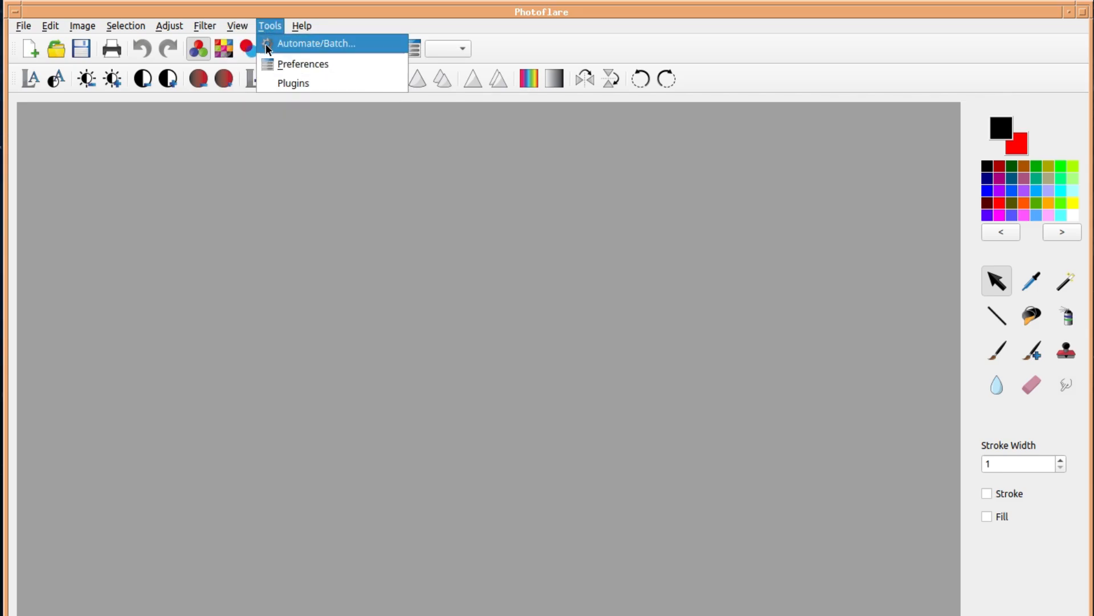
mouse_move(271, 71)
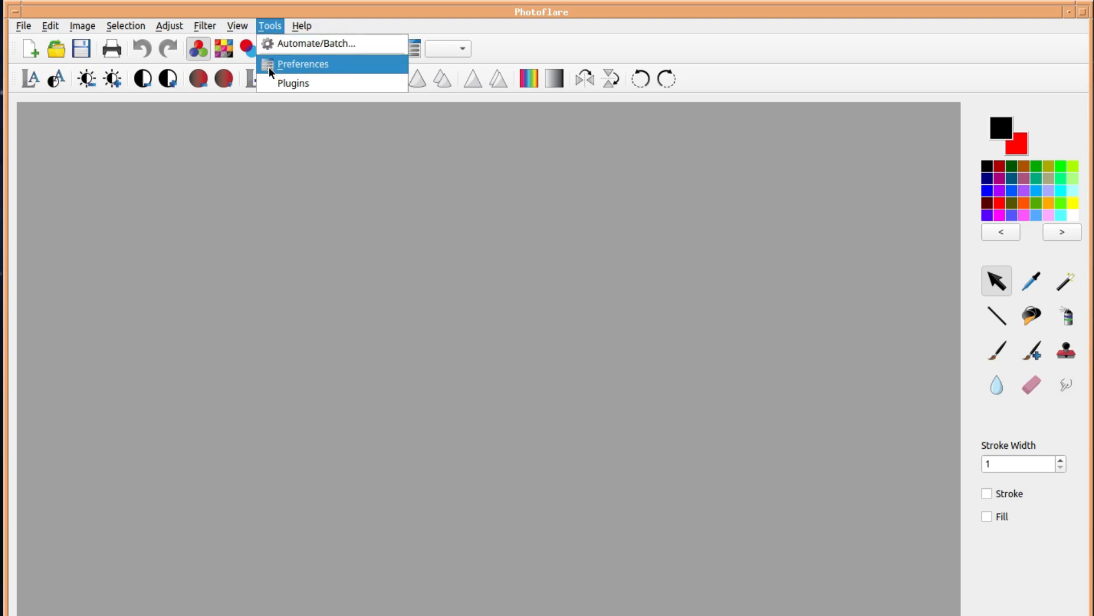
Show Help > About, displaying version 1.6.13 Community Edition.
click(302, 25)
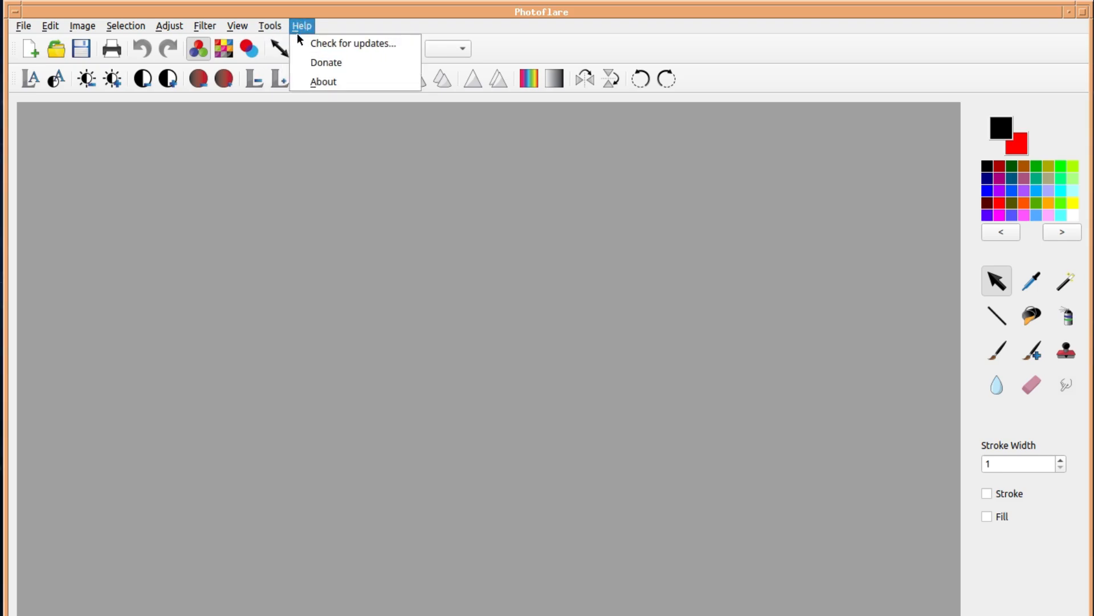
mouse_move(311, 82)
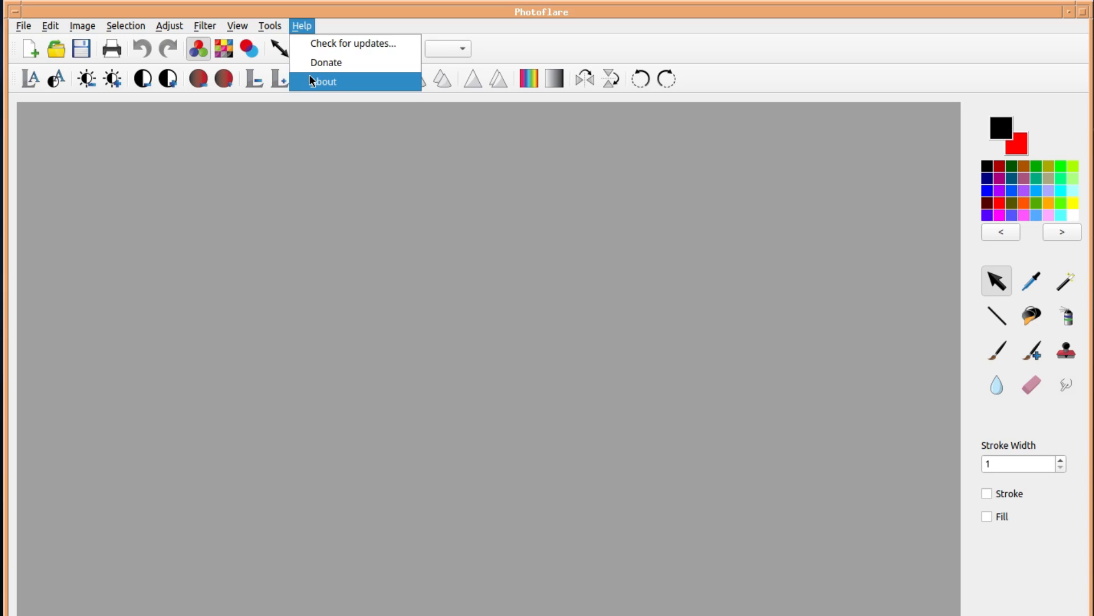
click(326, 81)
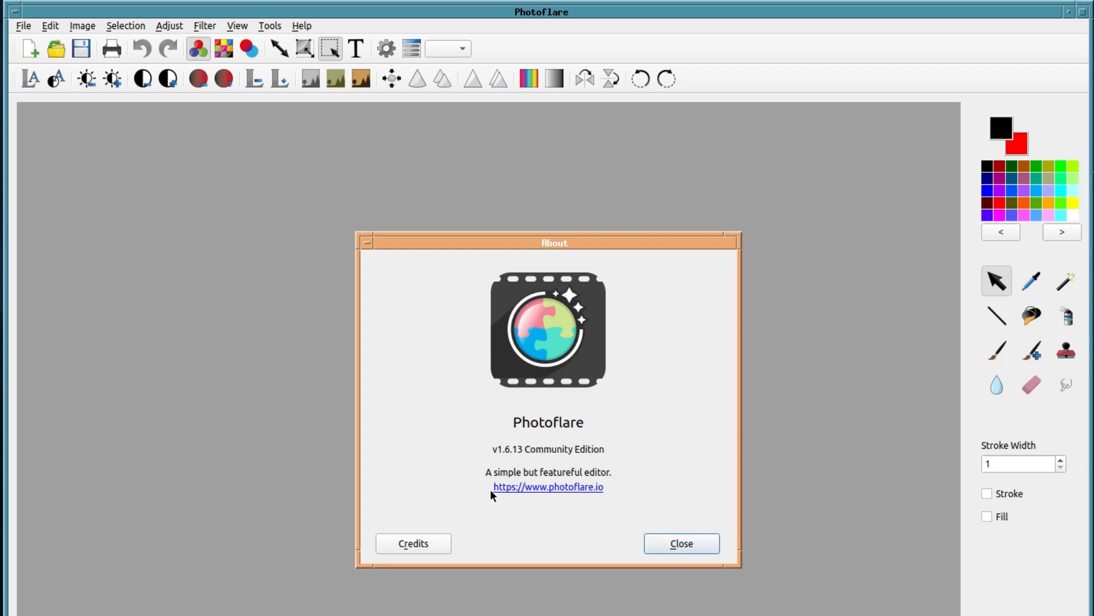
Close the About box, then cycle the colour palette to spectrum and back to swatches.
click(682, 544)
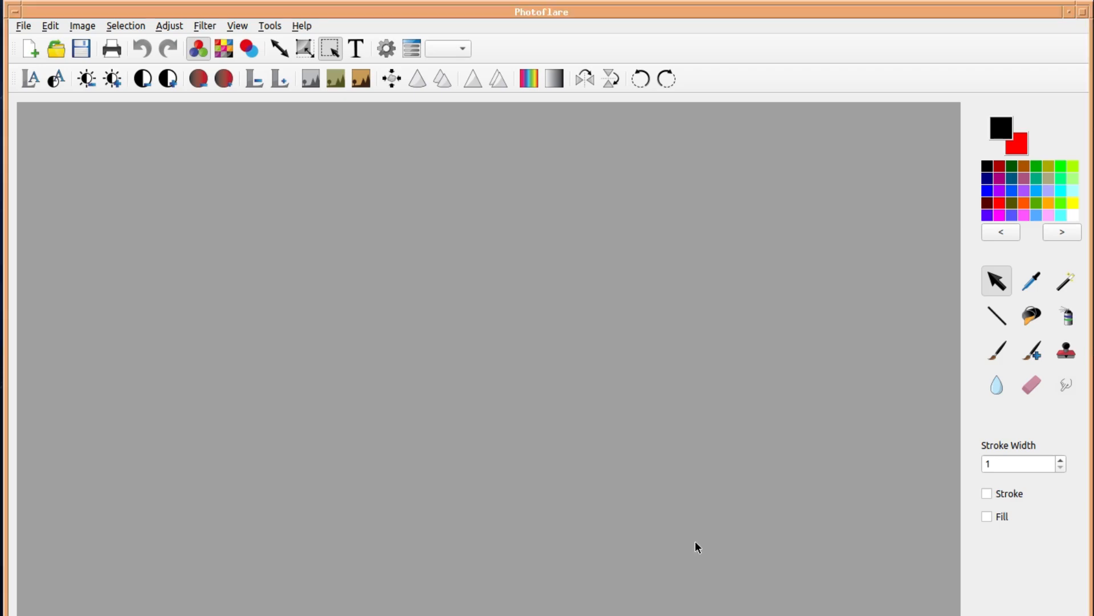
mouse_move(633, 423)
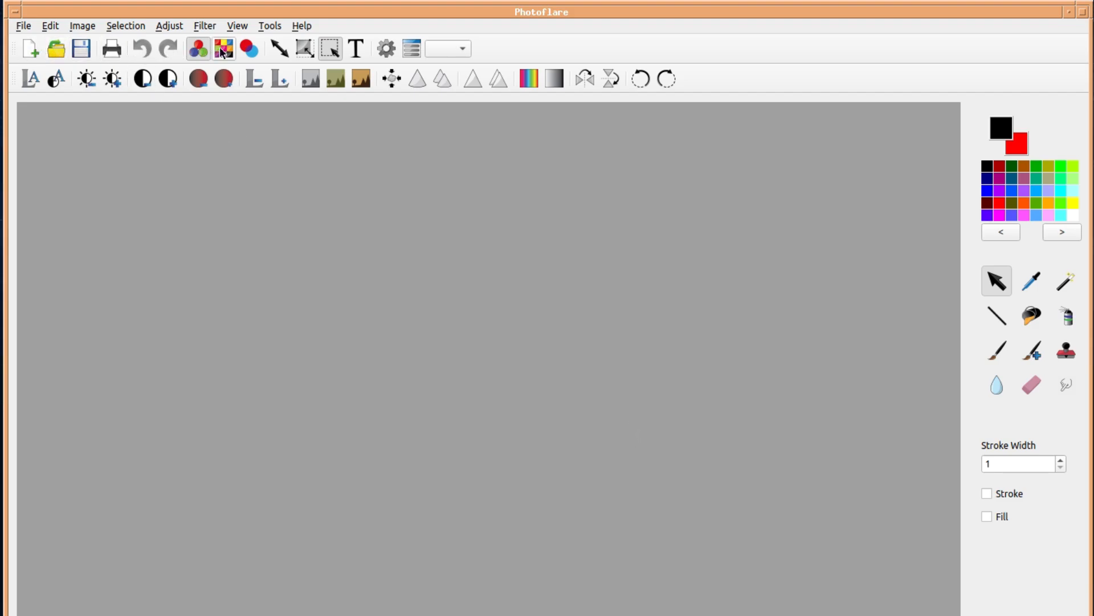
click(463, 48)
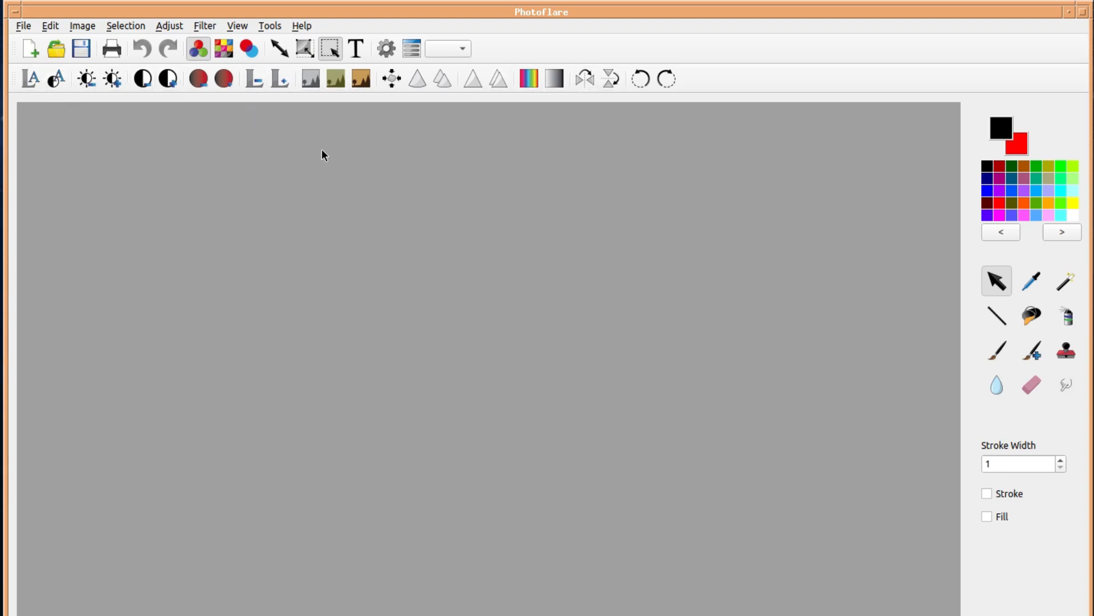
mouse_move(995, 122)
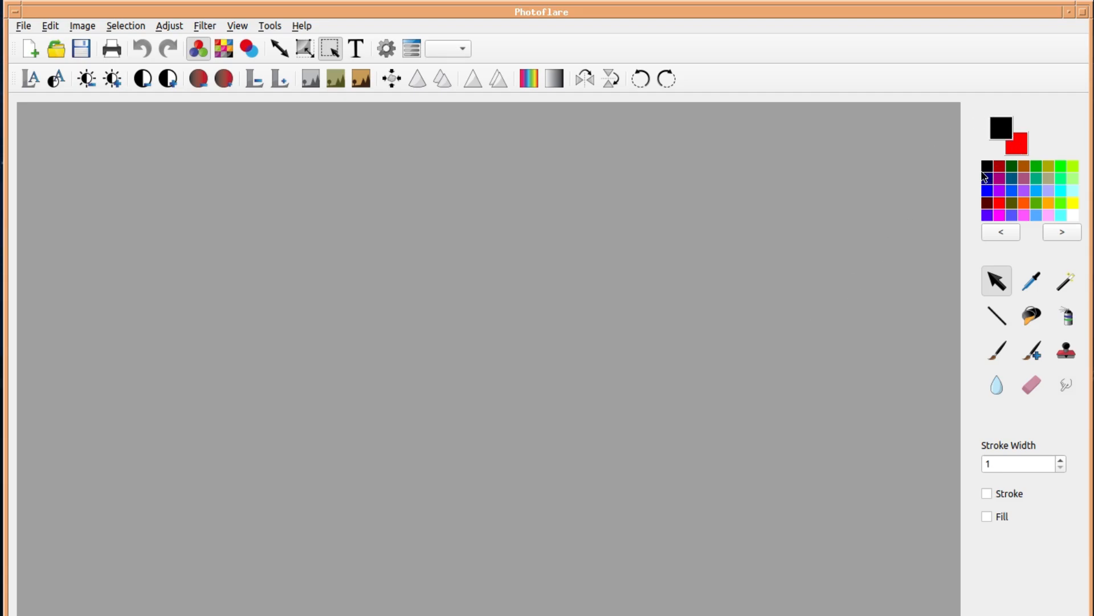
mouse_move(1030, 193)
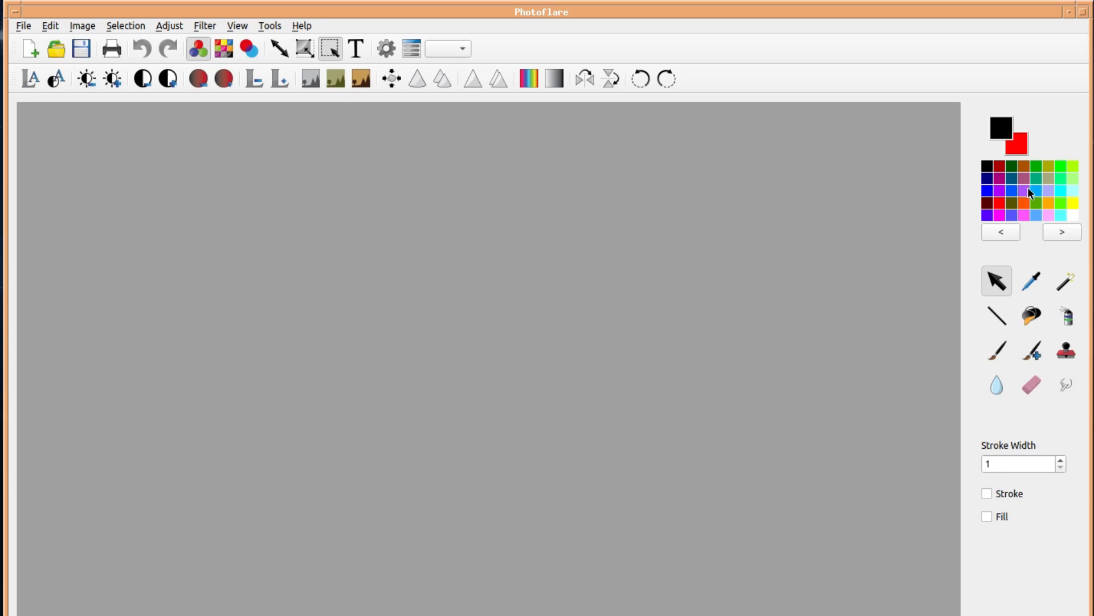
click(1063, 232)
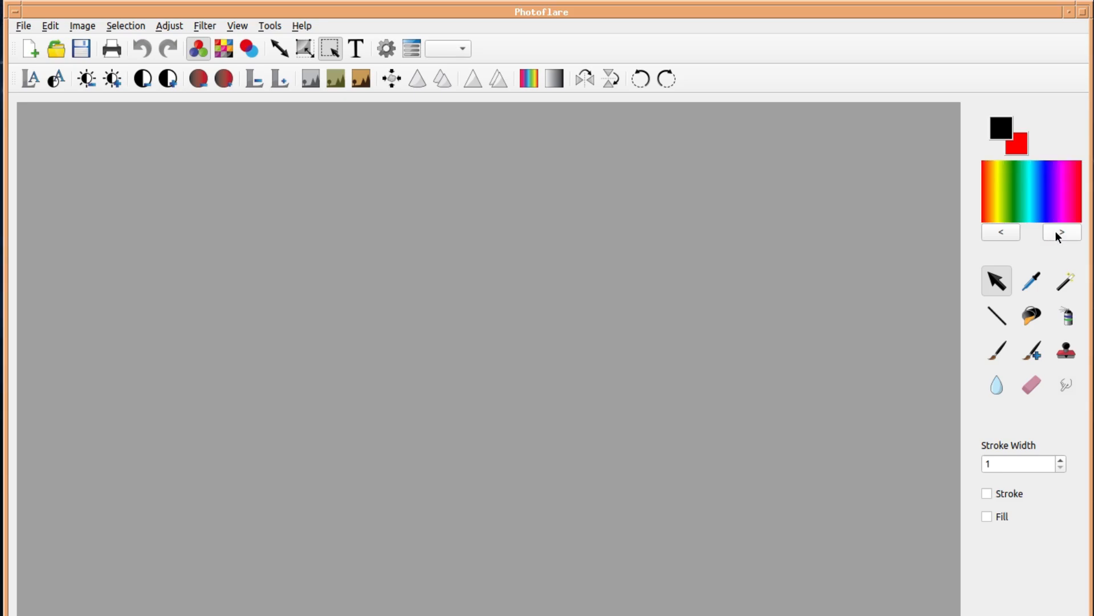
click(1062, 232)
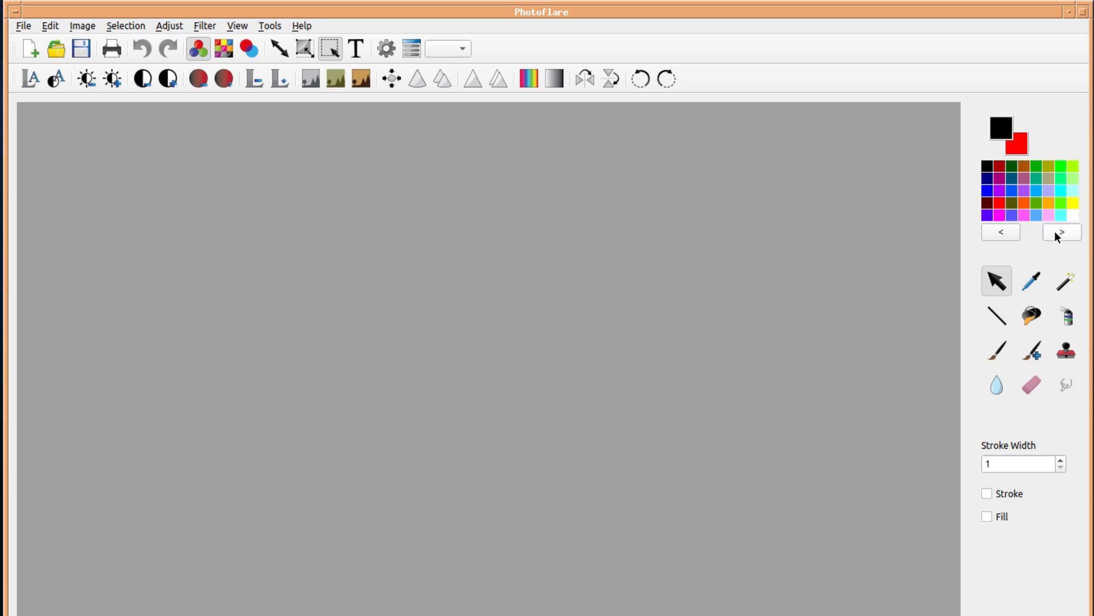
click(1029, 281)
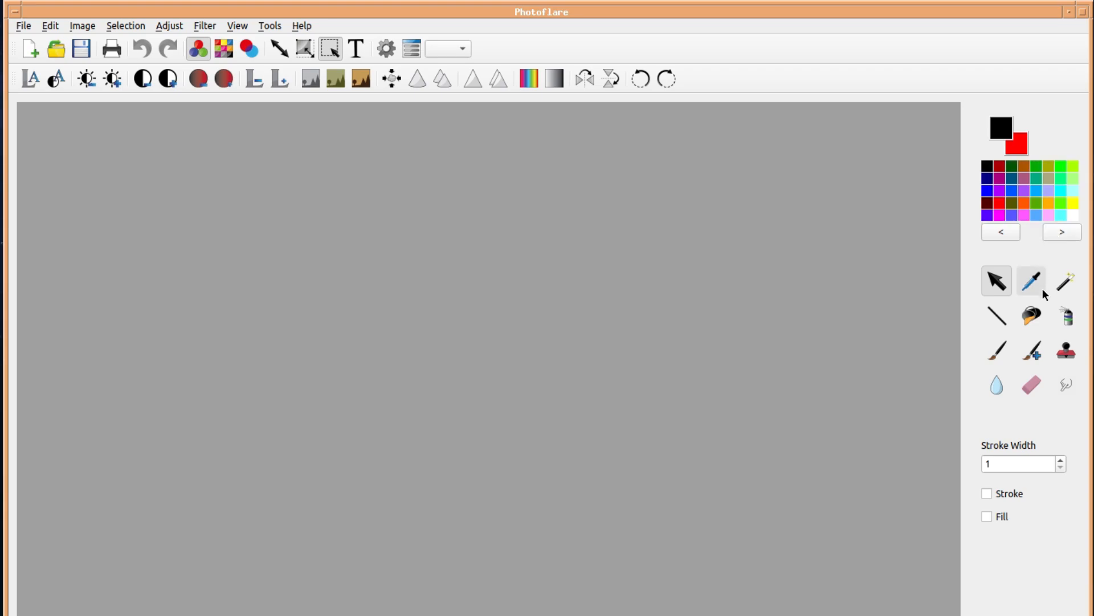
click(1066, 281)
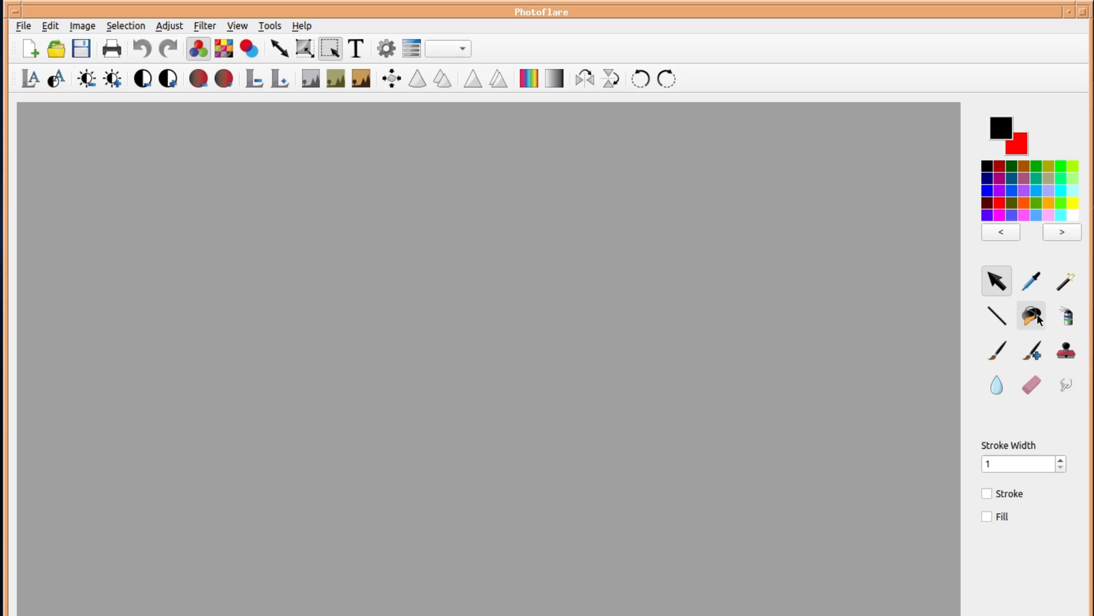
mouse_move(1038, 318)
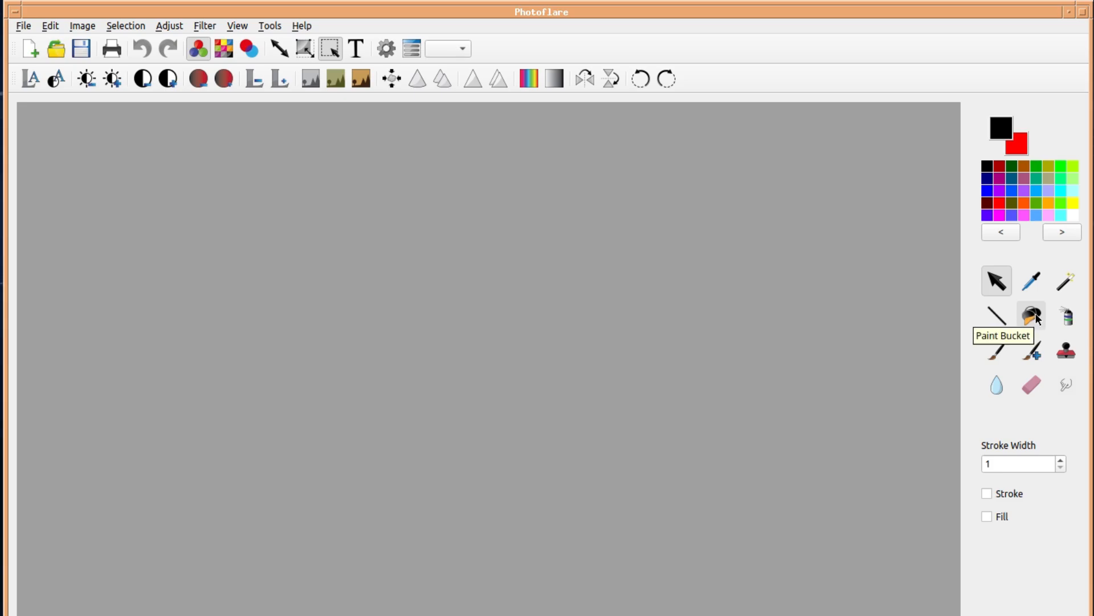
mouse_move(998, 332)
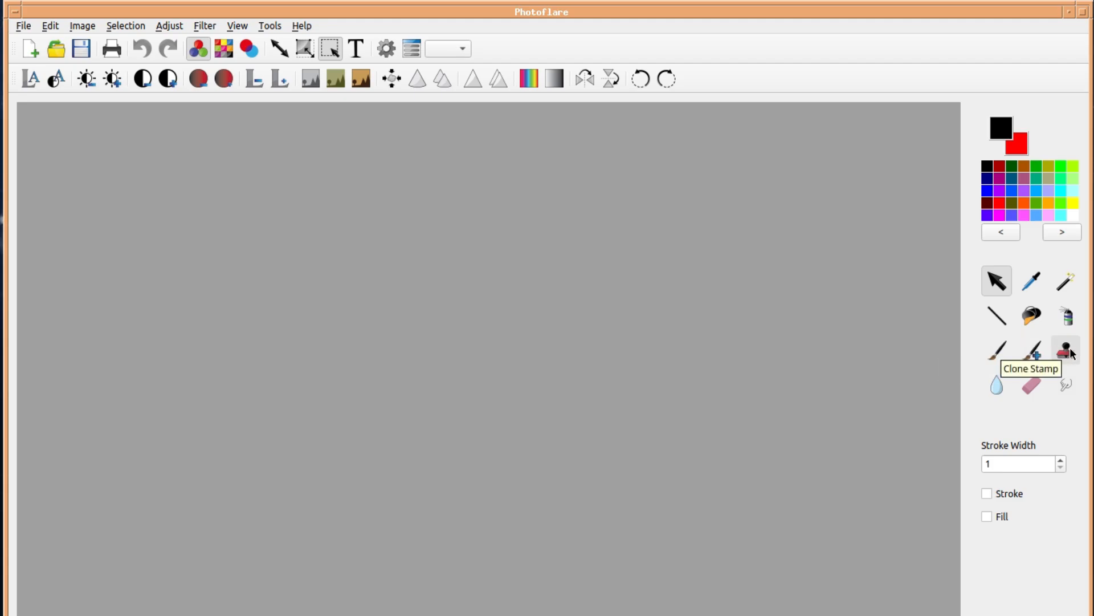
mouse_move(1055, 394)
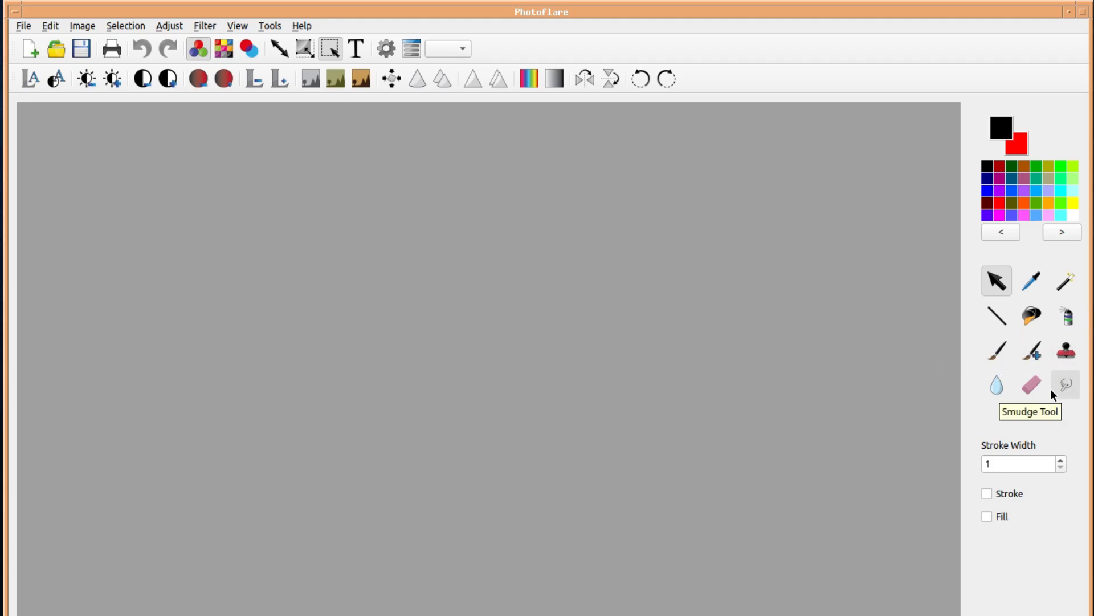
mouse_move(1002, 403)
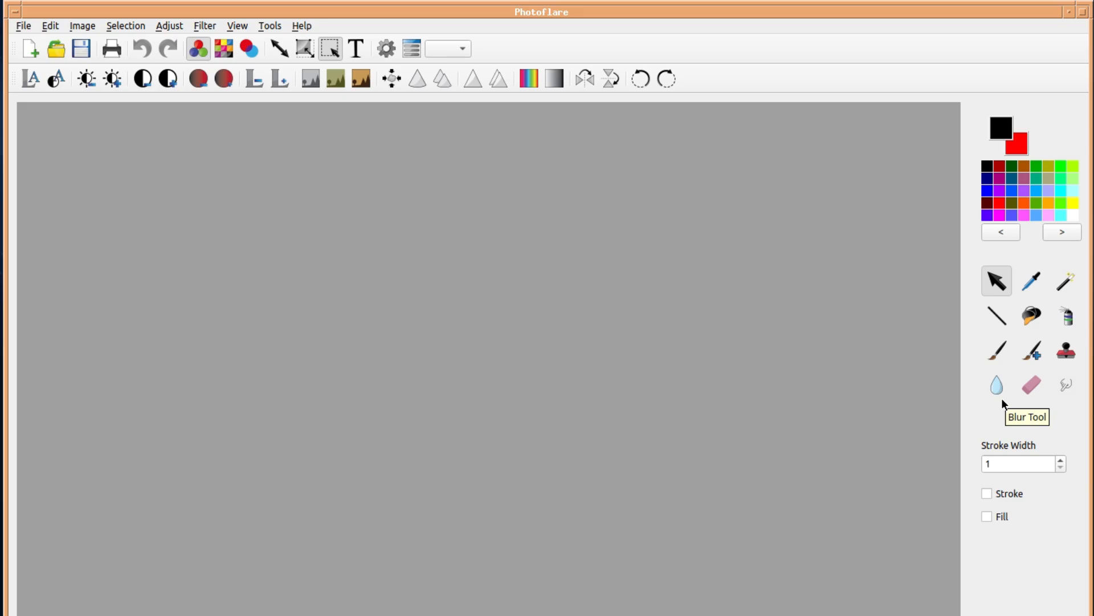
mouse_move(968, 458)
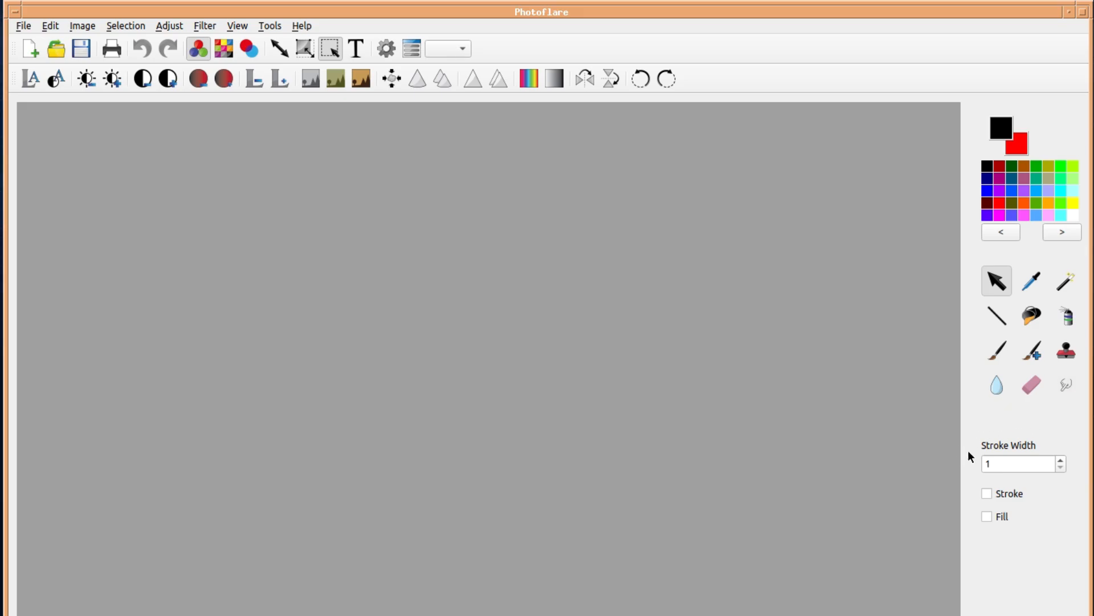
mouse_move(1024, 482)
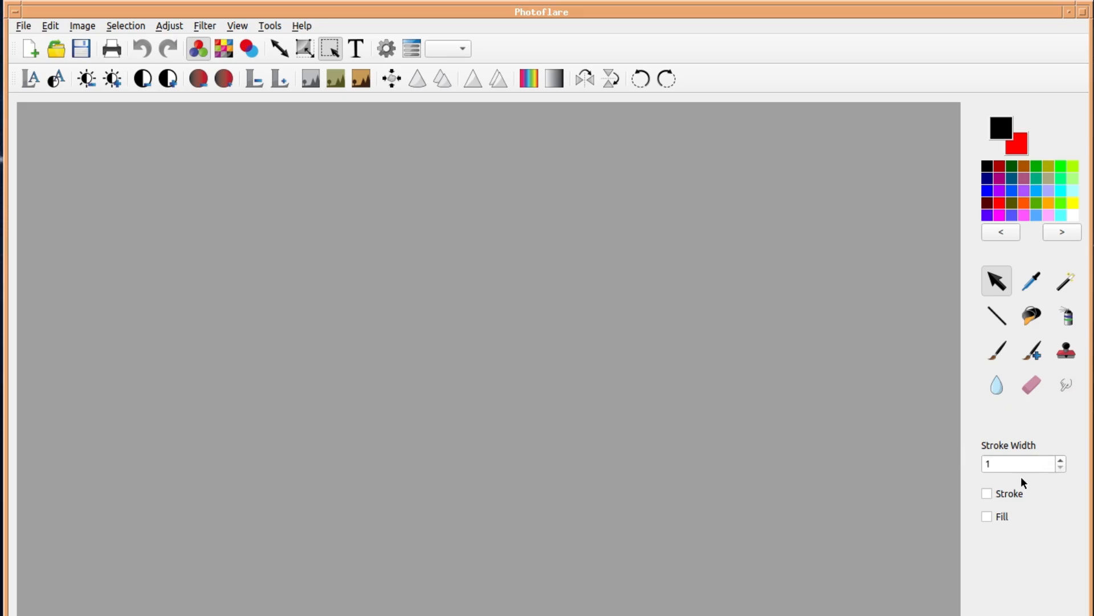
mouse_move(633, 423)
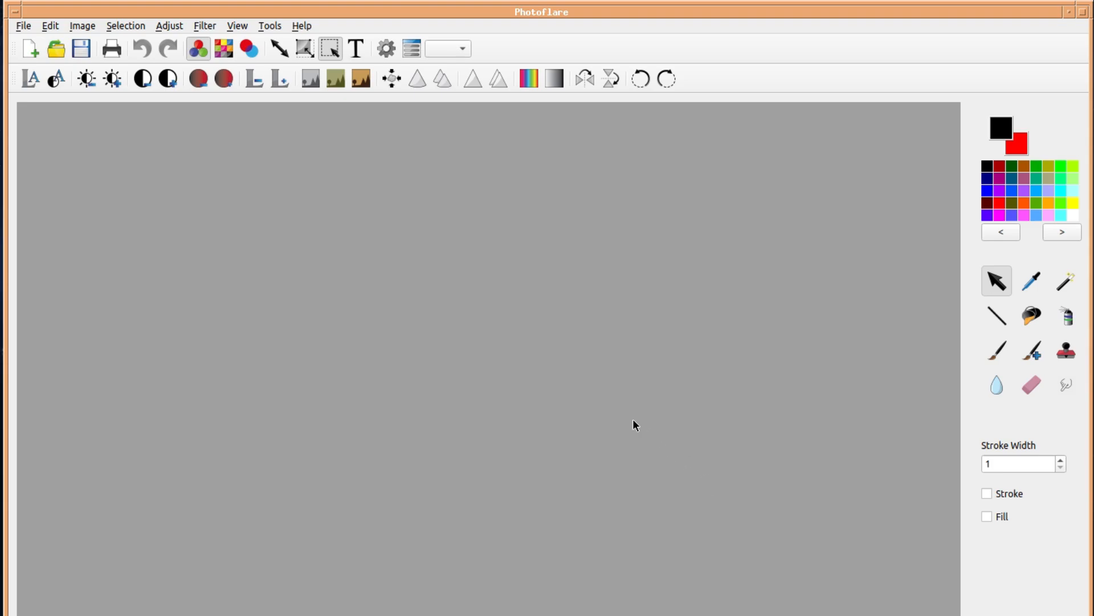
mouse_move(365, 227)
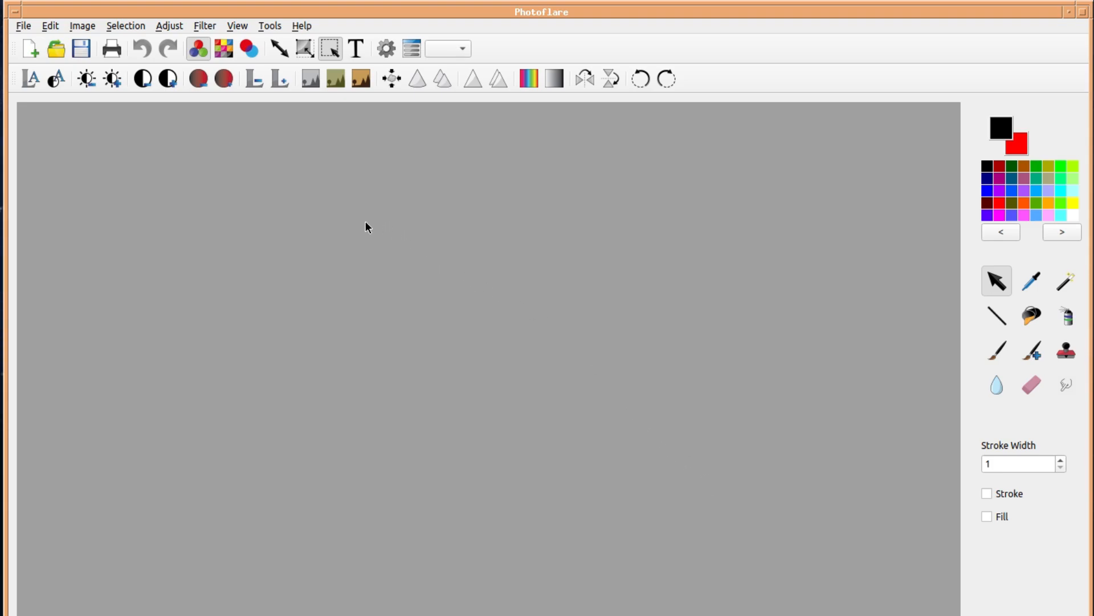
click(27, 50)
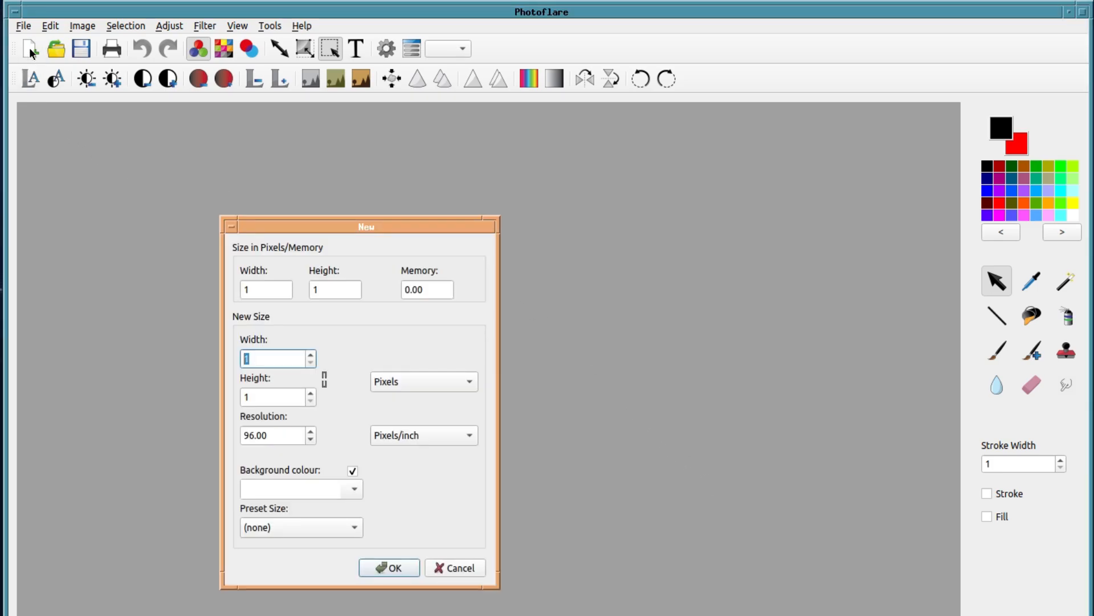
mouse_move(274, 263)
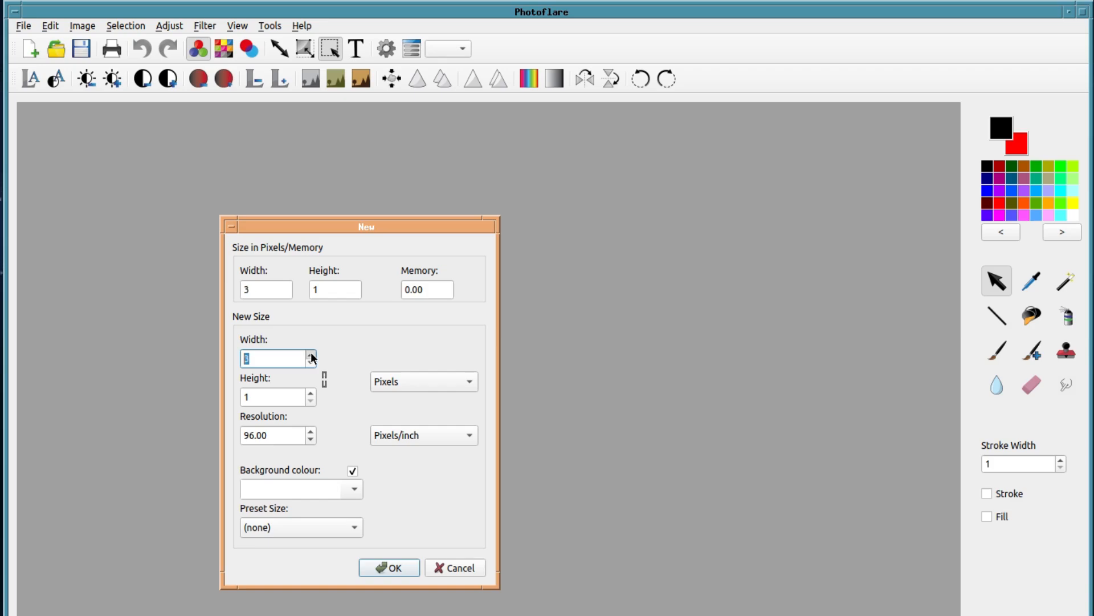
click(310, 363)
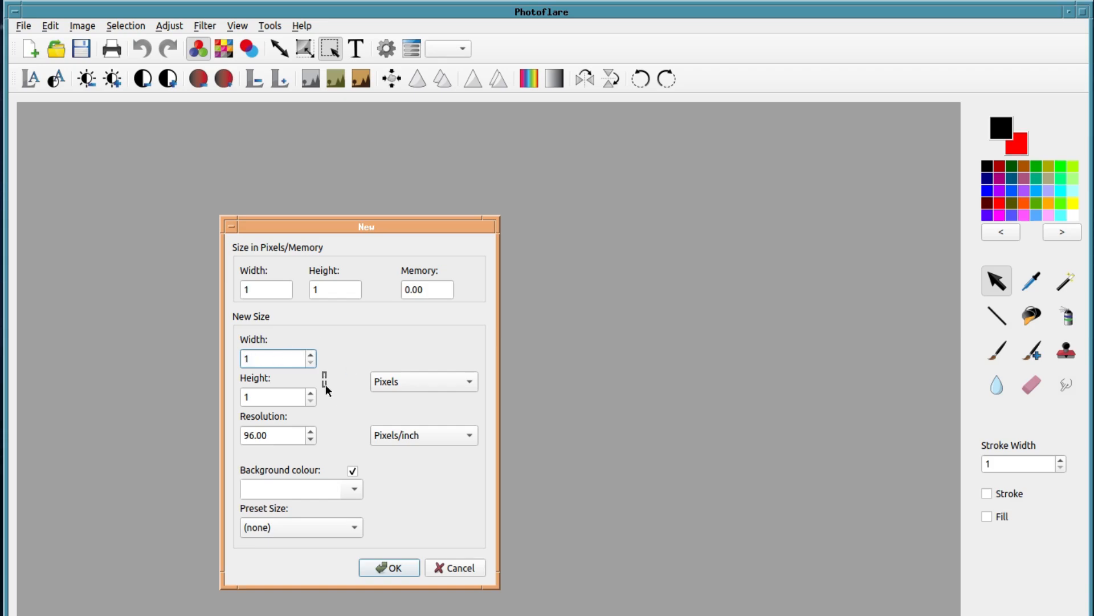
click(423, 381)
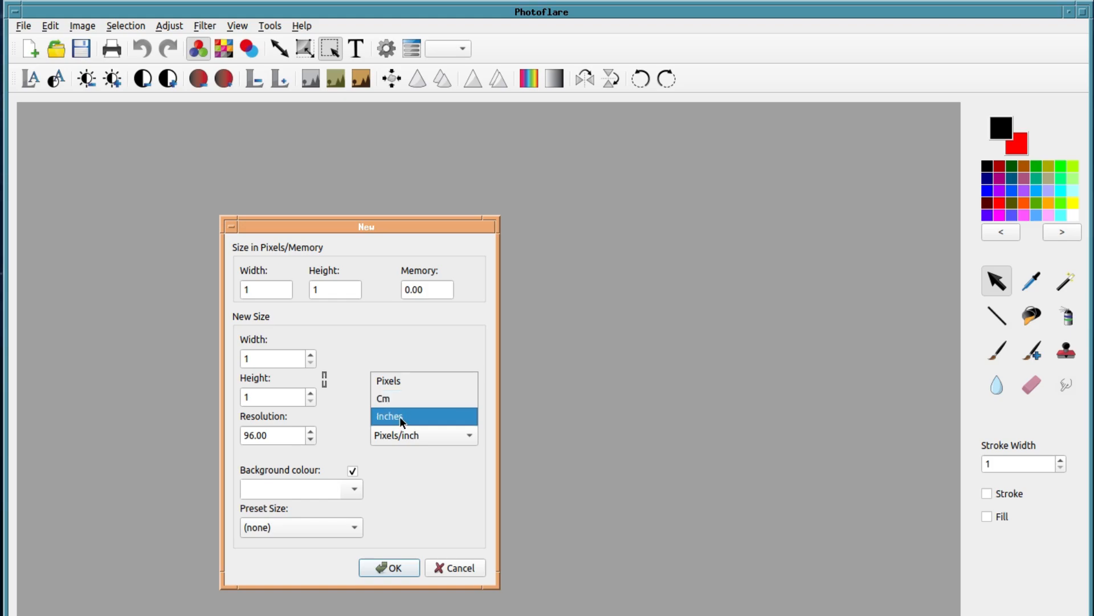
click(393, 416)
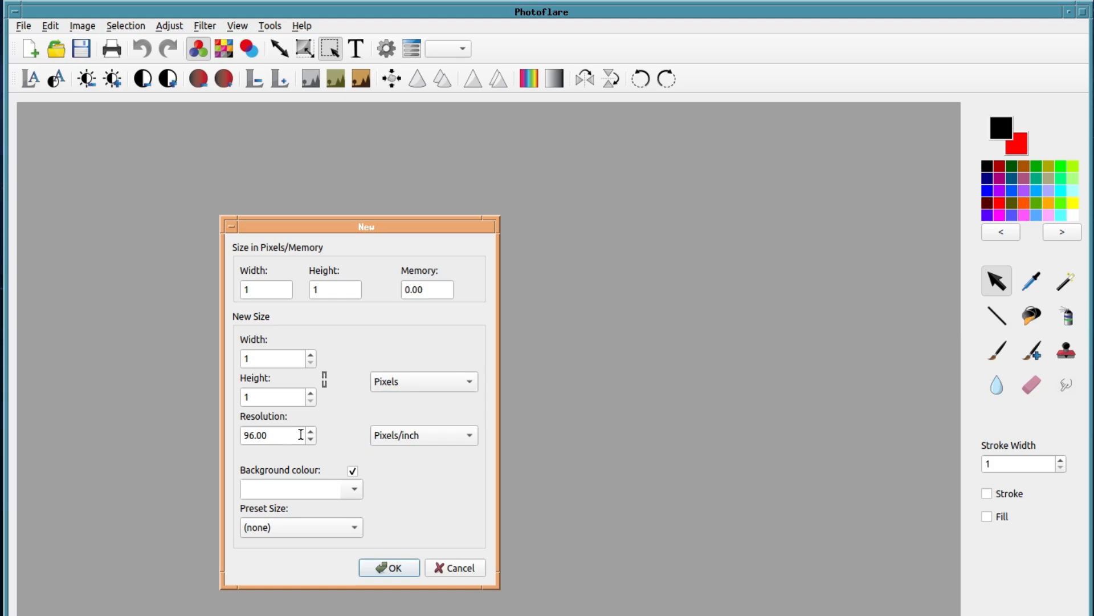
click(309, 431)
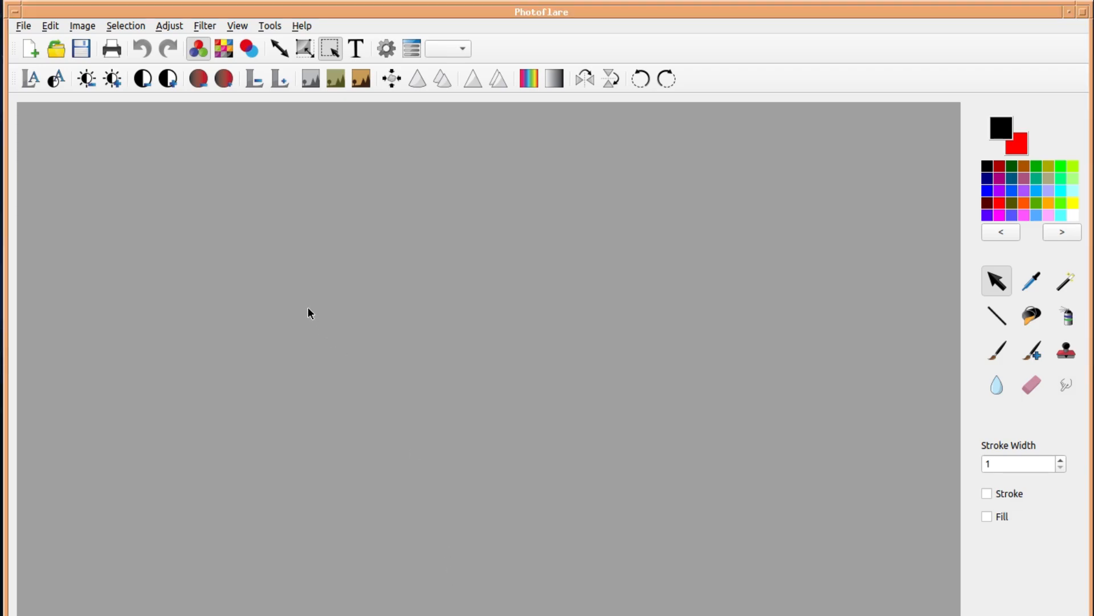
Open Photograph.jpg, the clock-tower street scene, from the 1920x1080 wallpapers folder.
click(56, 49)
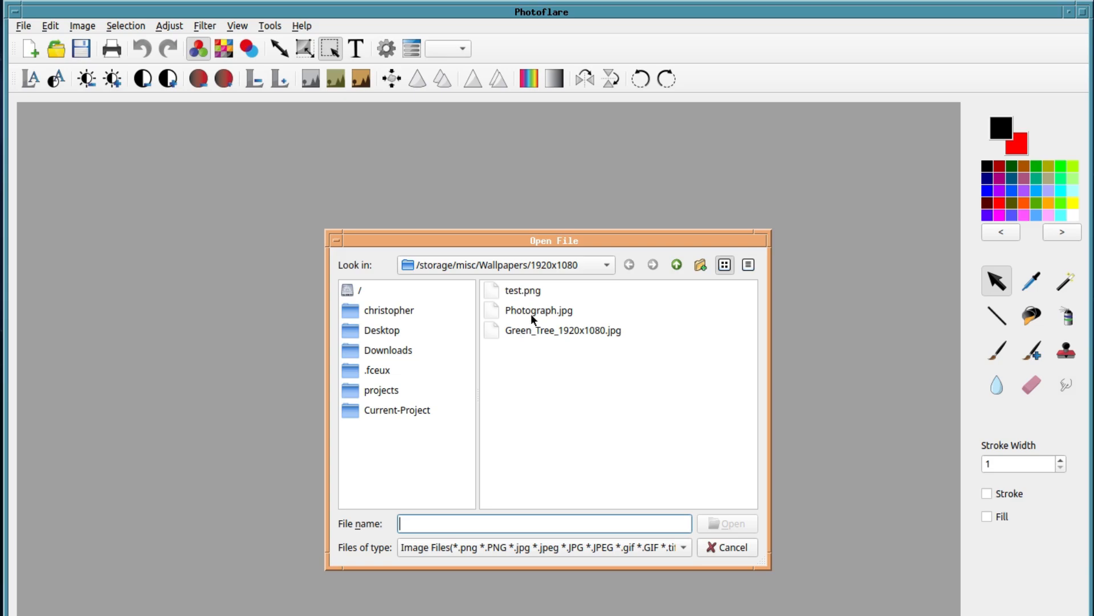
double_click(539, 310)
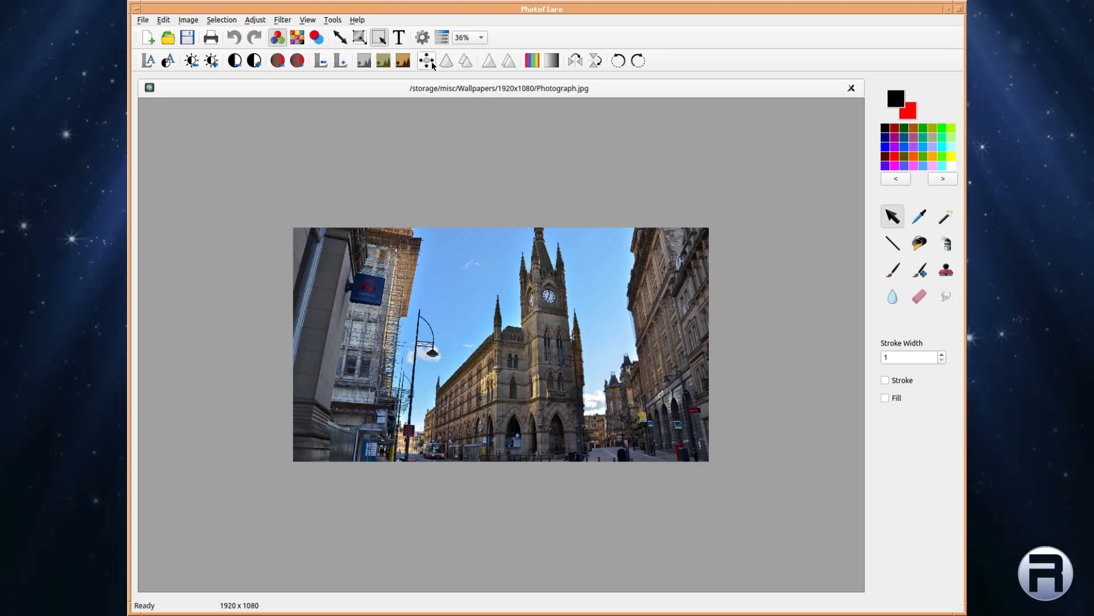
mouse_move(426, 59)
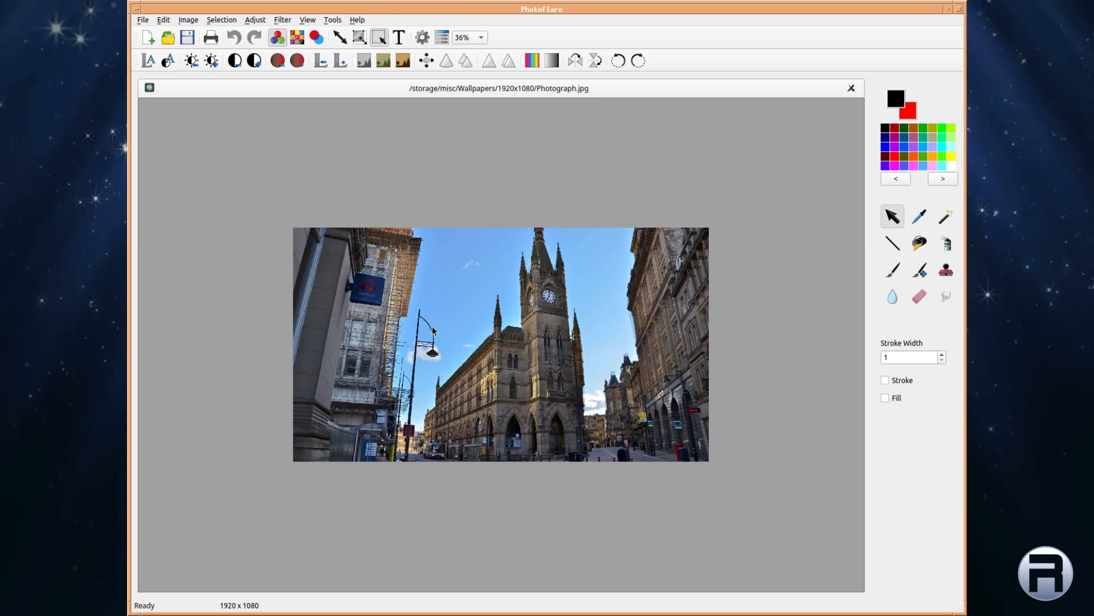
Pick a different zoom level for the photo from the zoom dropdown.
click(481, 37)
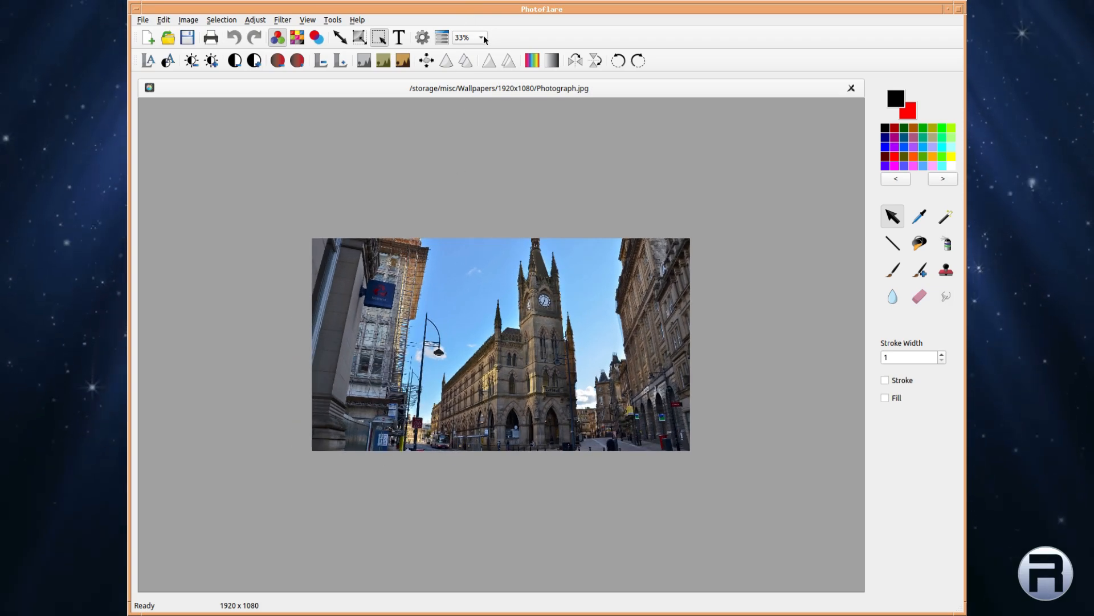
click(481, 38)
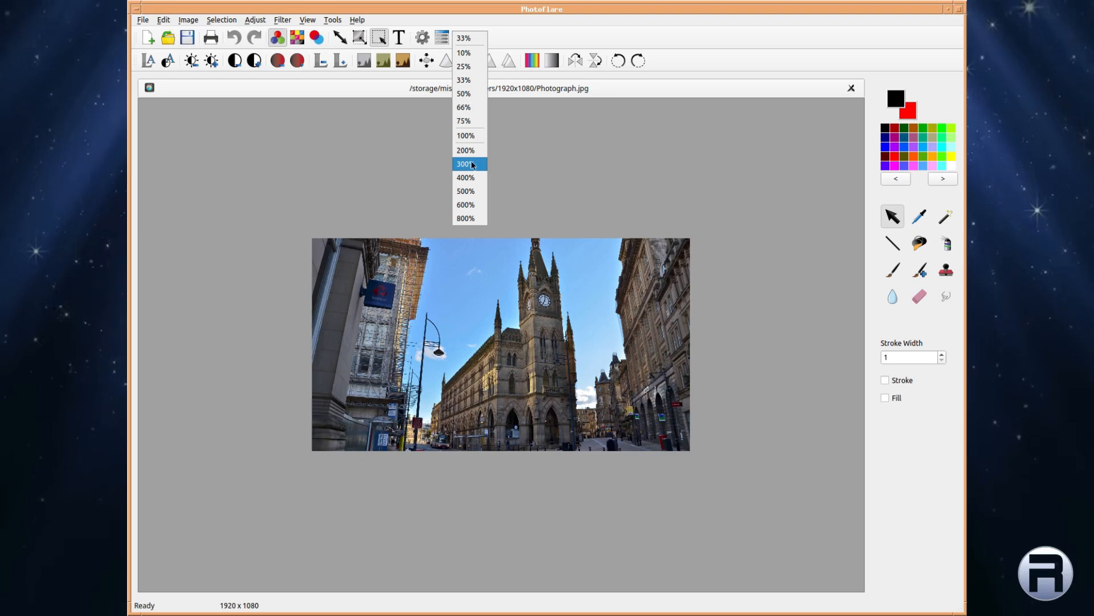
click(464, 150)
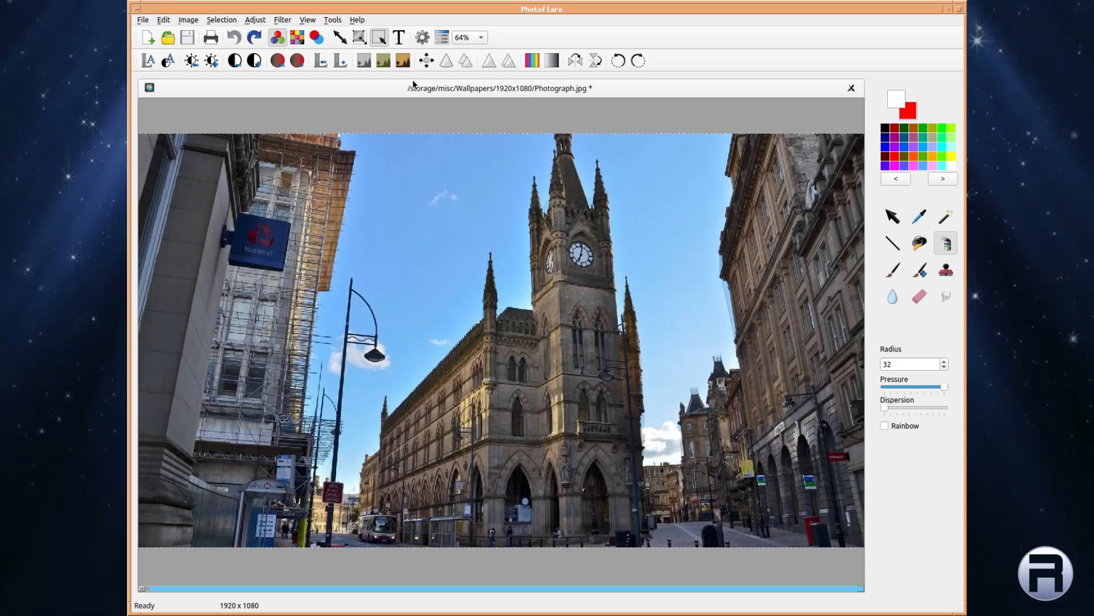
Undo the Old Photo tint, then view Old Photo under Filter > Colour.
click(282, 19)
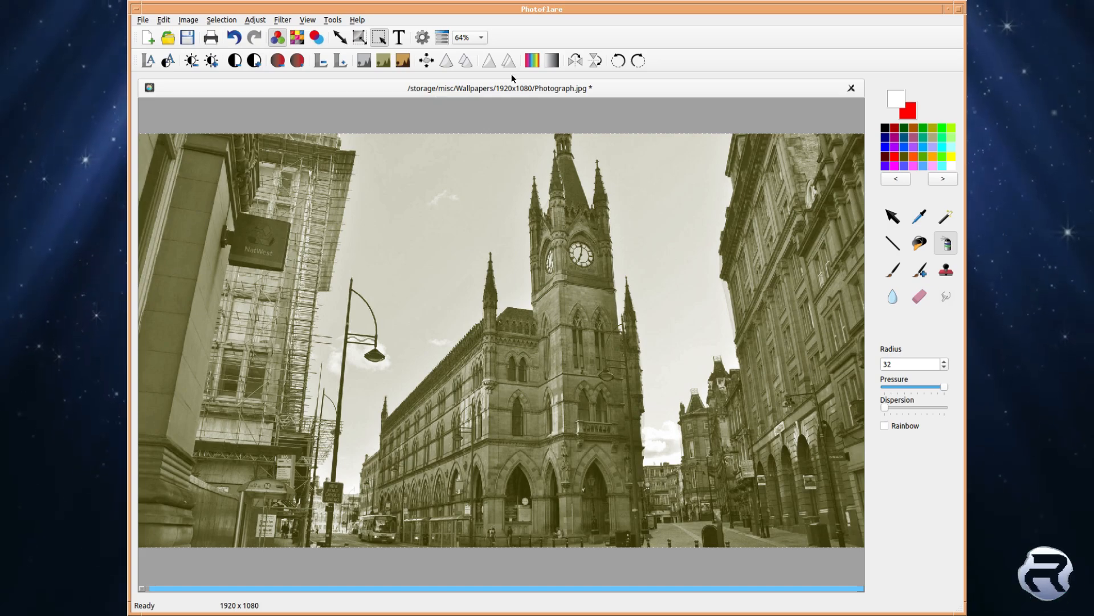
click(277, 37)
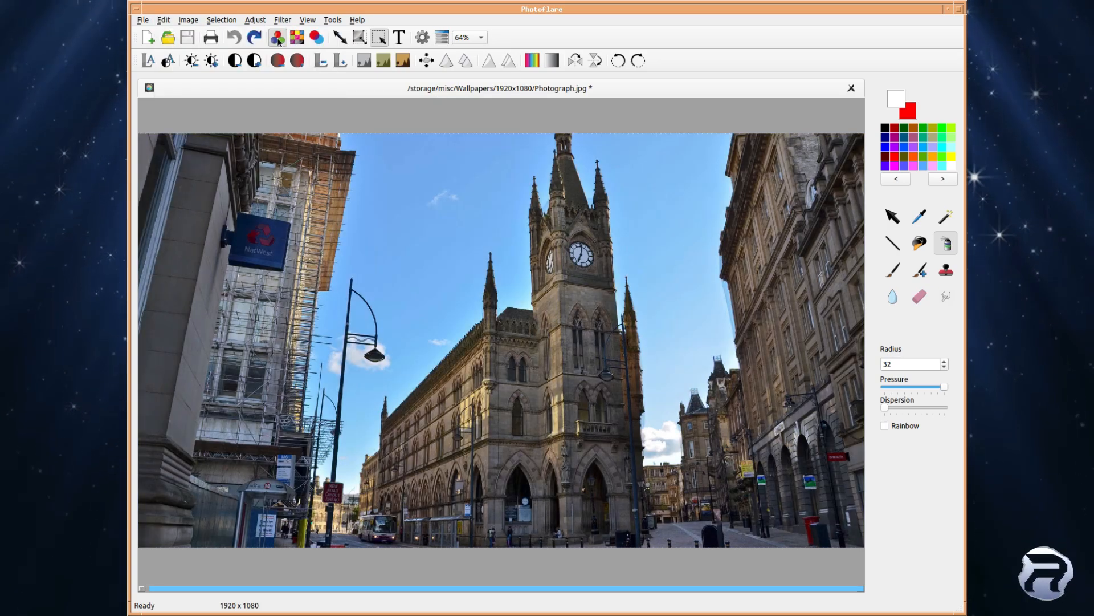
click(282, 20)
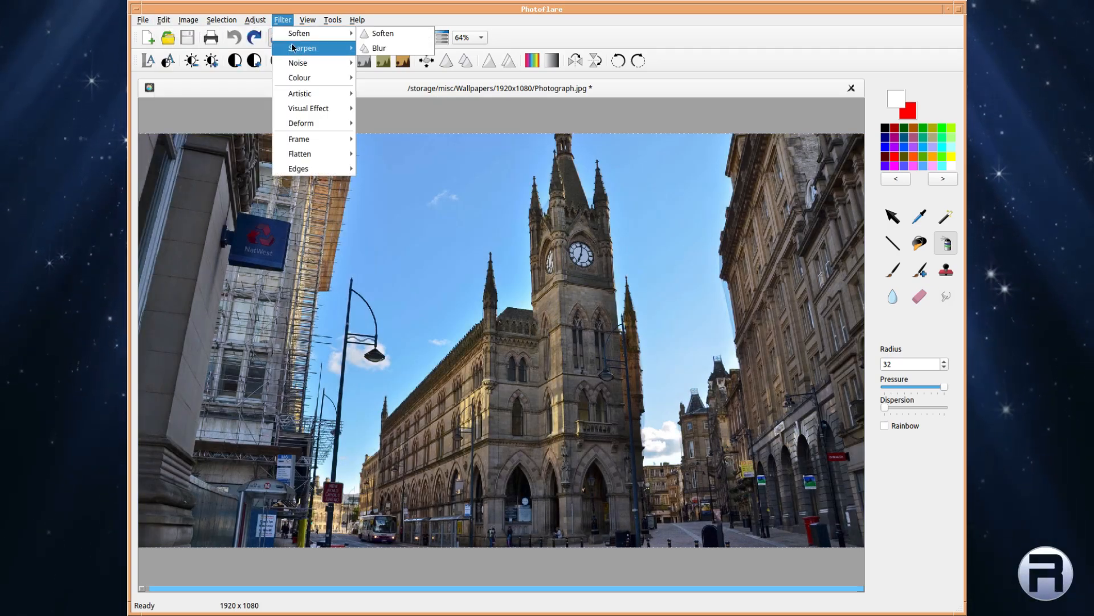
mouse_move(299, 78)
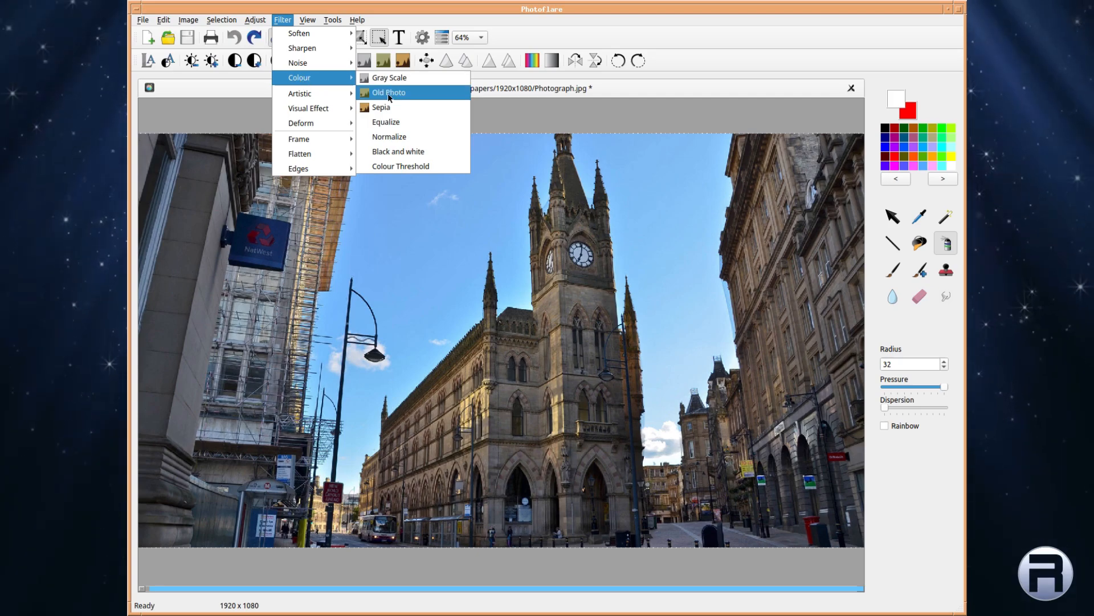
click(389, 92)
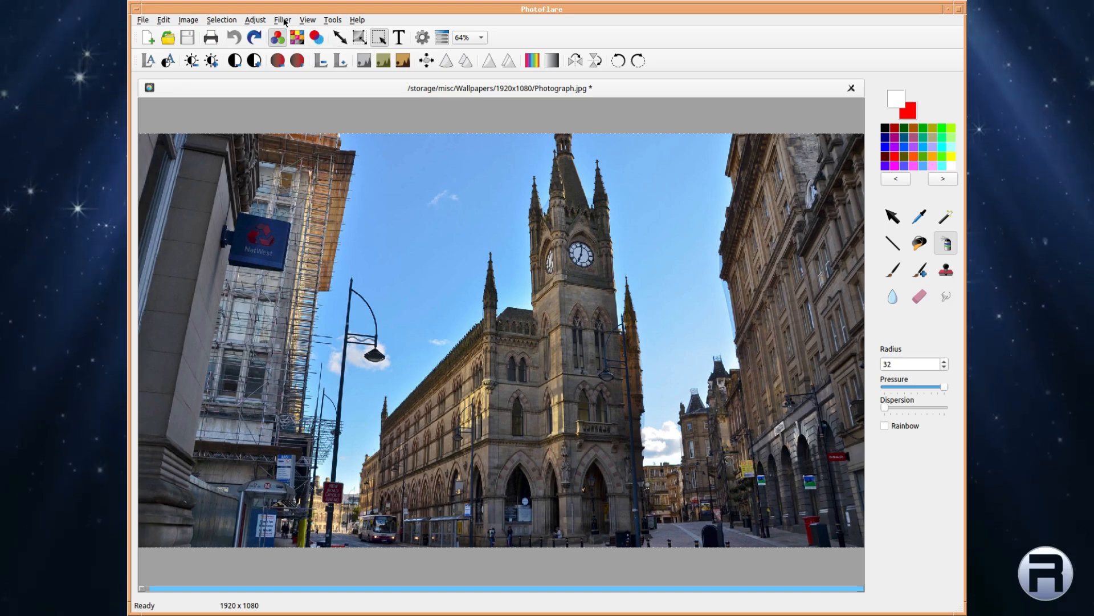
click(283, 19)
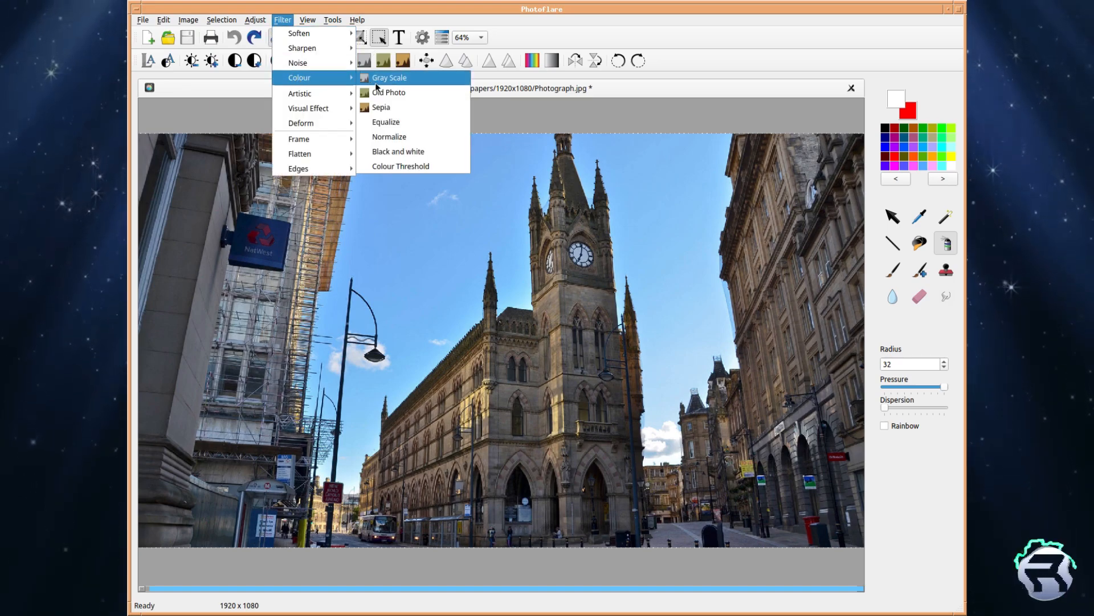
mouse_move(397, 159)
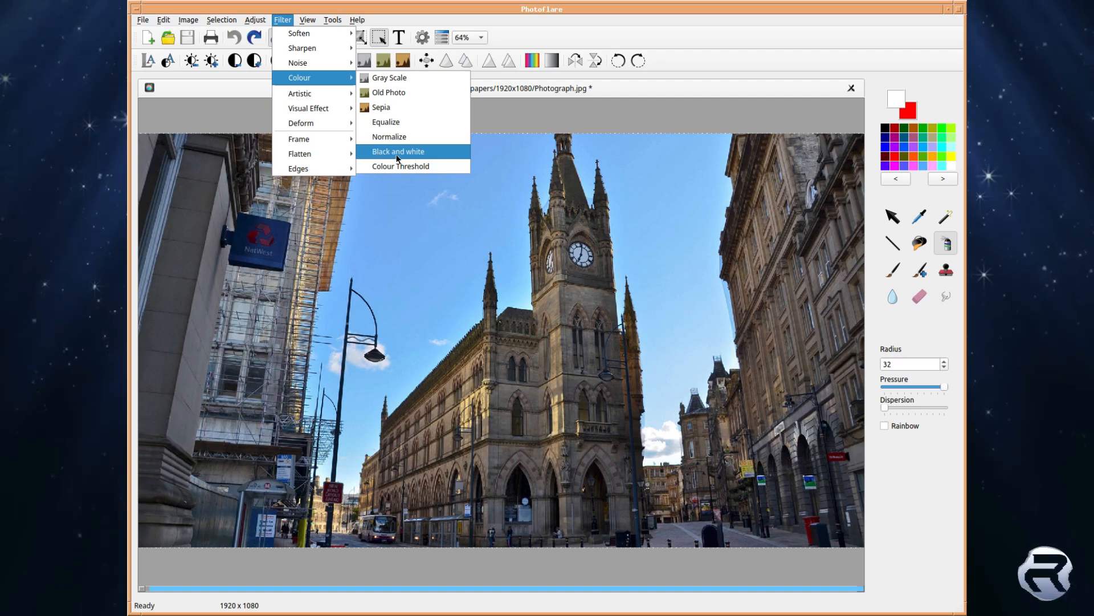
click(398, 151)
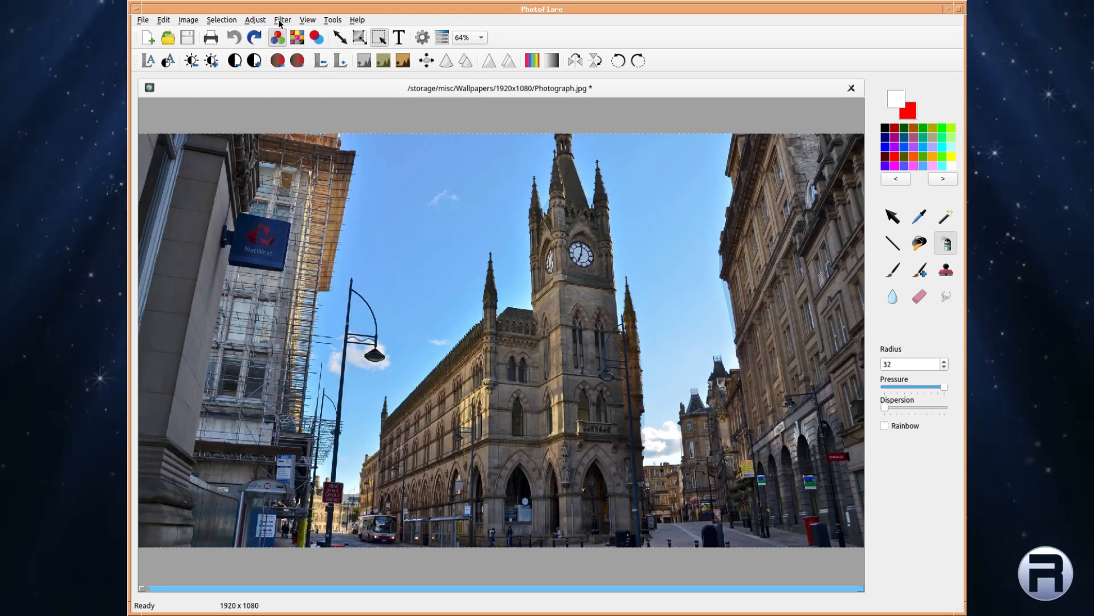
Try the Oil Paint and Charcoal Drawing filters, then undo the charcoal effect.
click(282, 19)
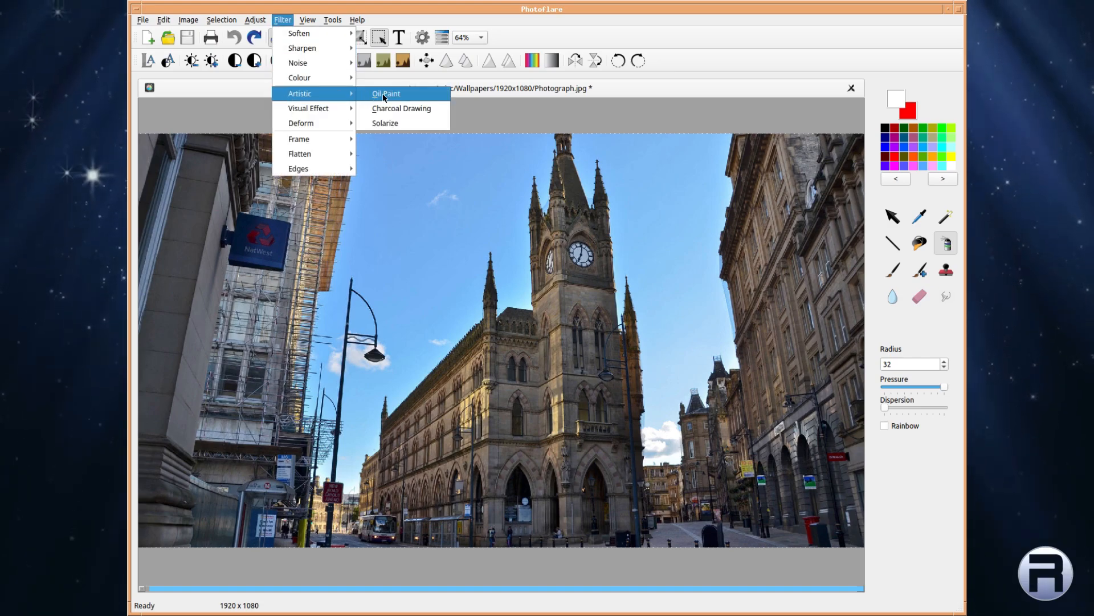
click(386, 94)
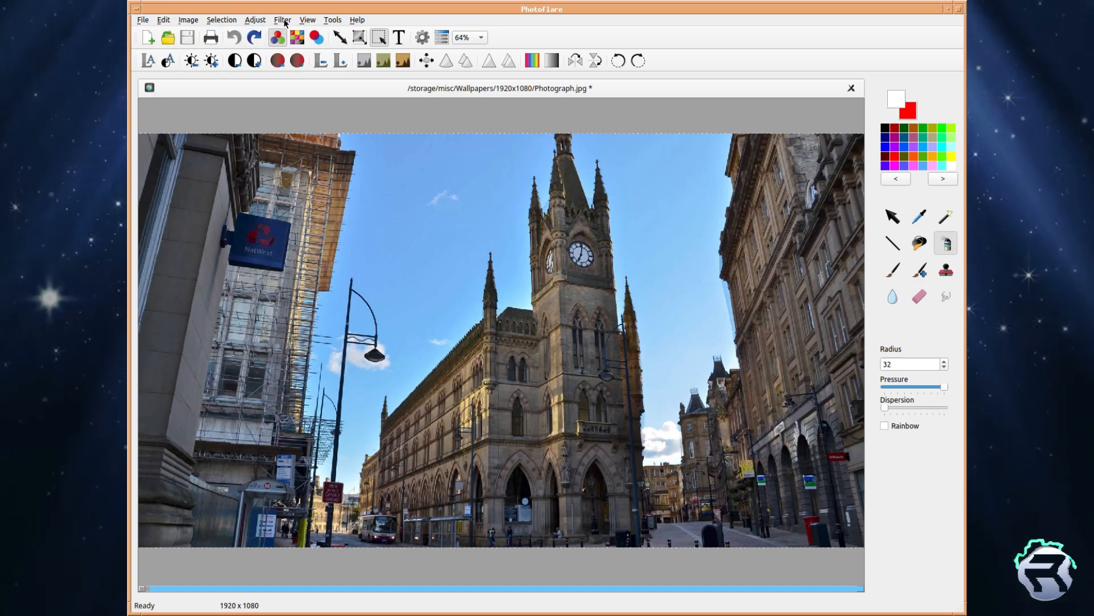
click(283, 20)
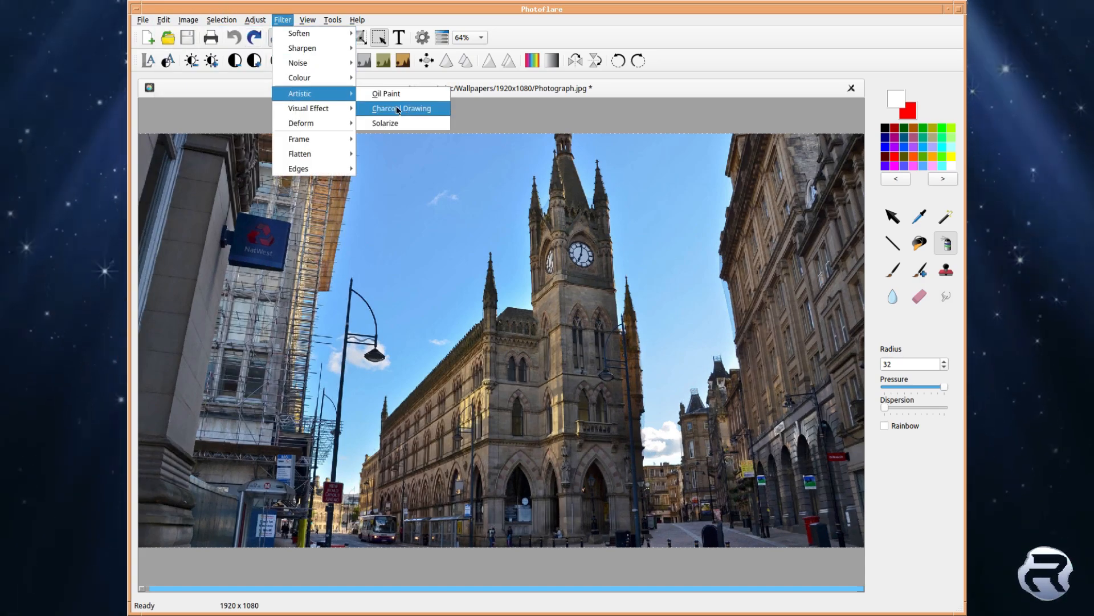
click(403, 108)
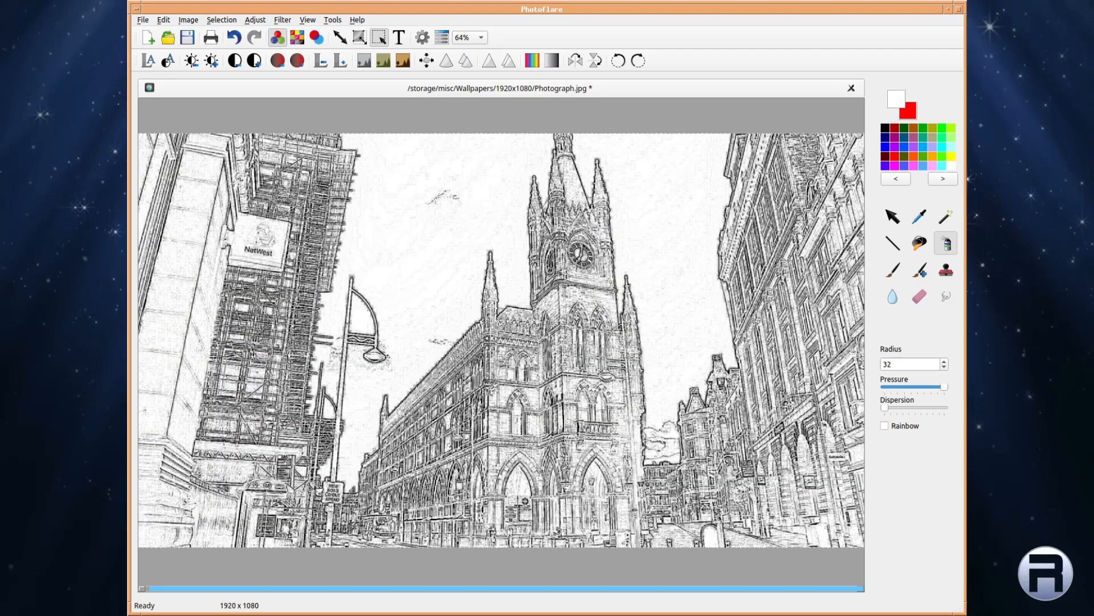
click(164, 20)
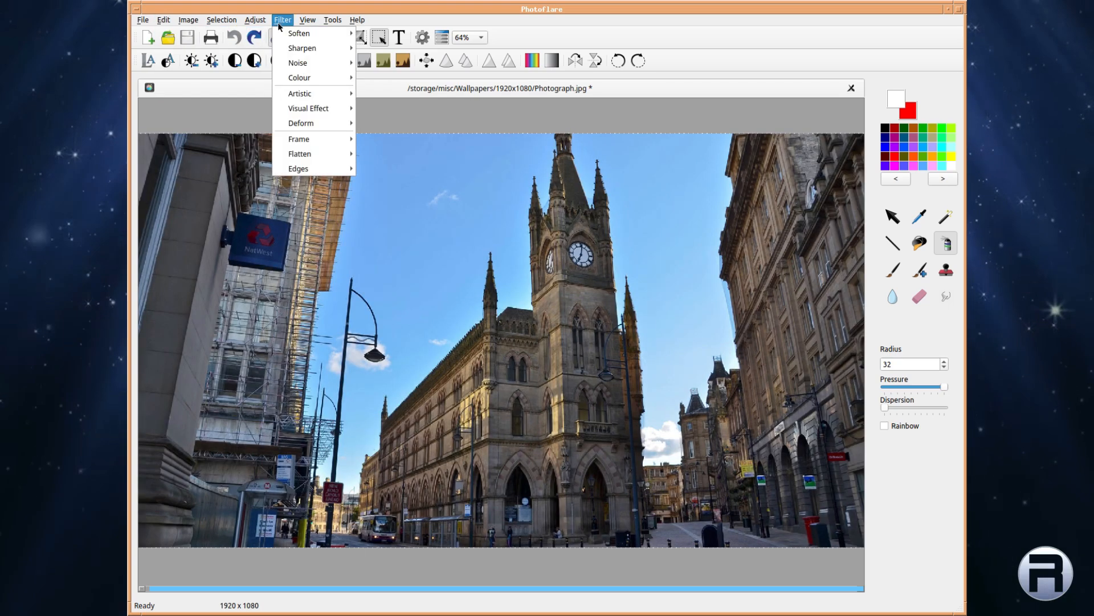
mouse_move(314, 109)
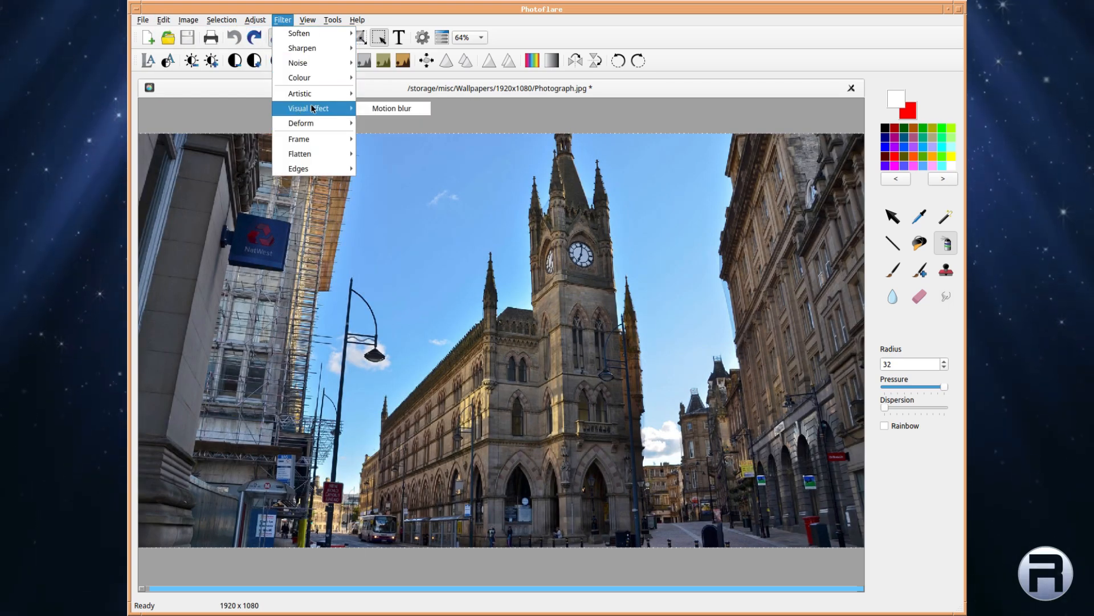
Apply Filter > Visual Effect > Motion blur to the street photo.
click(392, 108)
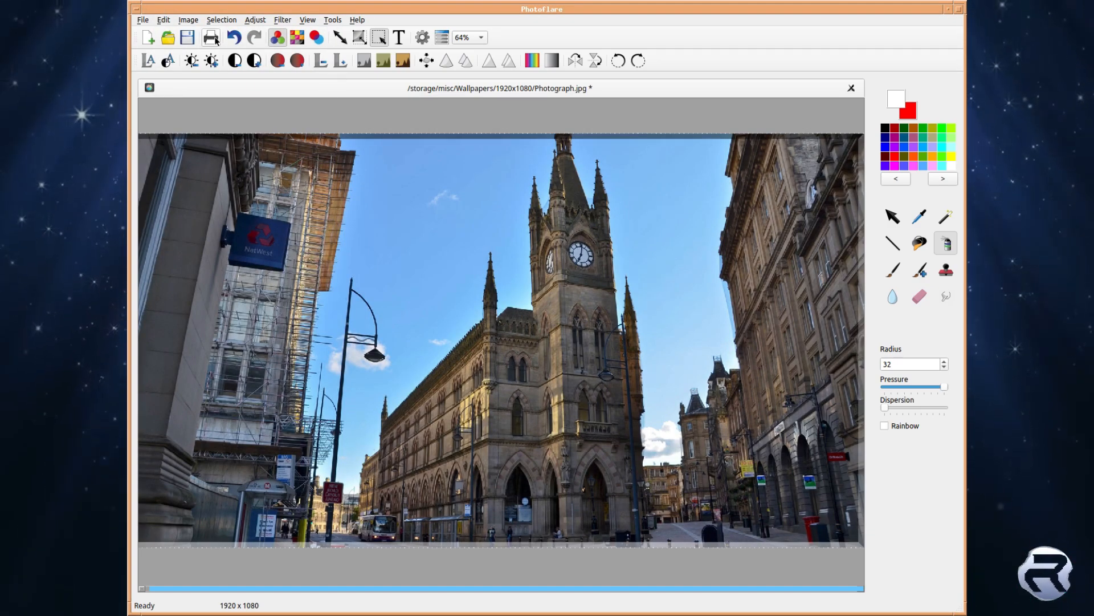
Place 'Hello' in yellow bold Noto Sans, size 99, in the sky above the street.
click(399, 38)
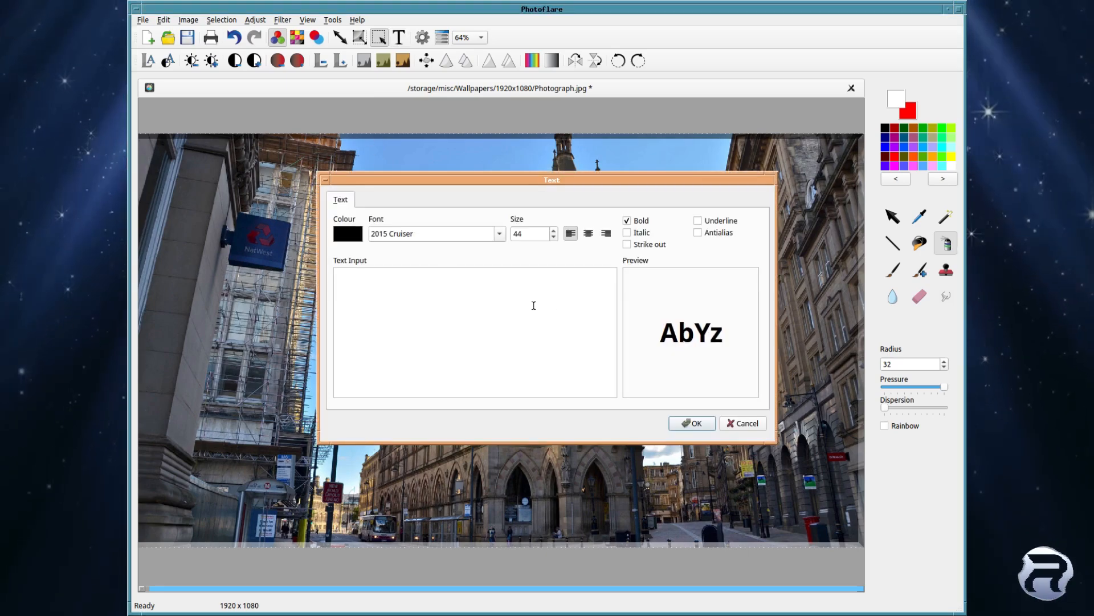
mouse_move(370, 282)
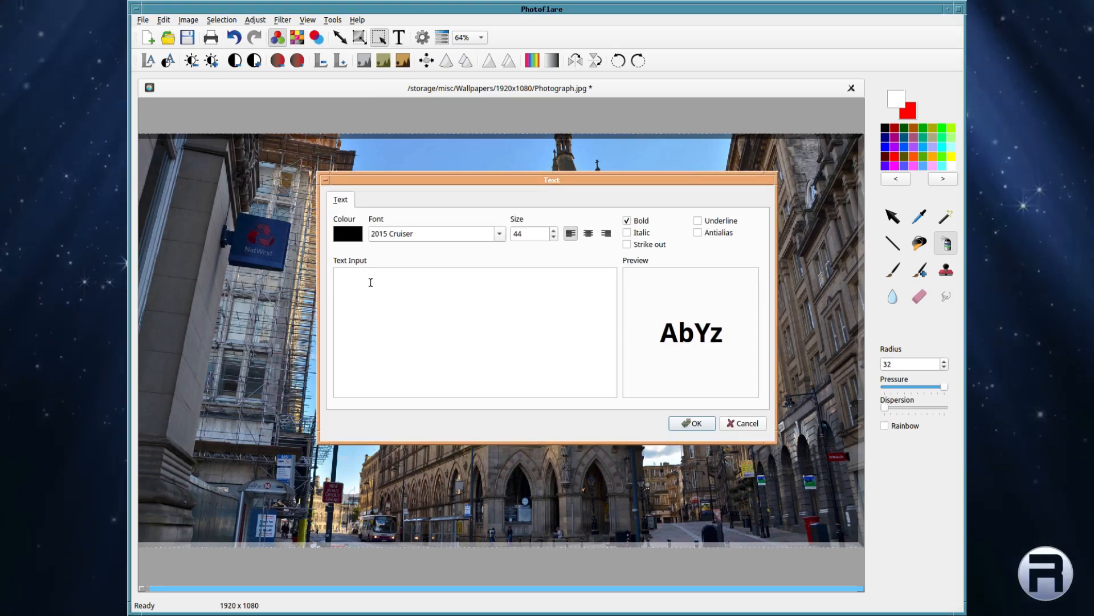
text(Hello)
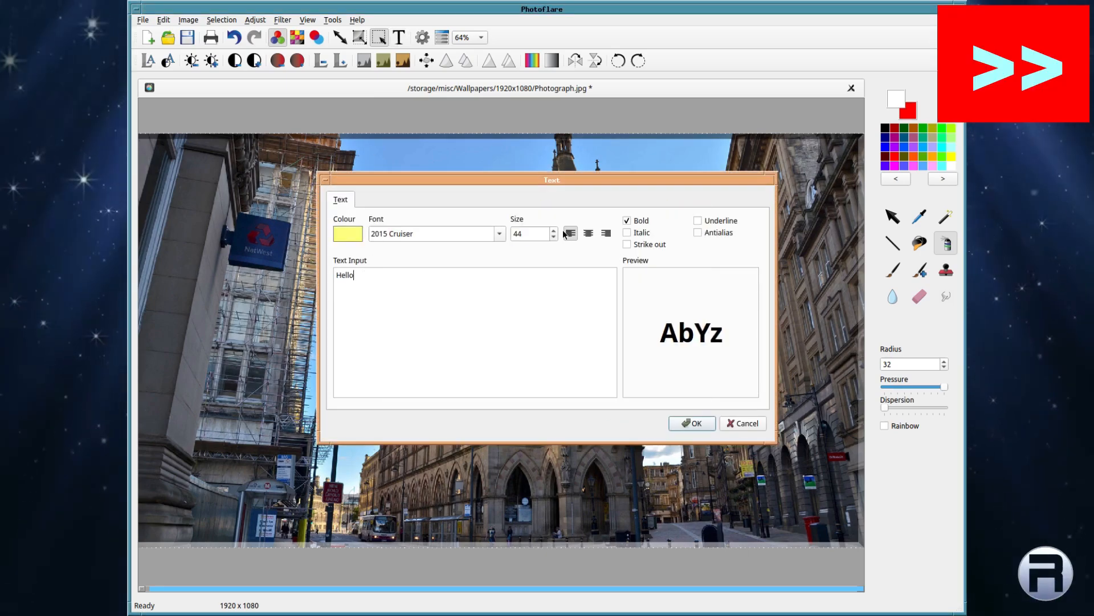
click(692, 423)
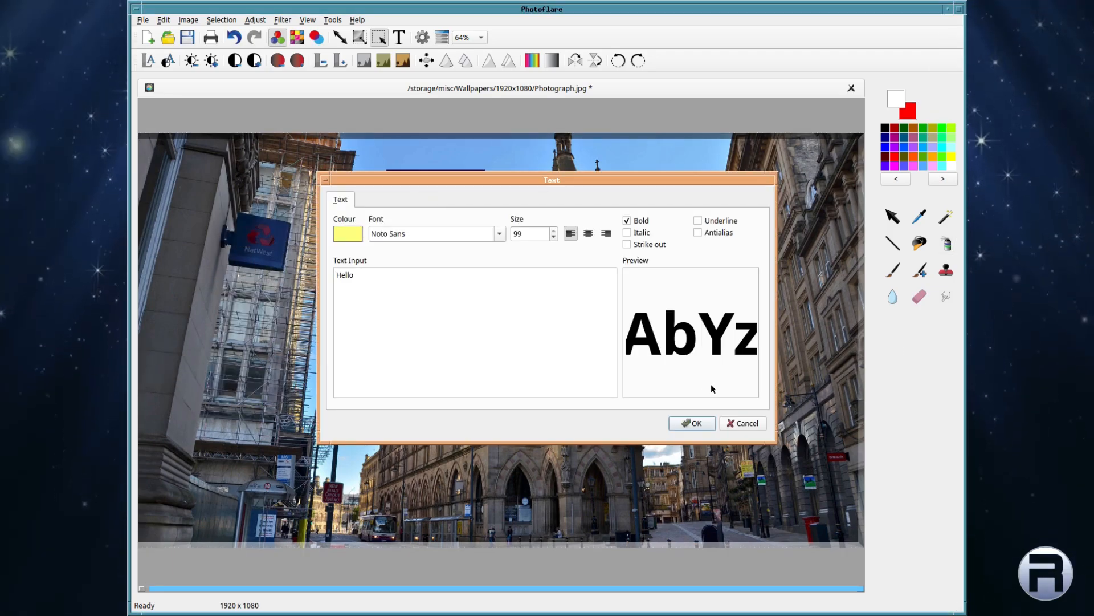
click(692, 423)
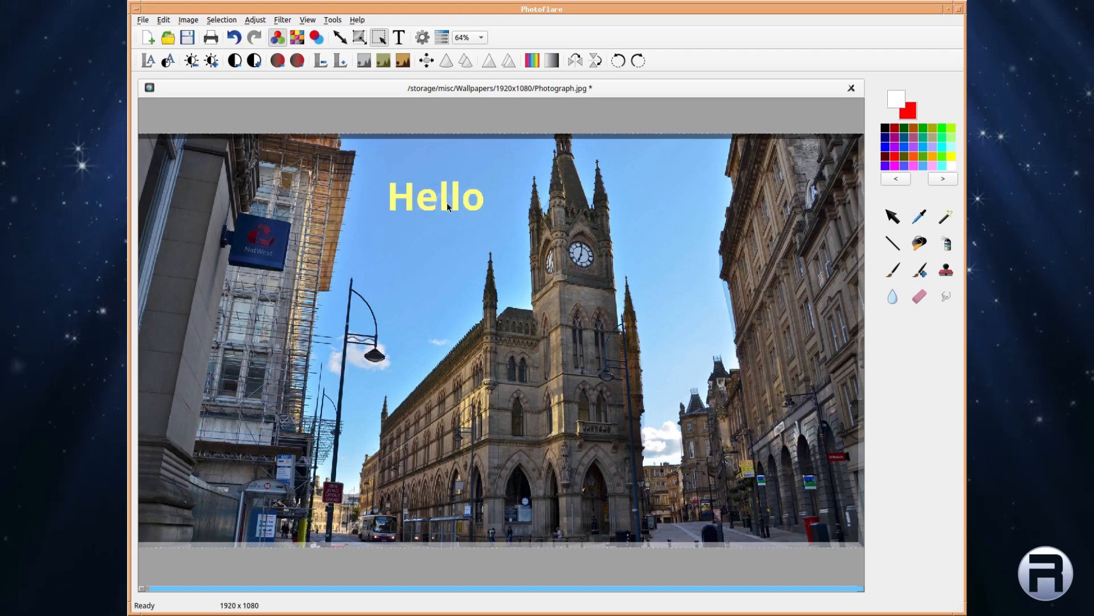
click(945, 243)
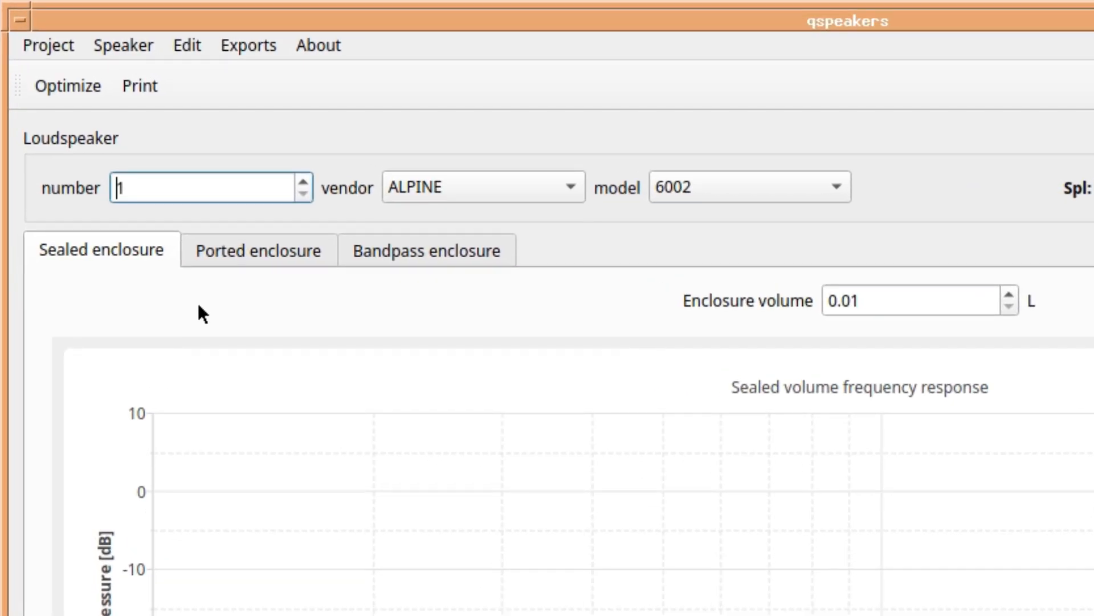
click(47, 46)
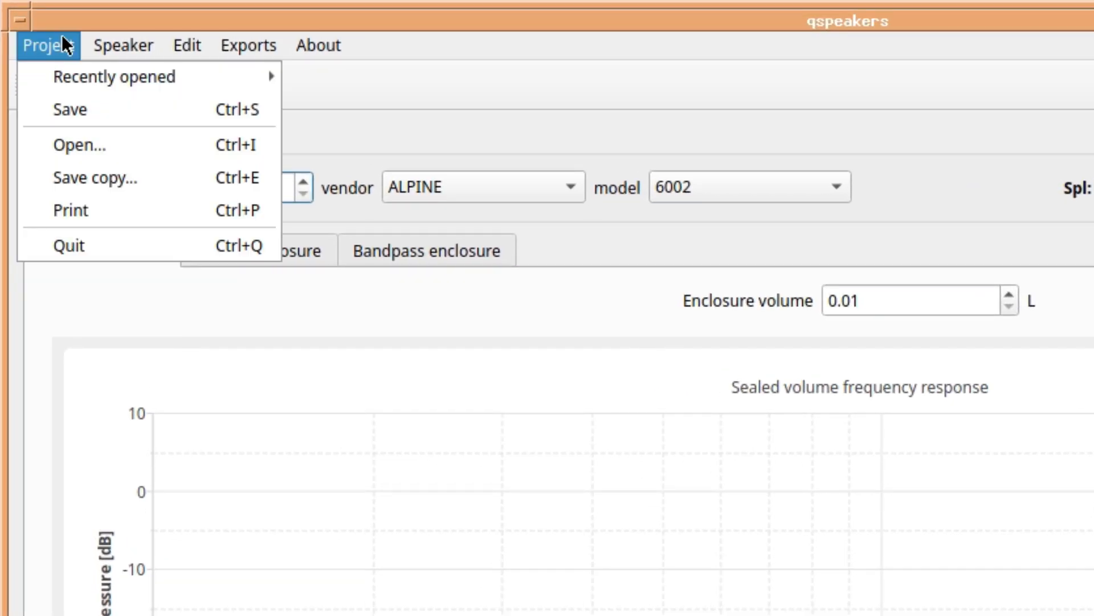
click(124, 46)
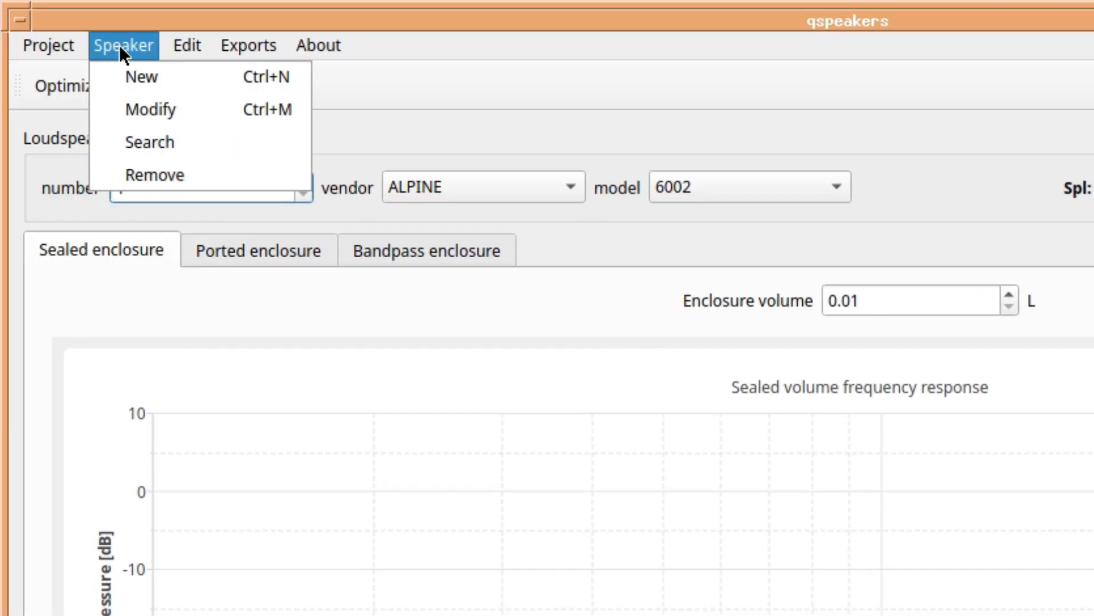
click(186, 46)
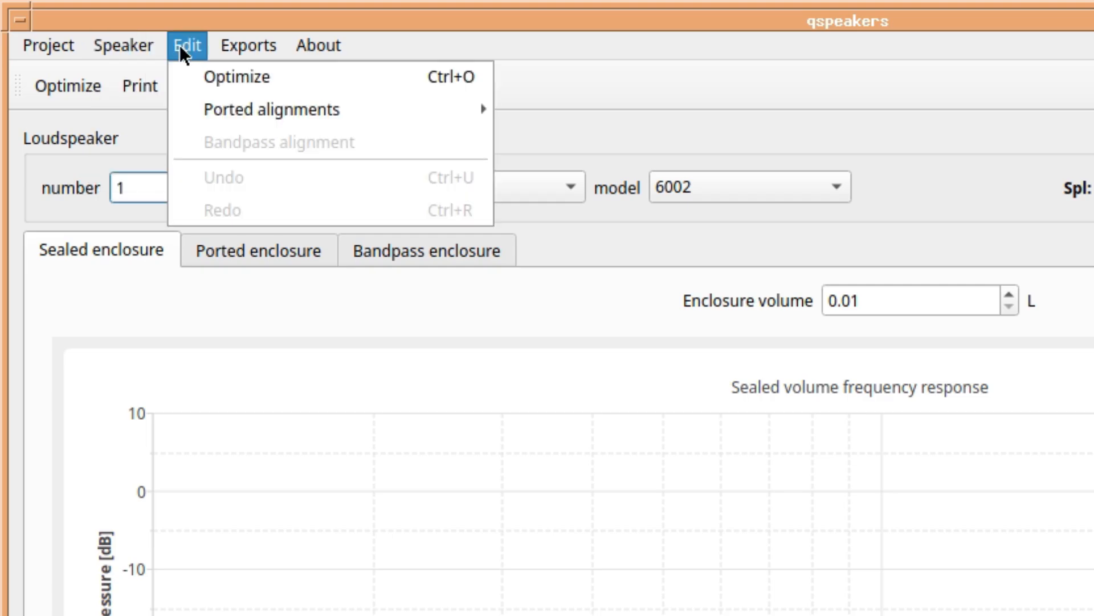
click(248, 45)
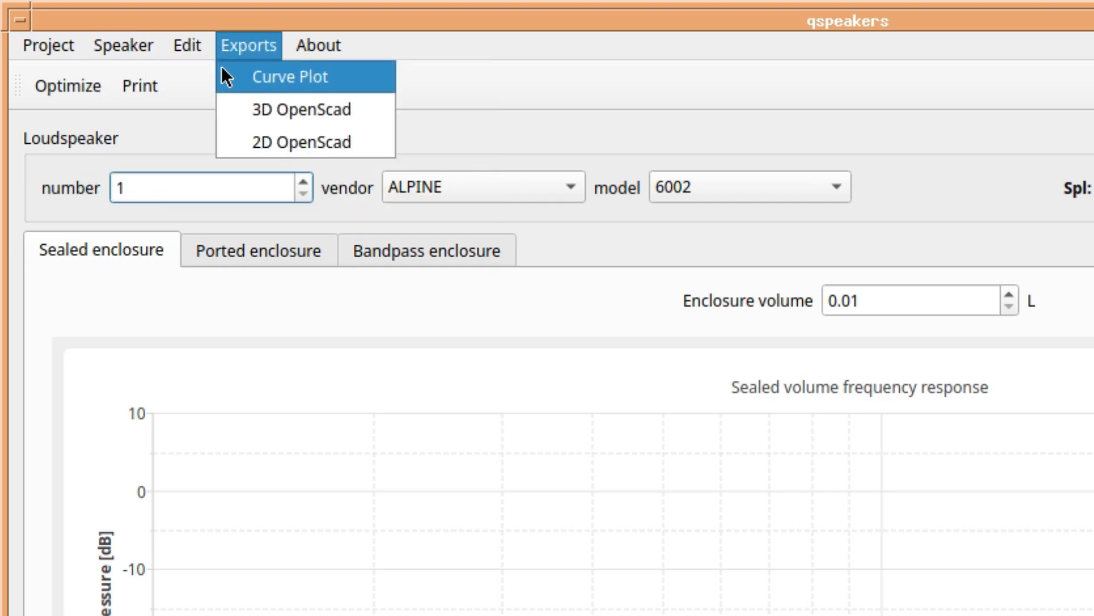
click(318, 45)
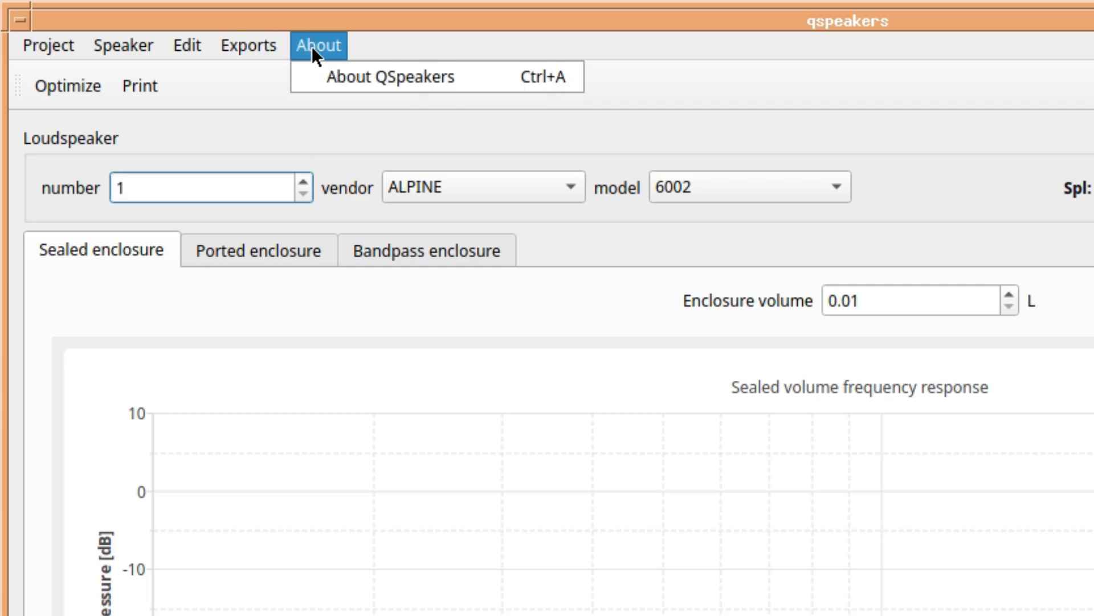
click(381, 77)
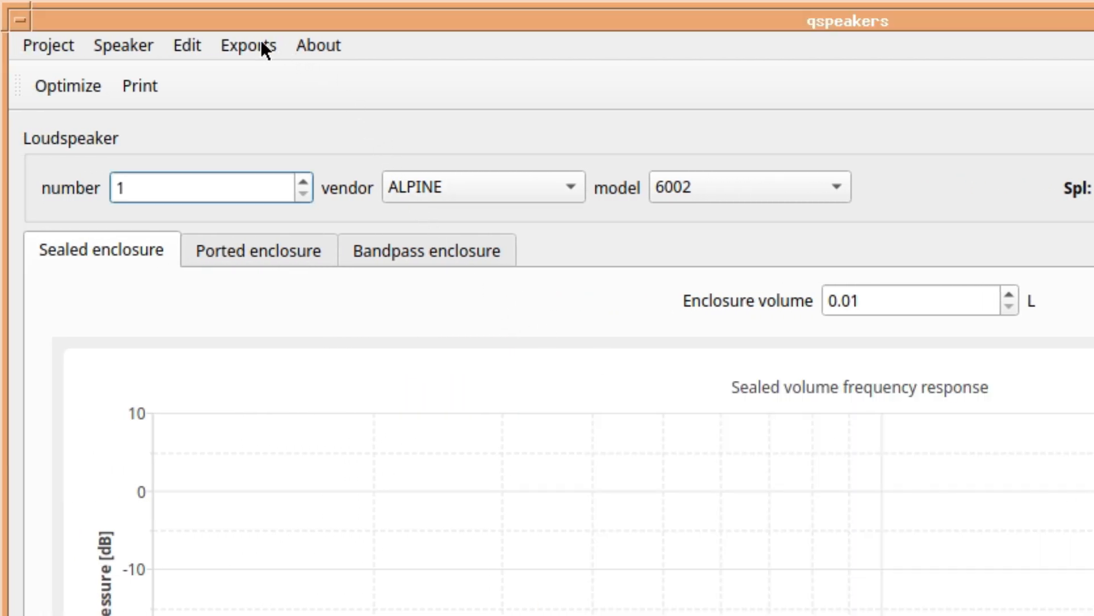
click(248, 45)
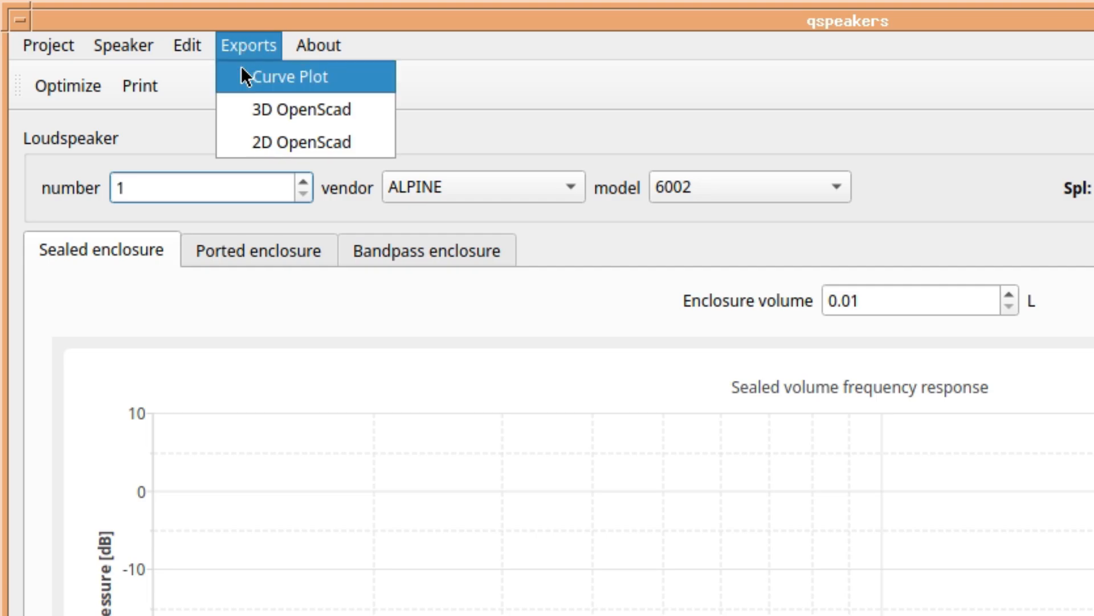
mouse_move(299, 117)
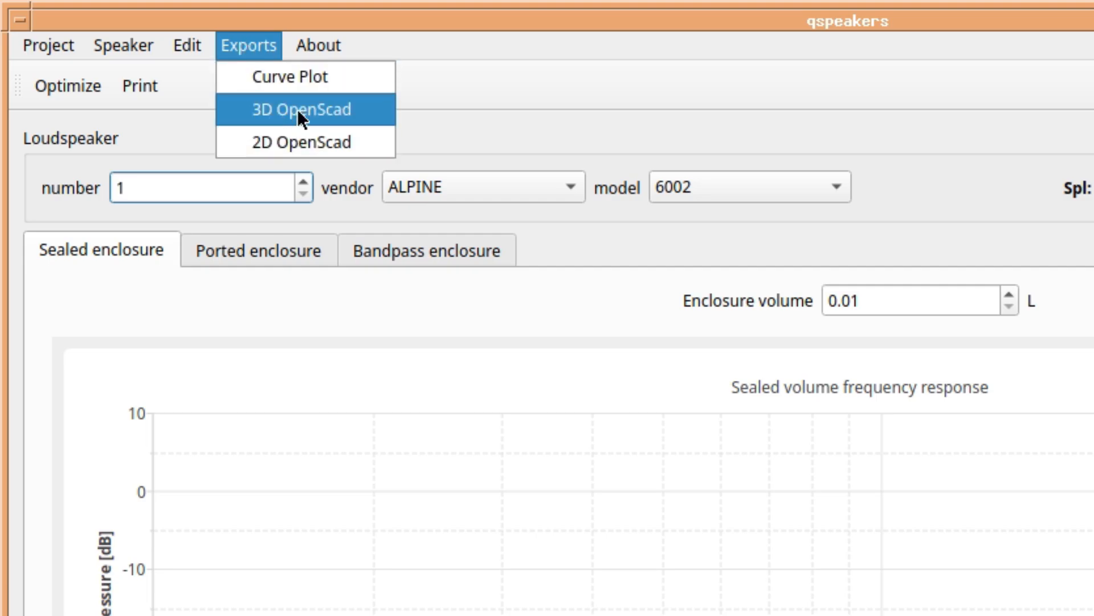
click(187, 45)
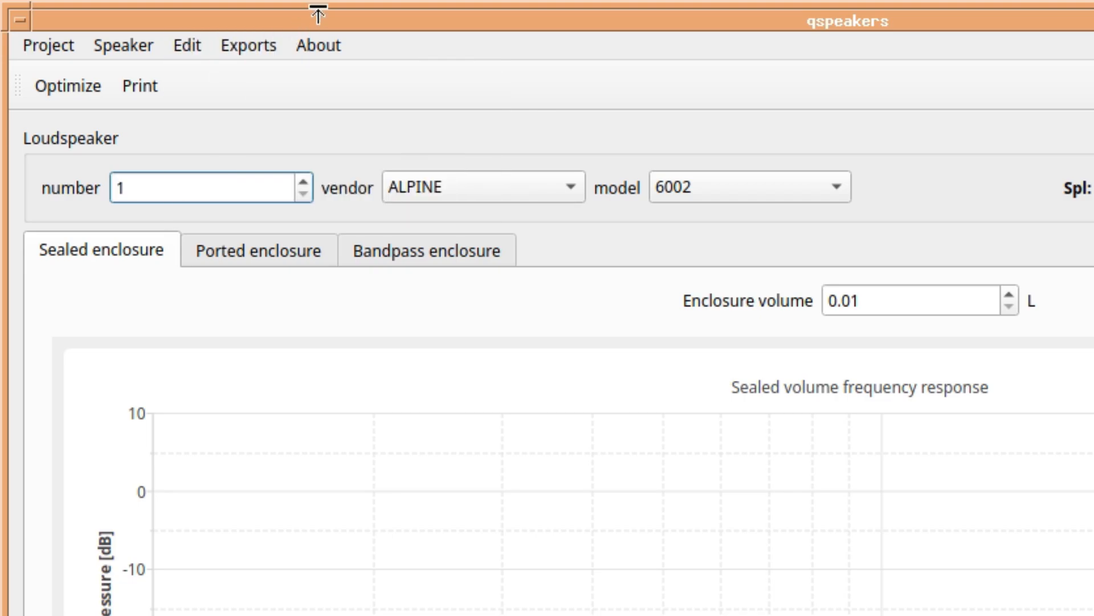
mouse_move(461, 219)
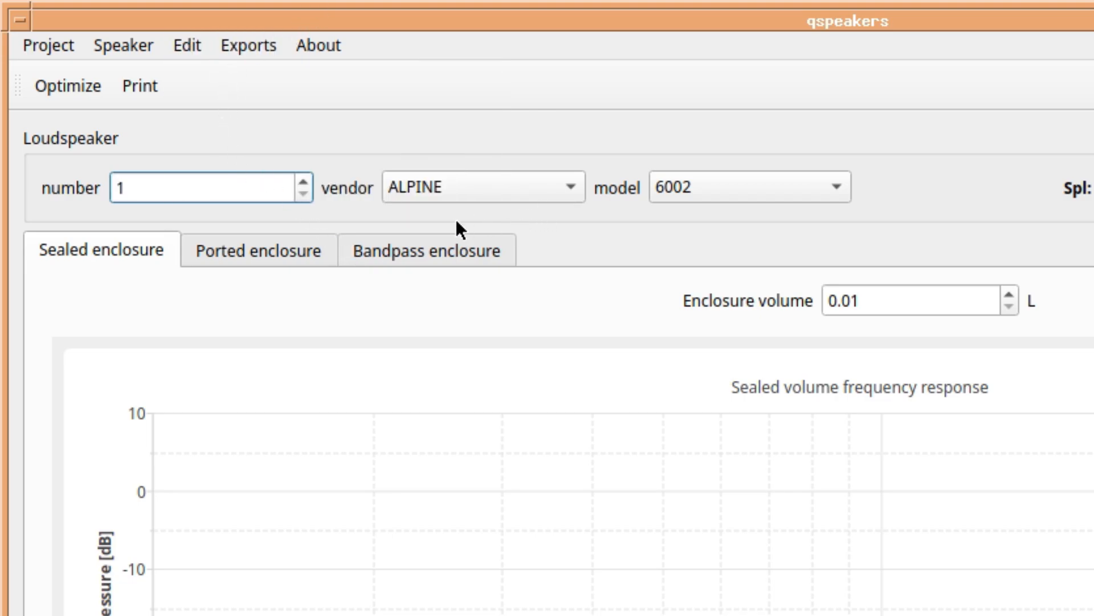
mouse_move(547, 203)
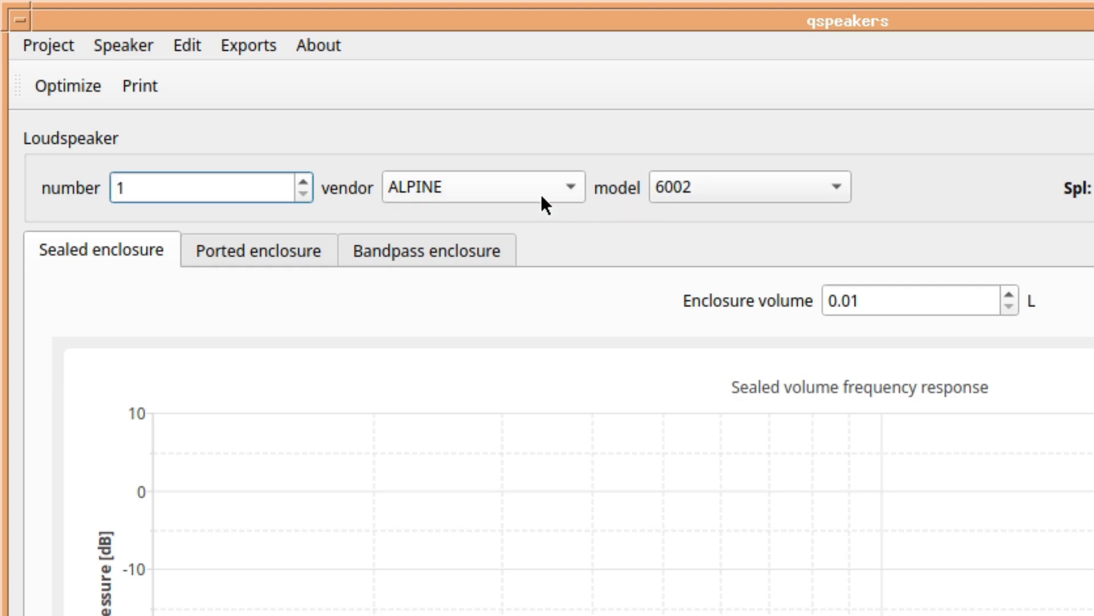
Select vendor JVC and model CS-F12 as the enclosure's loudspeaker.
click(481, 188)
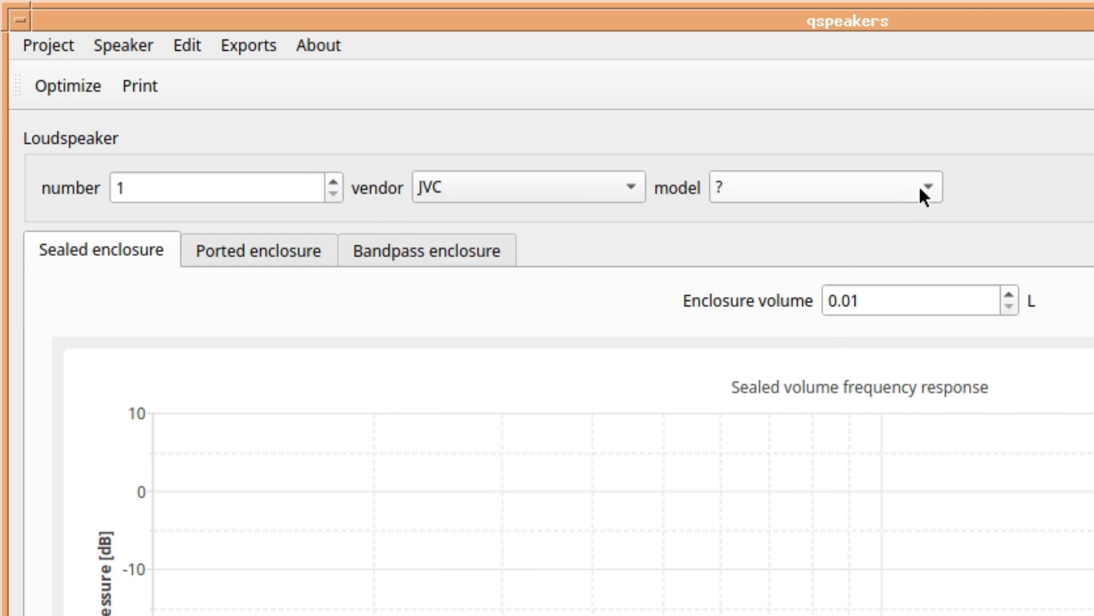
click(932, 192)
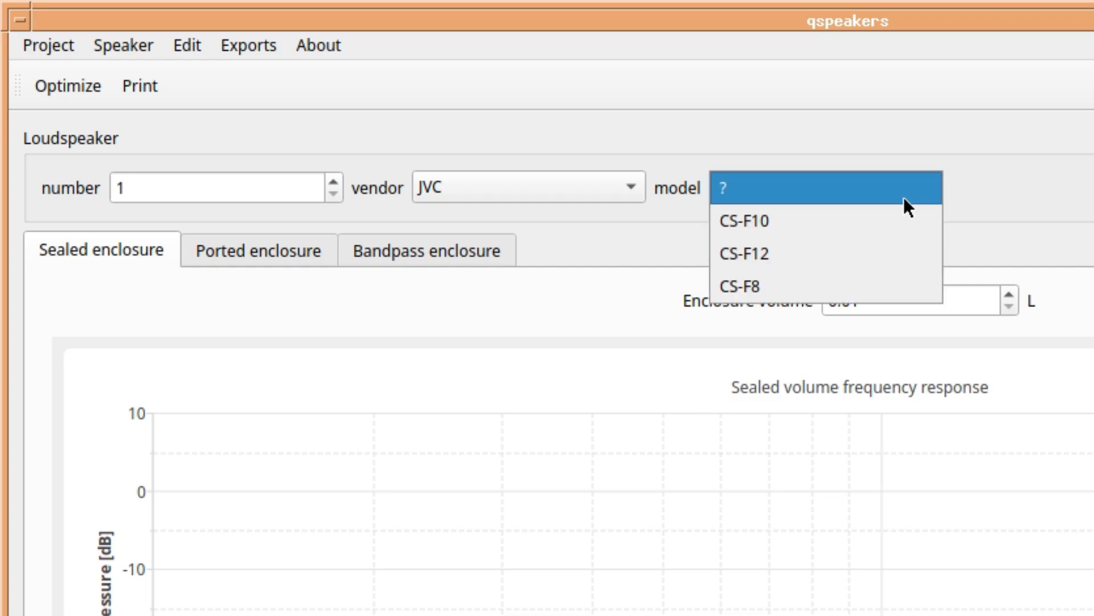
click(745, 254)
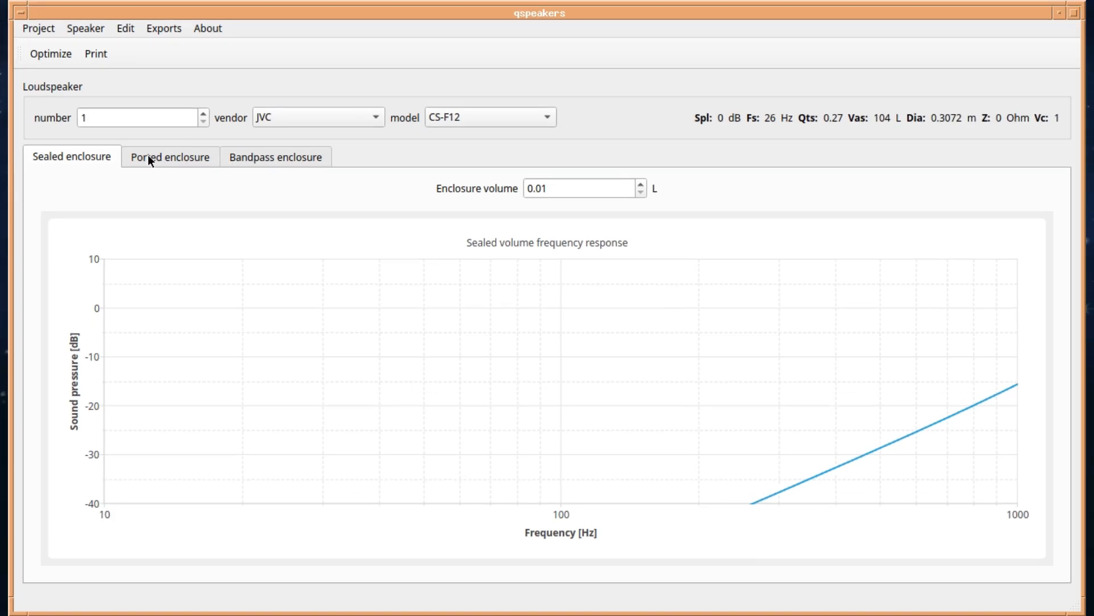
Look over the Ported and Bandpass enclosure designs, then return to the Sealed enclosure.
click(170, 157)
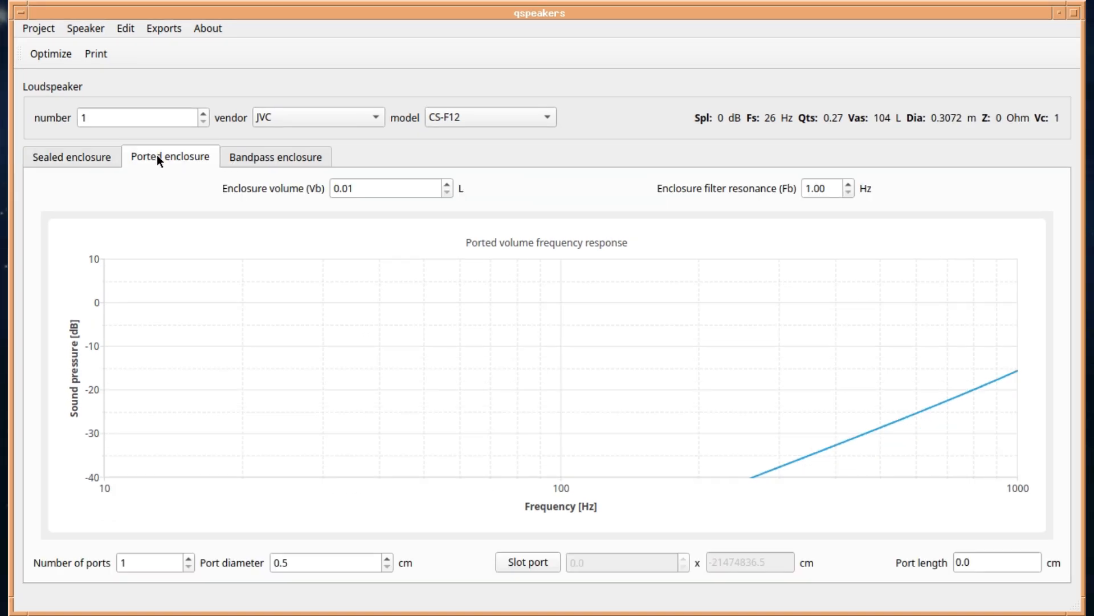
click(274, 157)
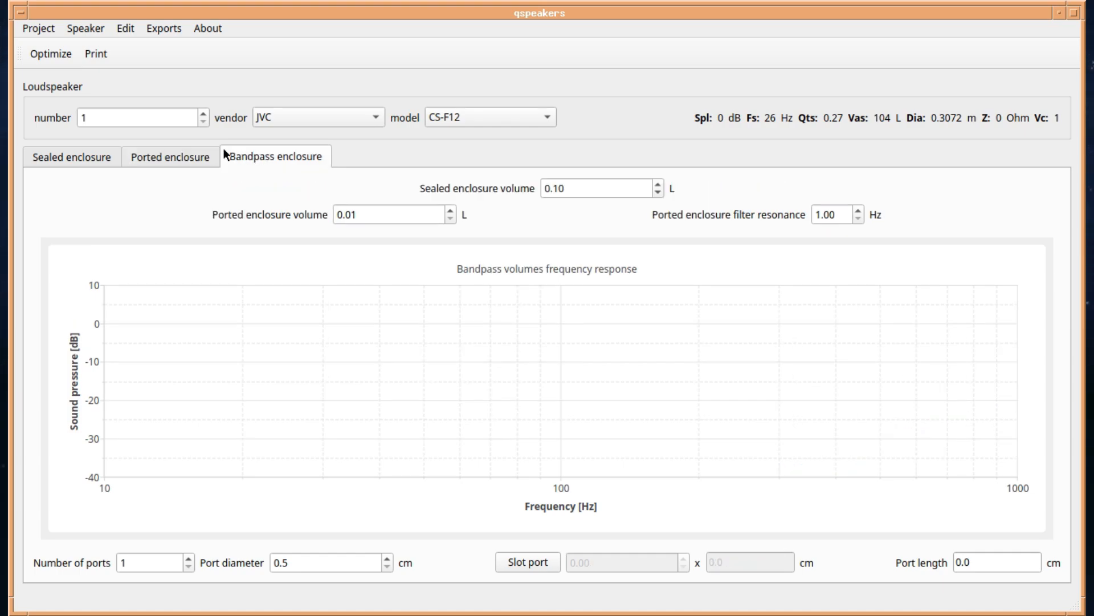
click(71, 157)
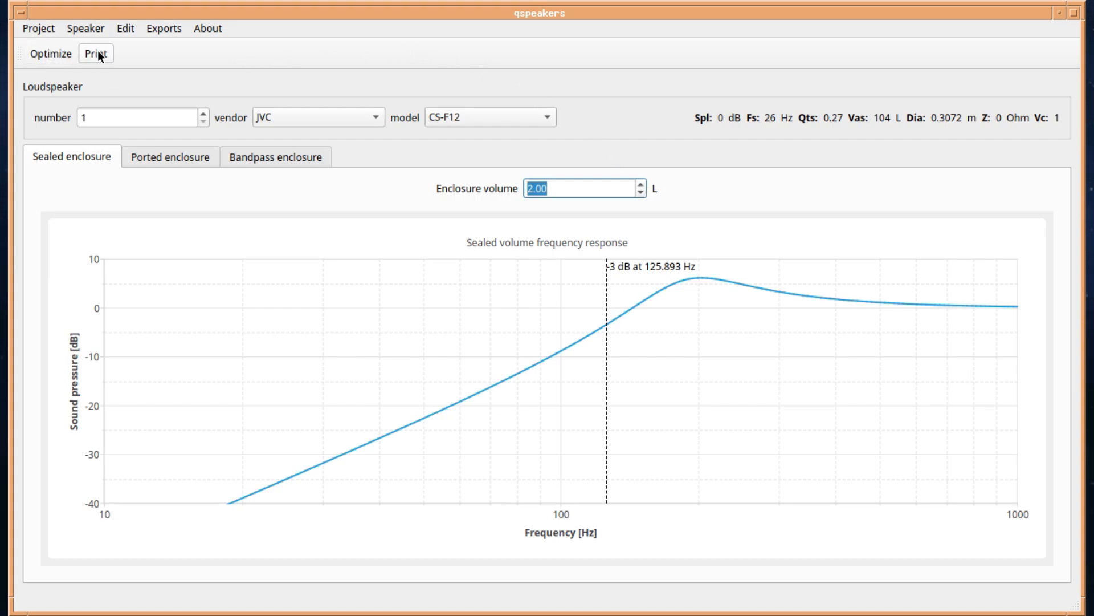
Optimize the sealed box volume to 17.75 L and export it as a 3D OpenSCAD model.
click(49, 54)
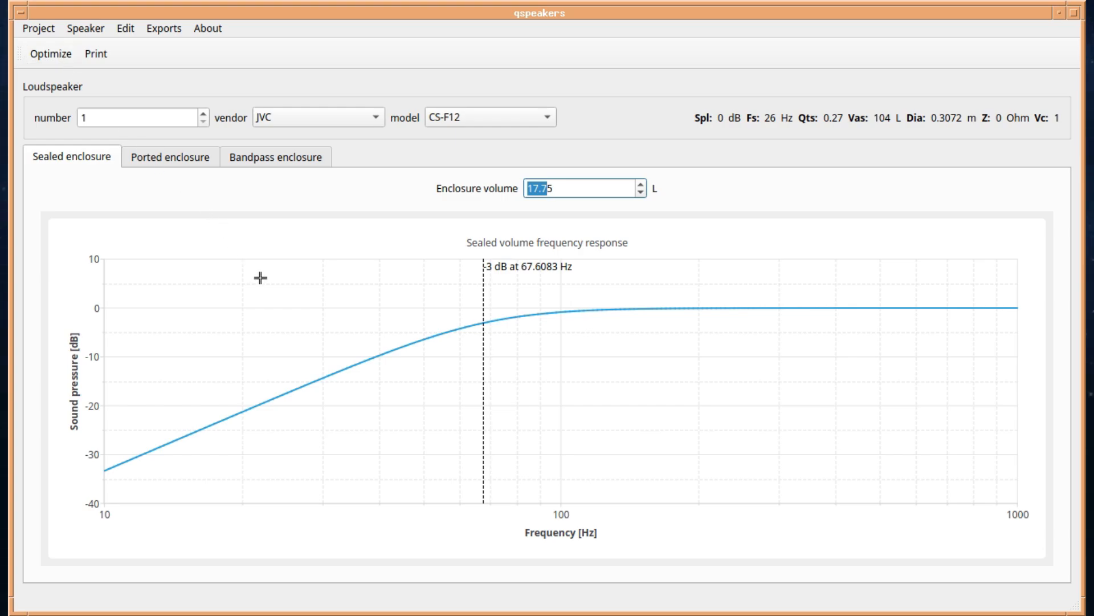
mouse_move(395, 364)
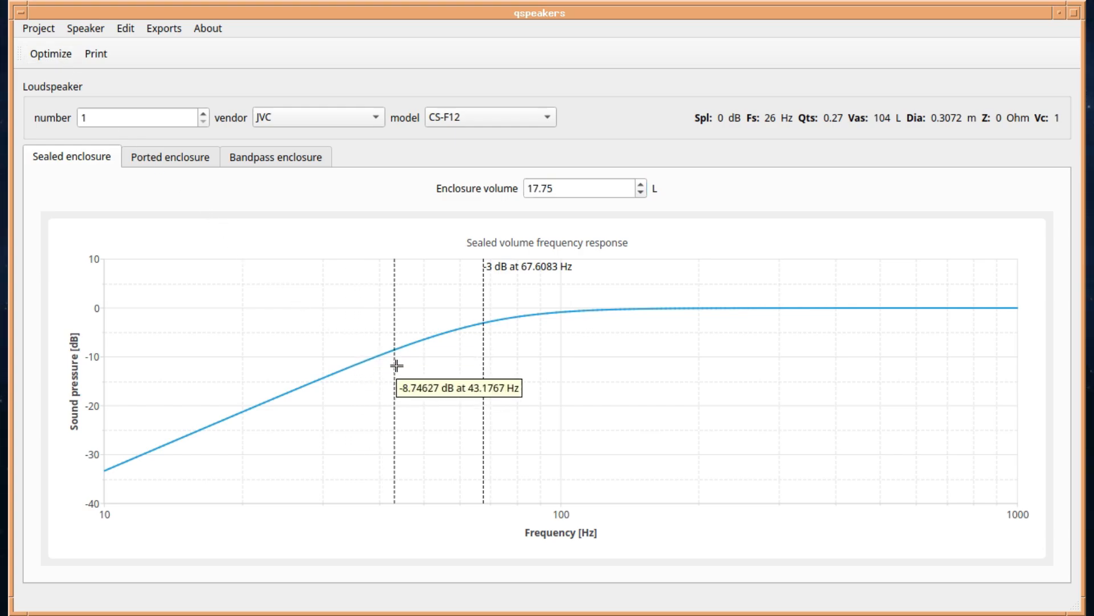
mouse_move(408, 267)
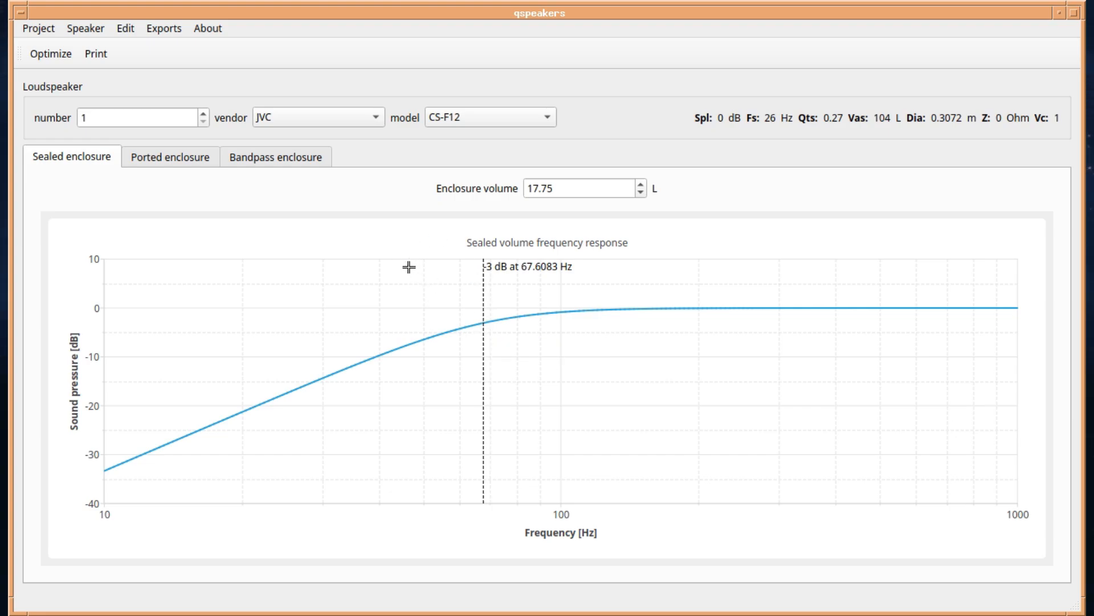
mouse_move(131, 37)
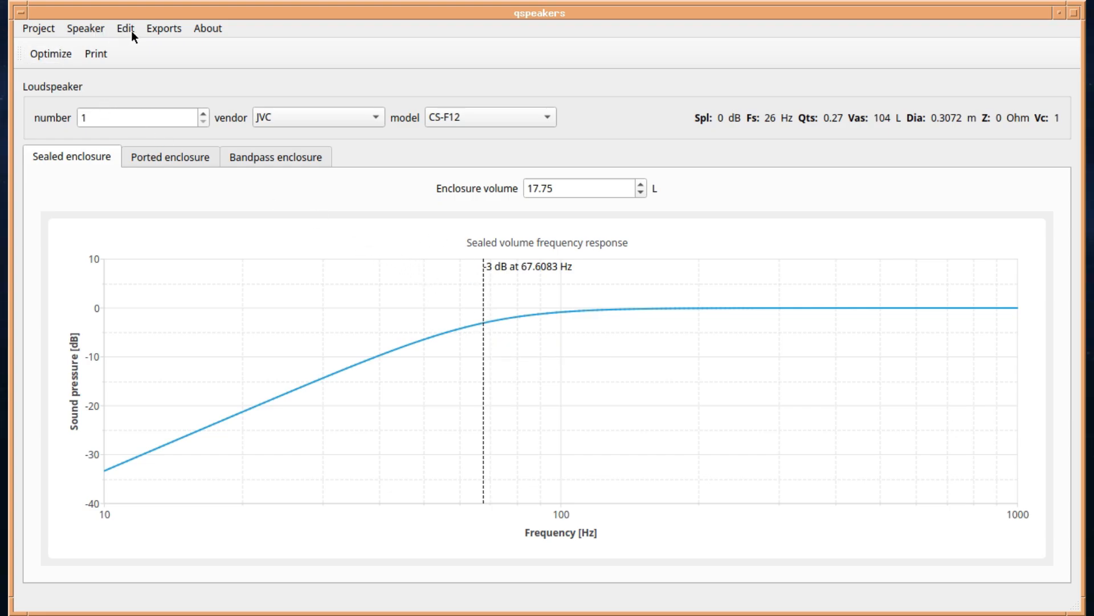
click(164, 29)
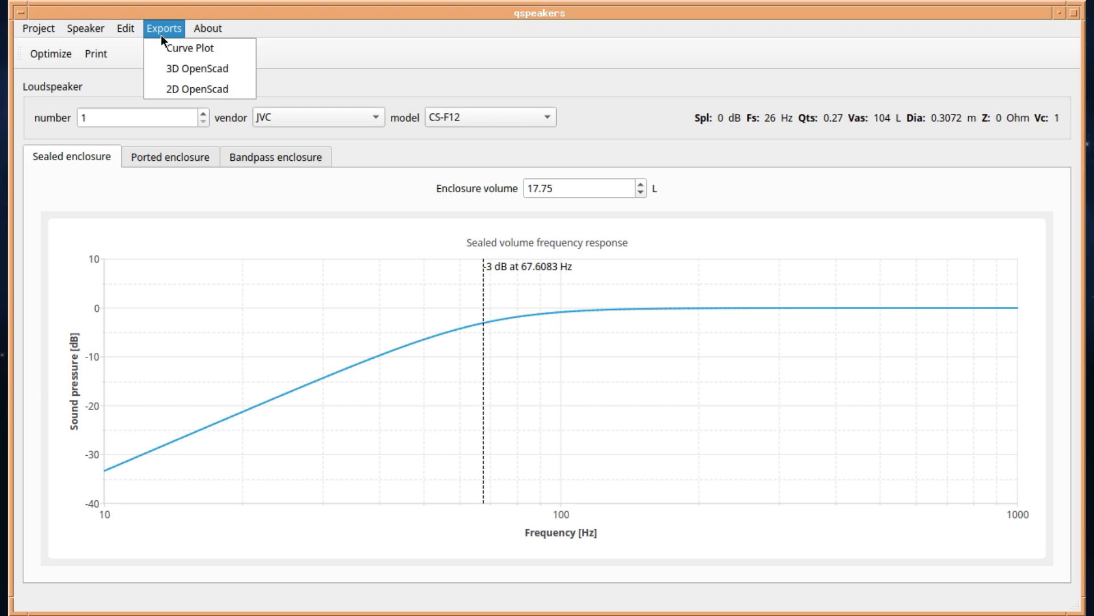
mouse_move(200, 70)
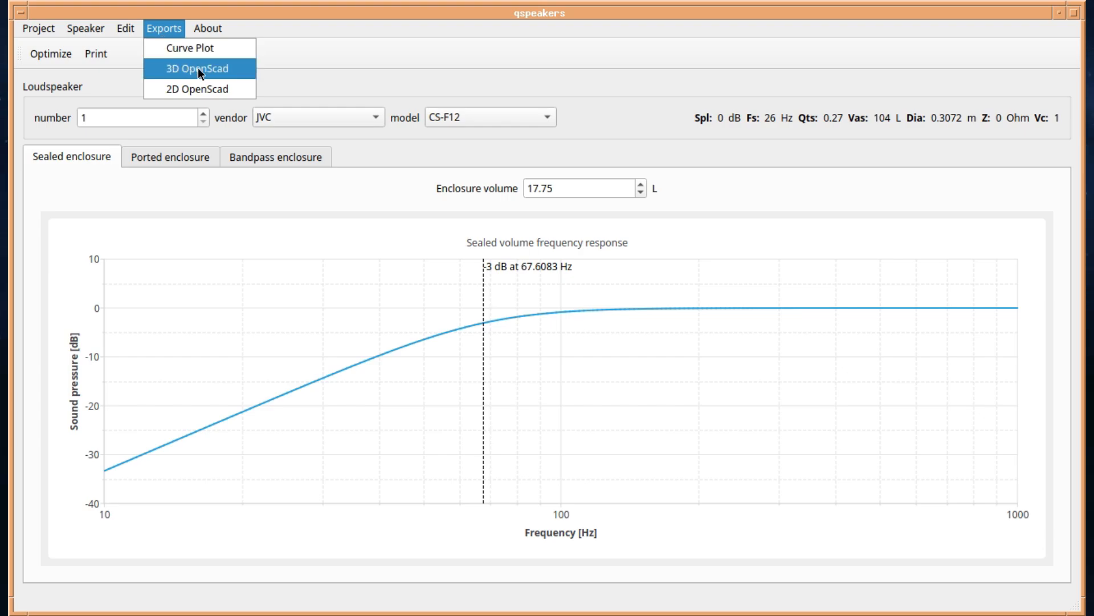
click(198, 69)
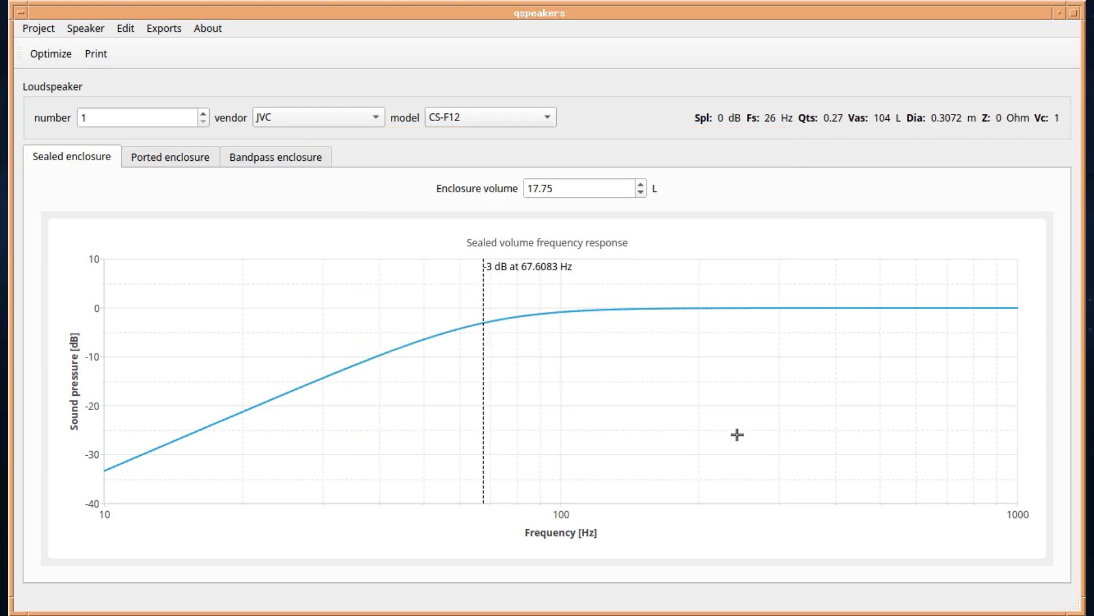
mouse_move(734, 427)
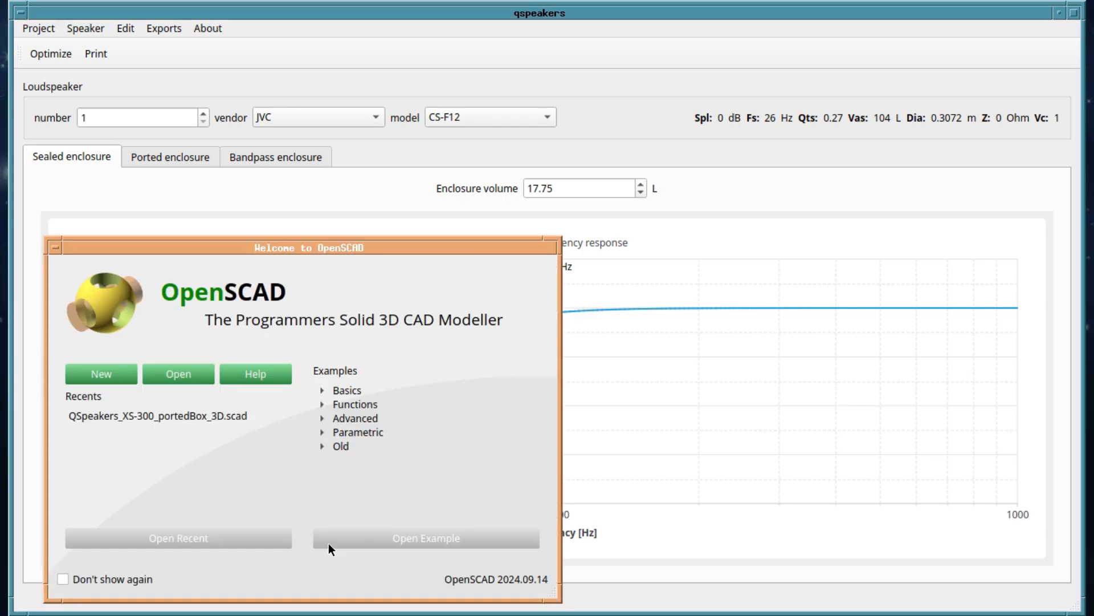
mouse_move(243, 314)
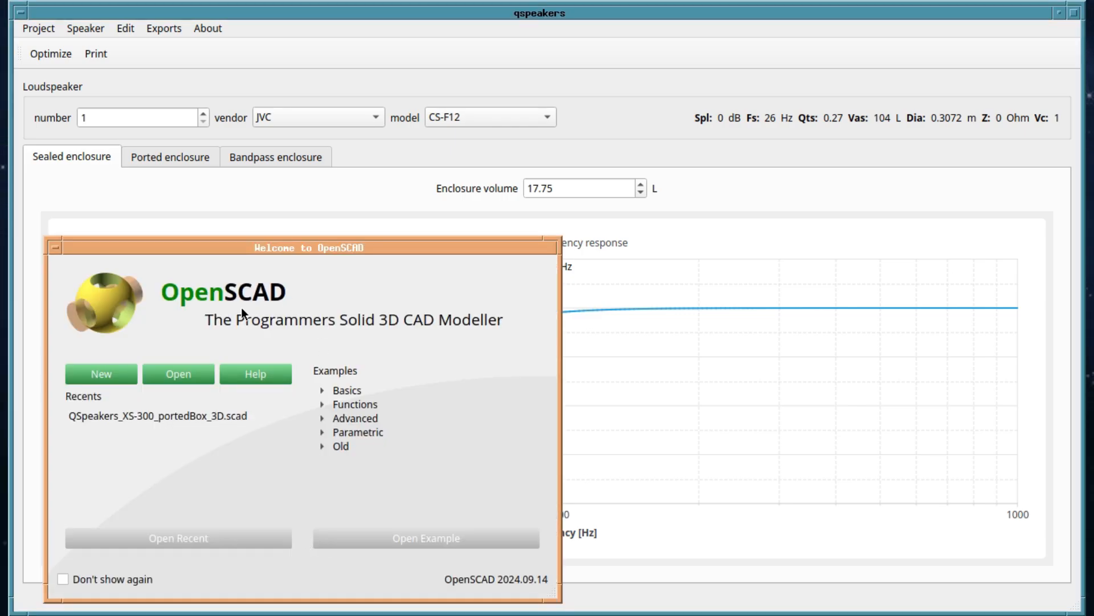
mouse_move(154, 377)
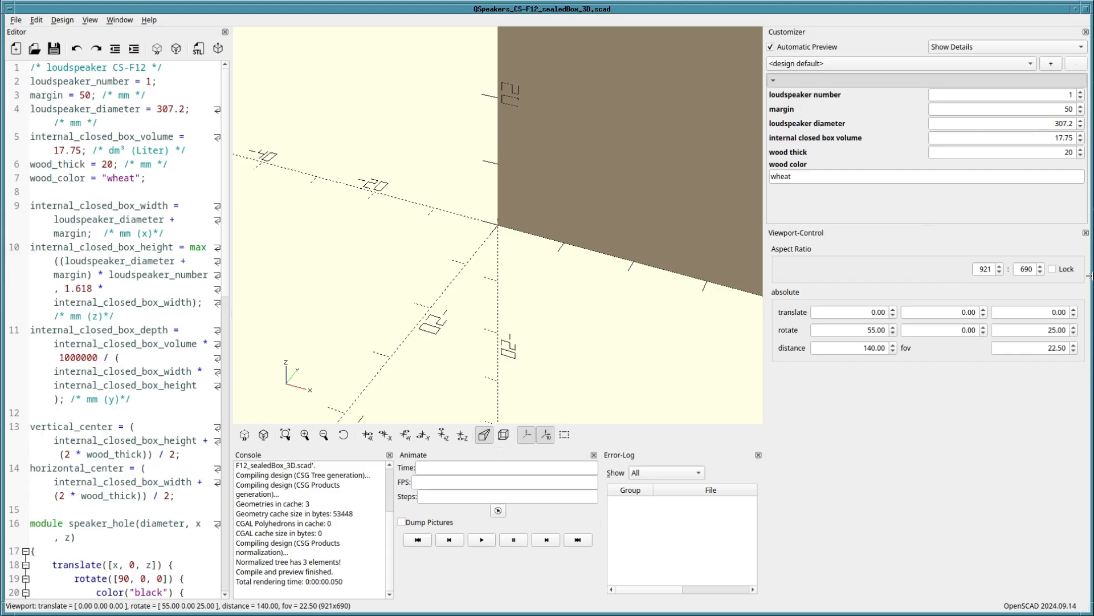
mouse_move(831, 366)
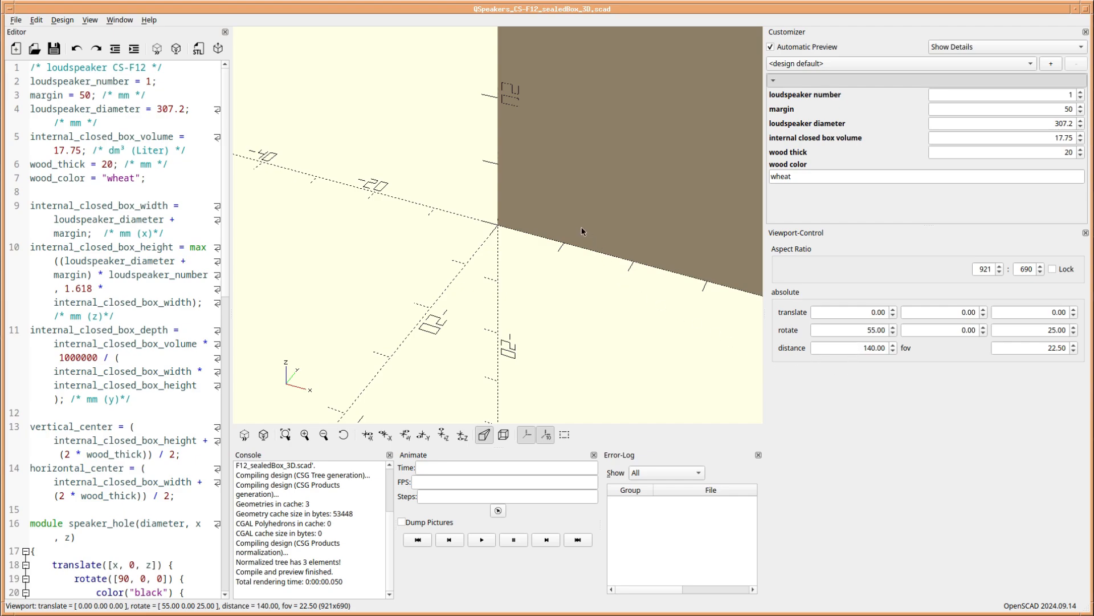
Orbit and zoom the OpenSCAD preview to face the box front with its circular driver cutout.
drag(583, 231, 585, 259)
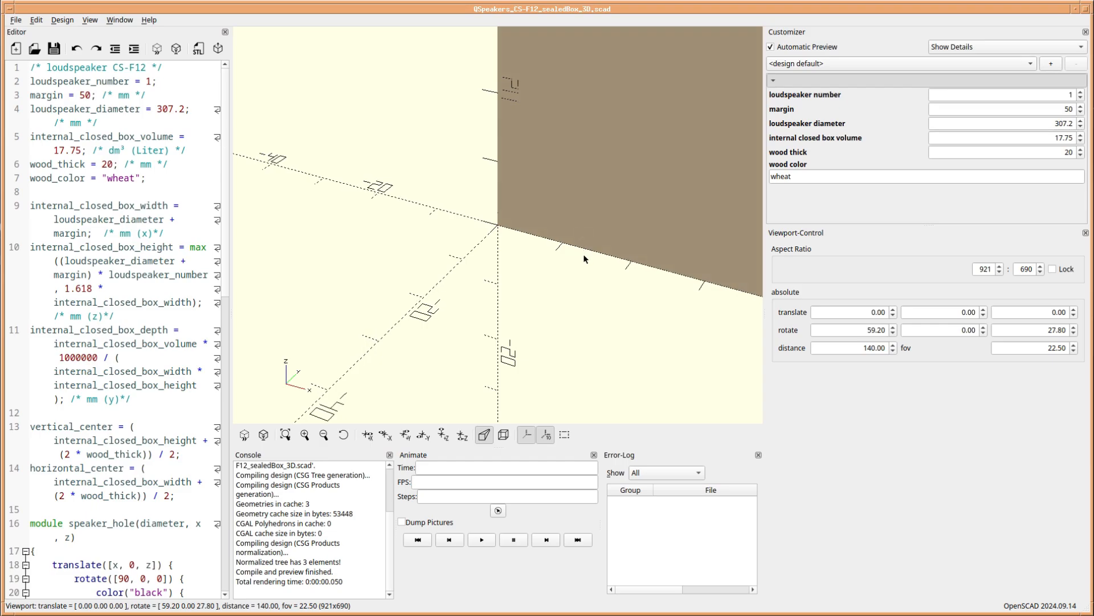
scroll(down, 3)
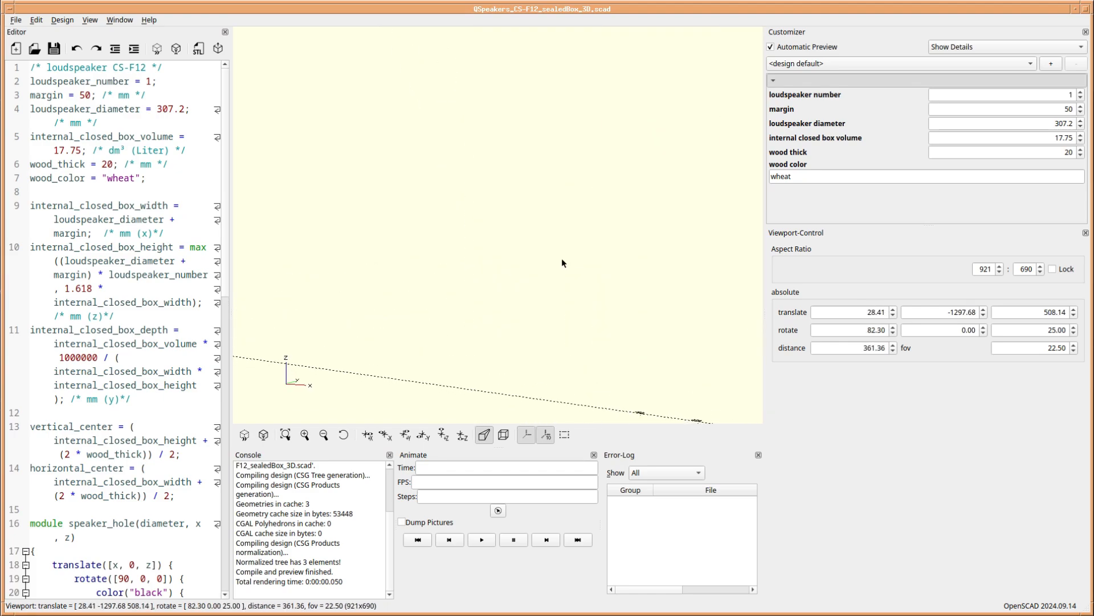
drag(563, 263, 586, 263)
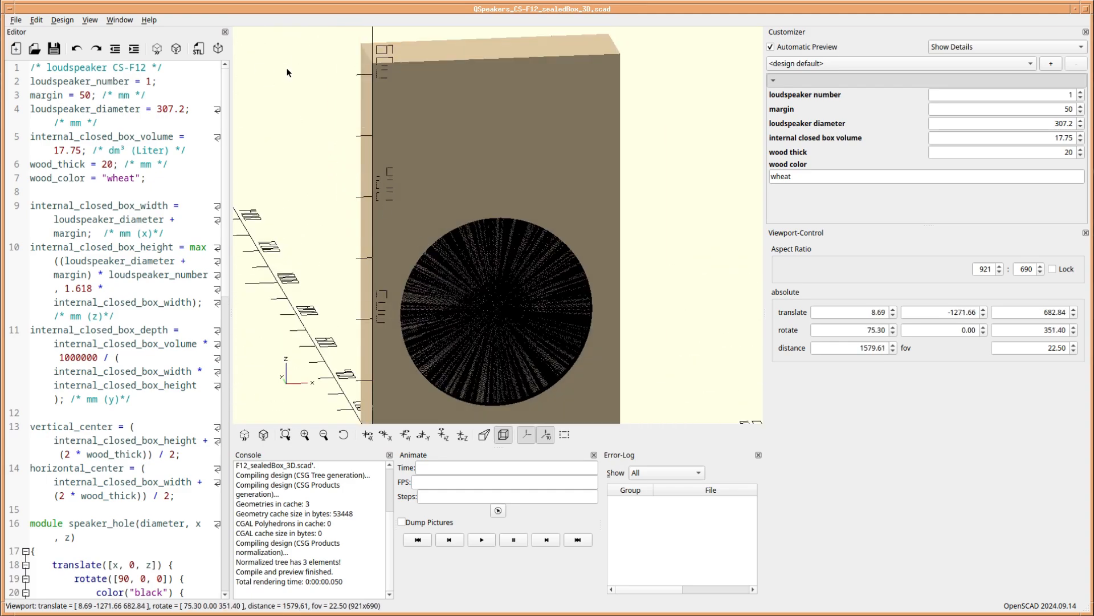
Open QSpeakers_XS-300_portedBox_3D.scad from OpenSCAD's recent files.
click(61, 19)
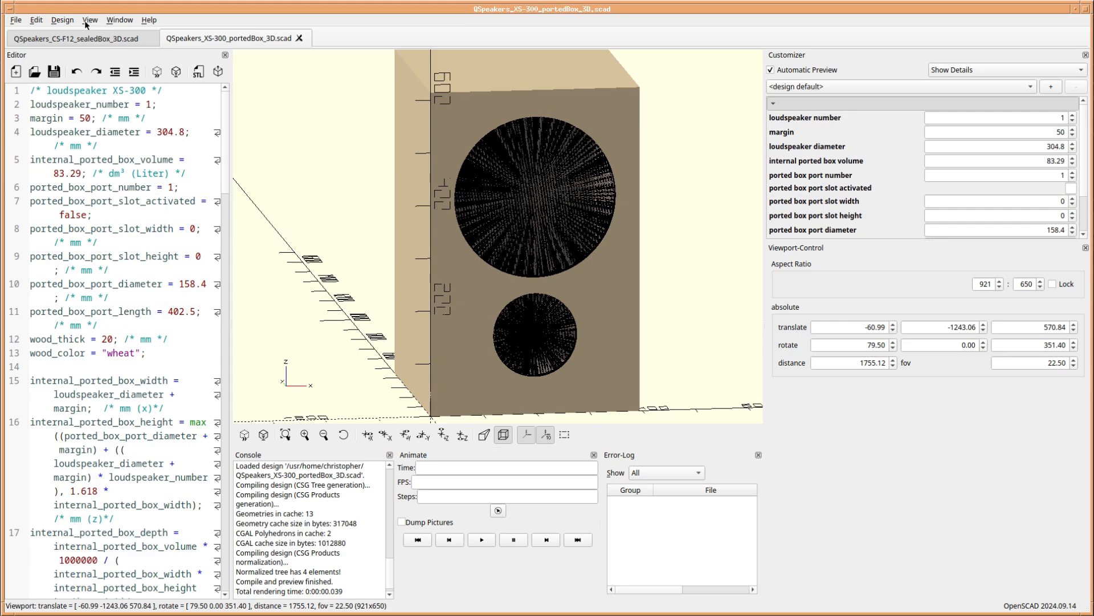
Render the XS-300 ported box with F6 and orbit it to inspect the speaker and port holes.
click(61, 20)
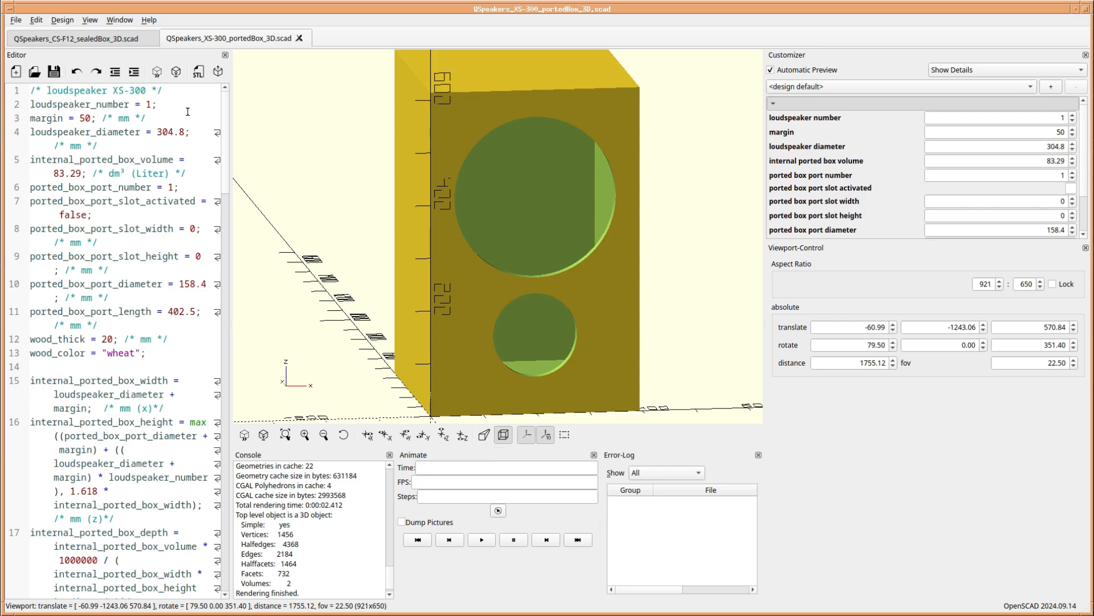
mouse_move(433, 325)
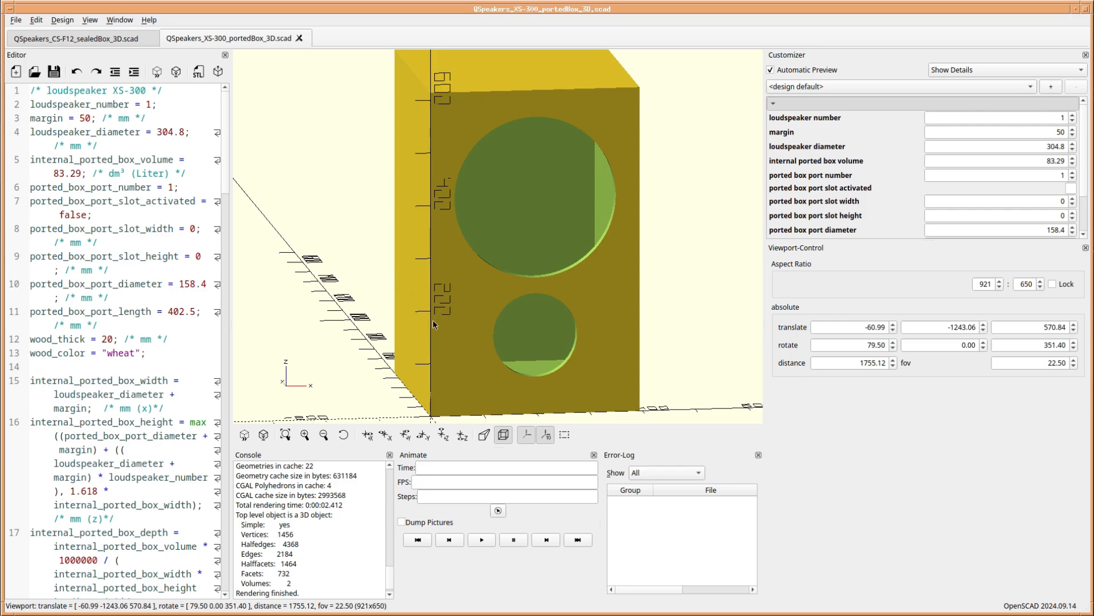
drag(433, 325, 516, 339)
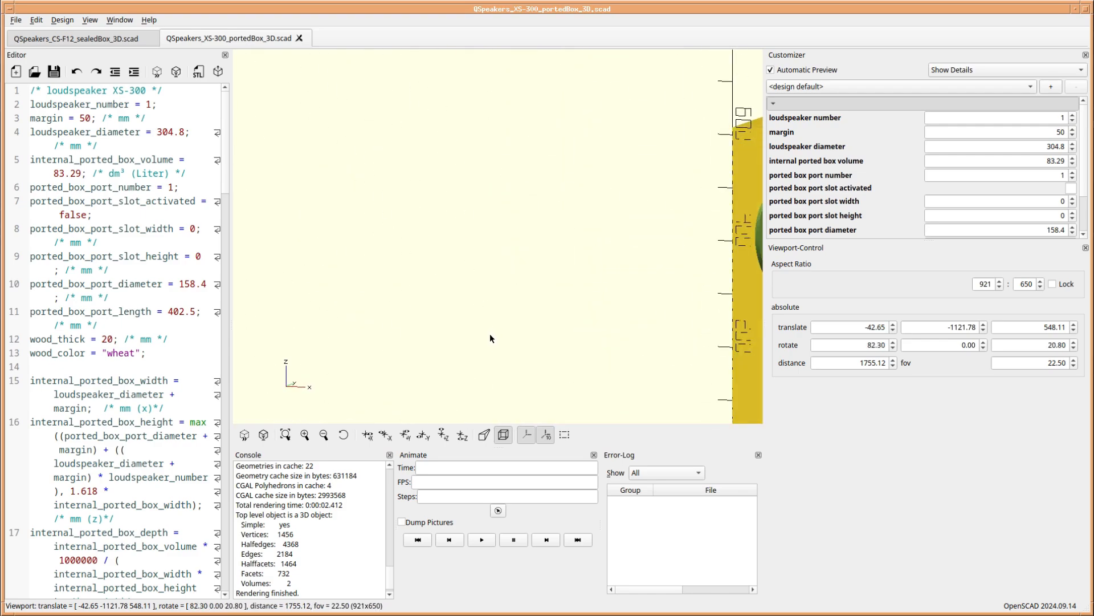
drag(489, 279, 520, 339)
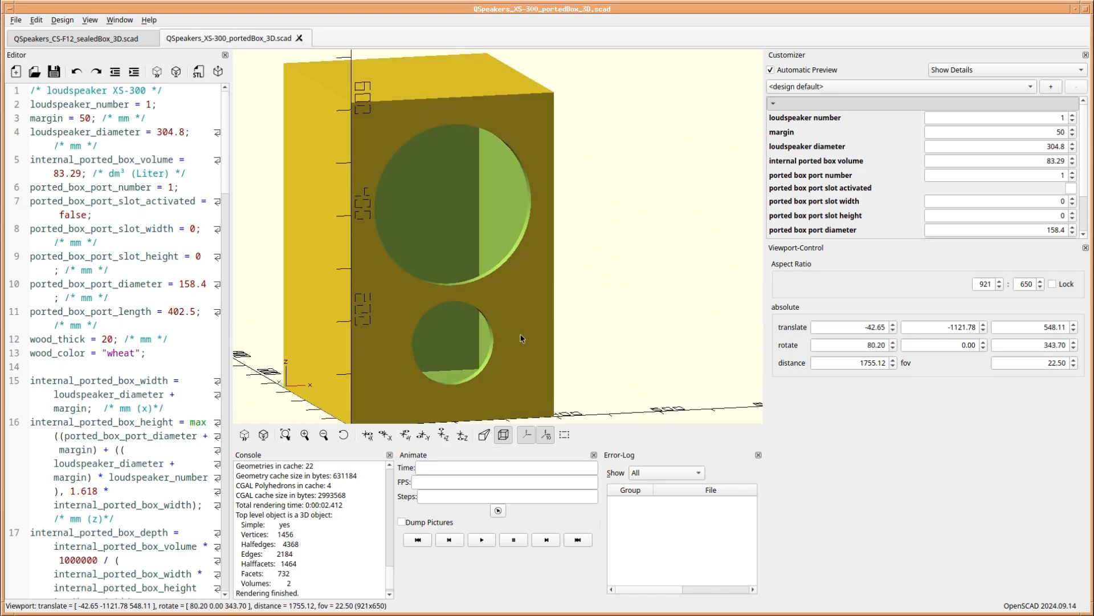